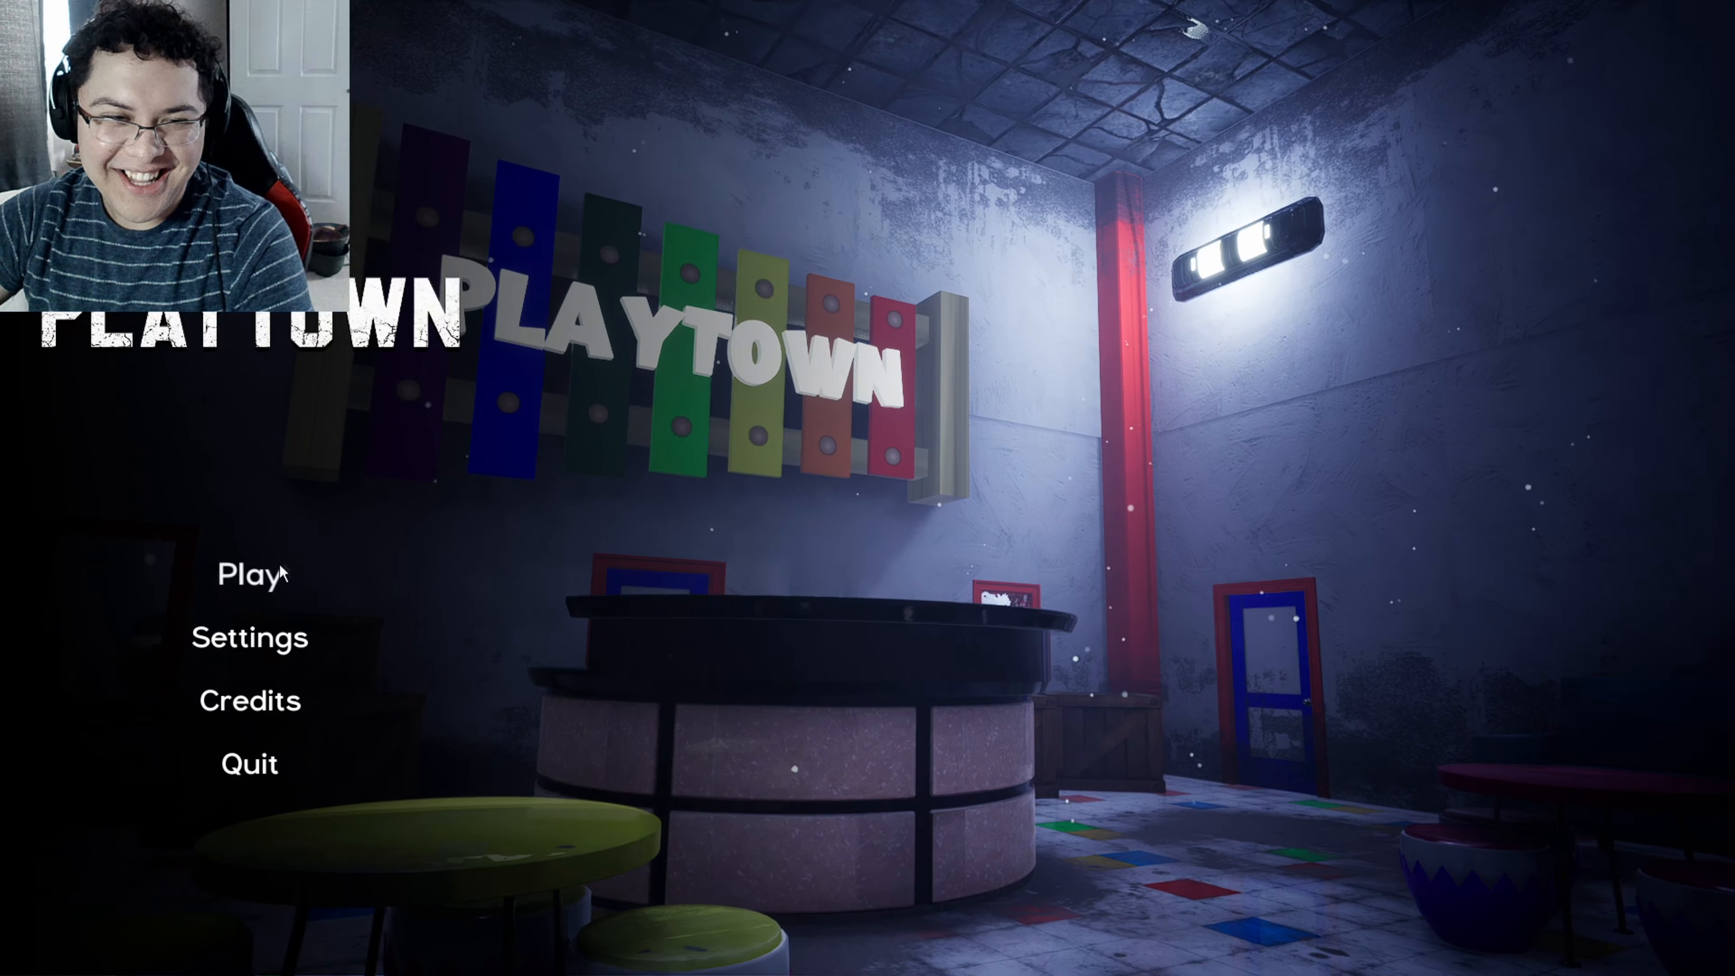
# Start a new game from the main menu and play through Playtown, moving with W.
pyautogui.click(248, 574)
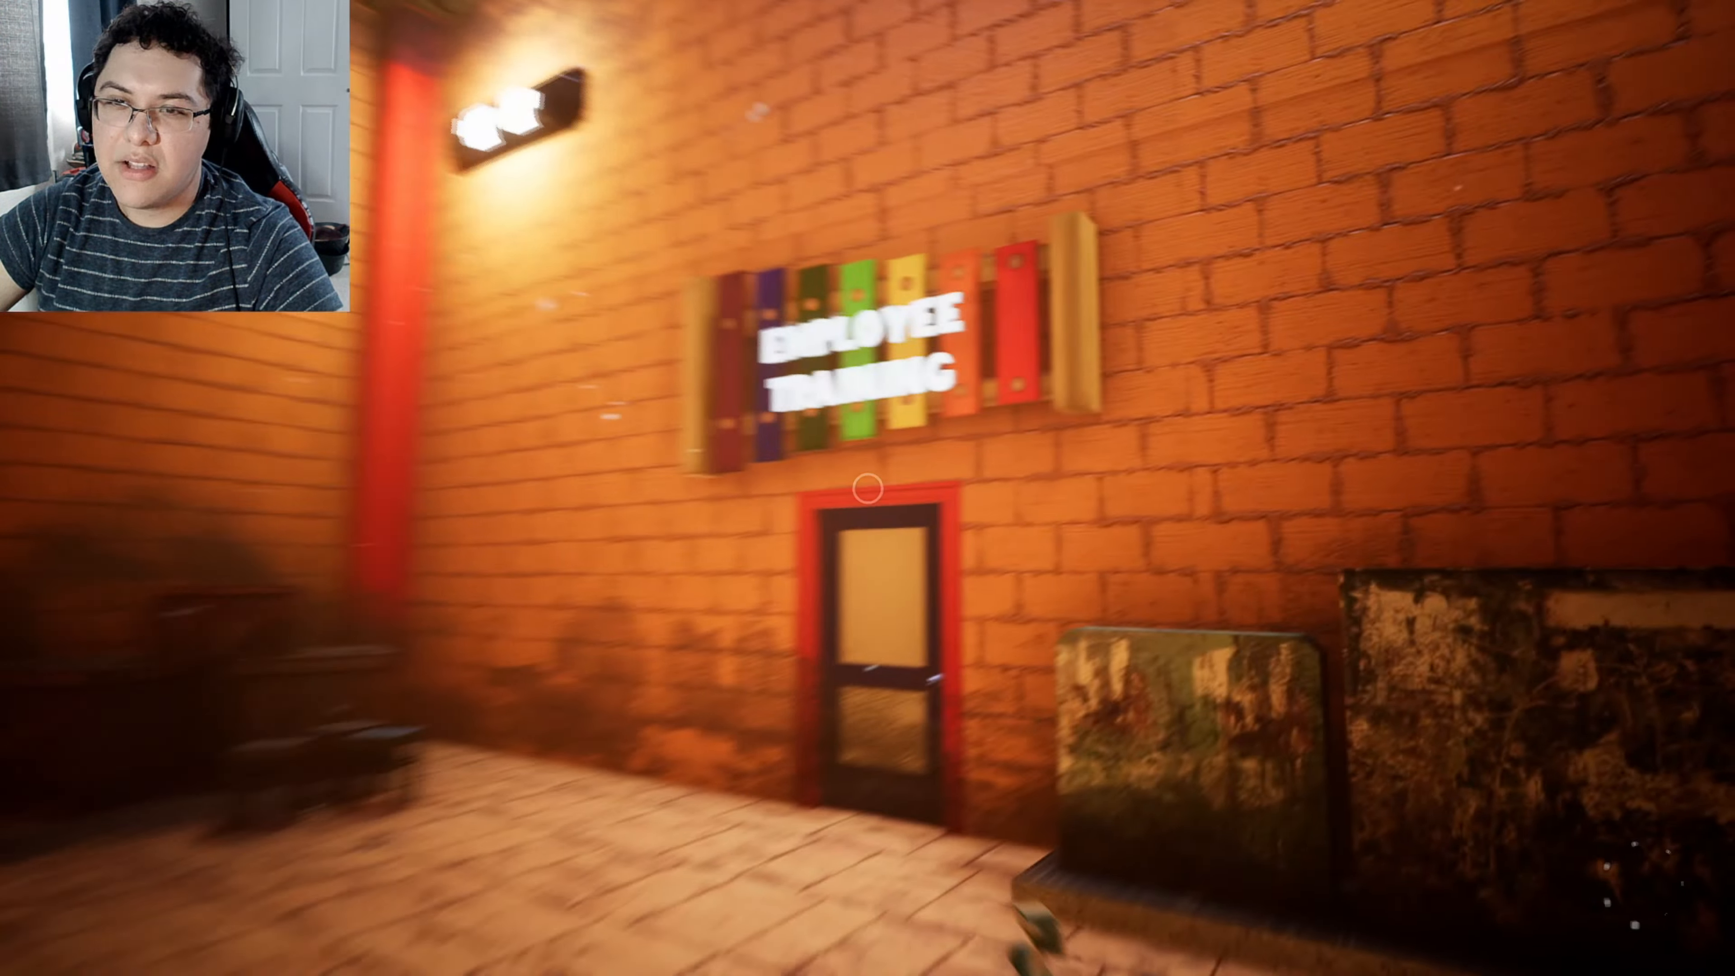
pyautogui.moveTo(867, 488)
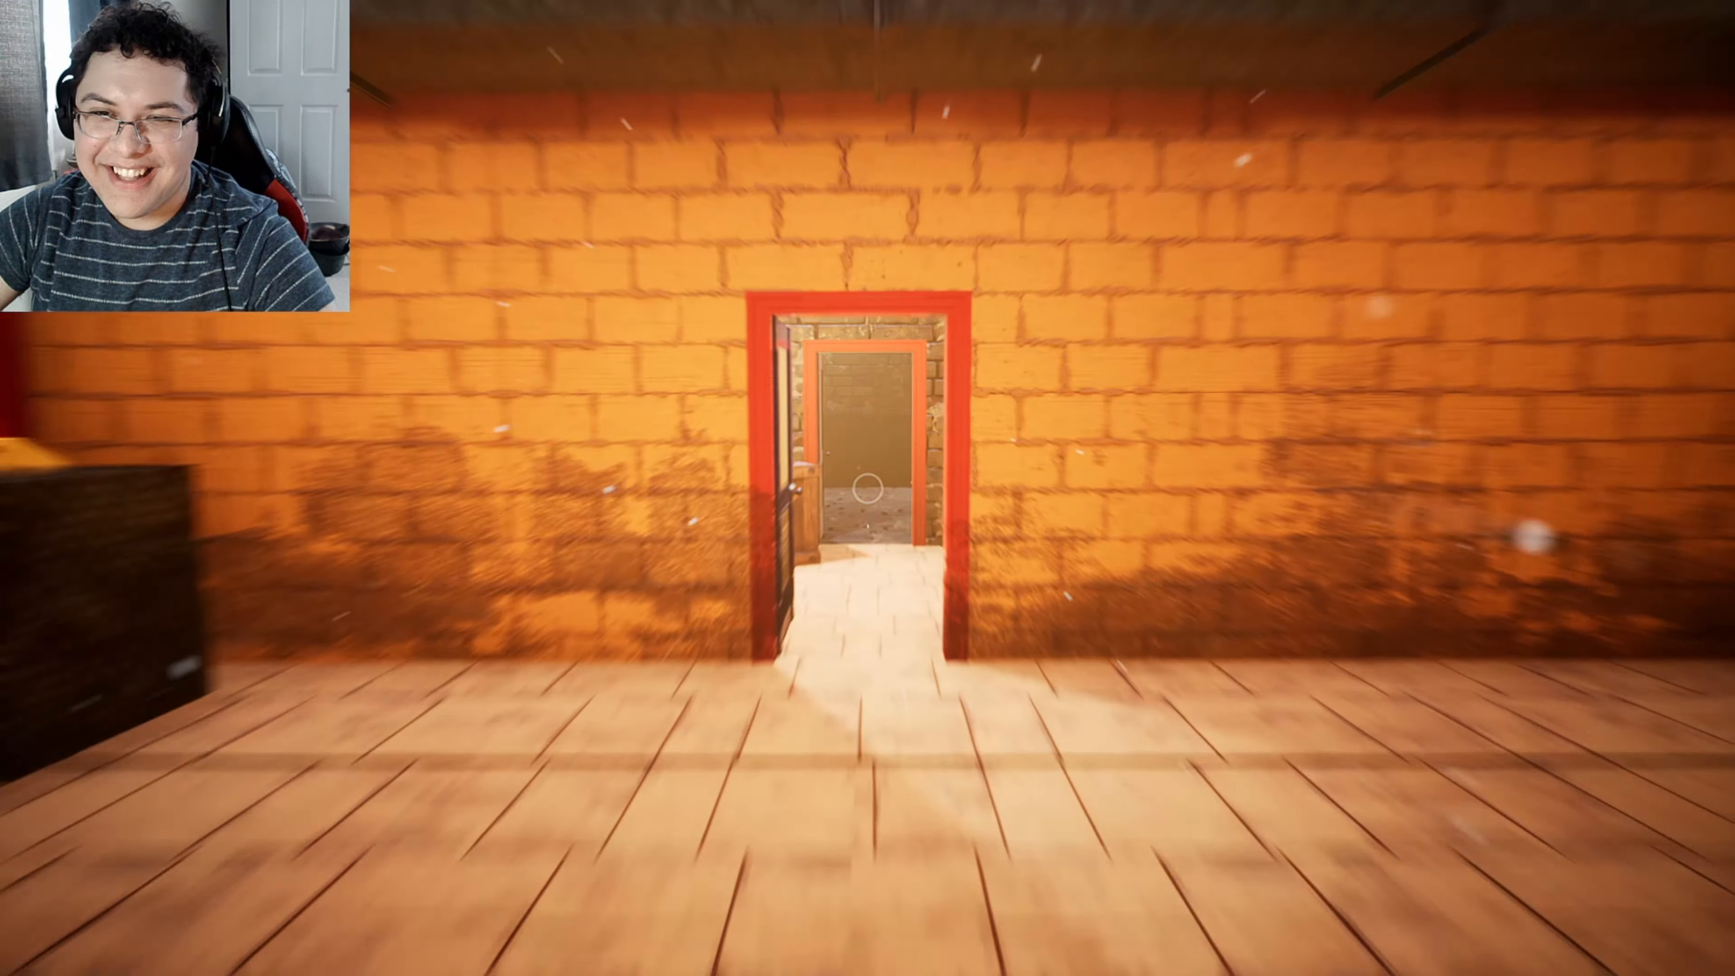
pyautogui.press('w')
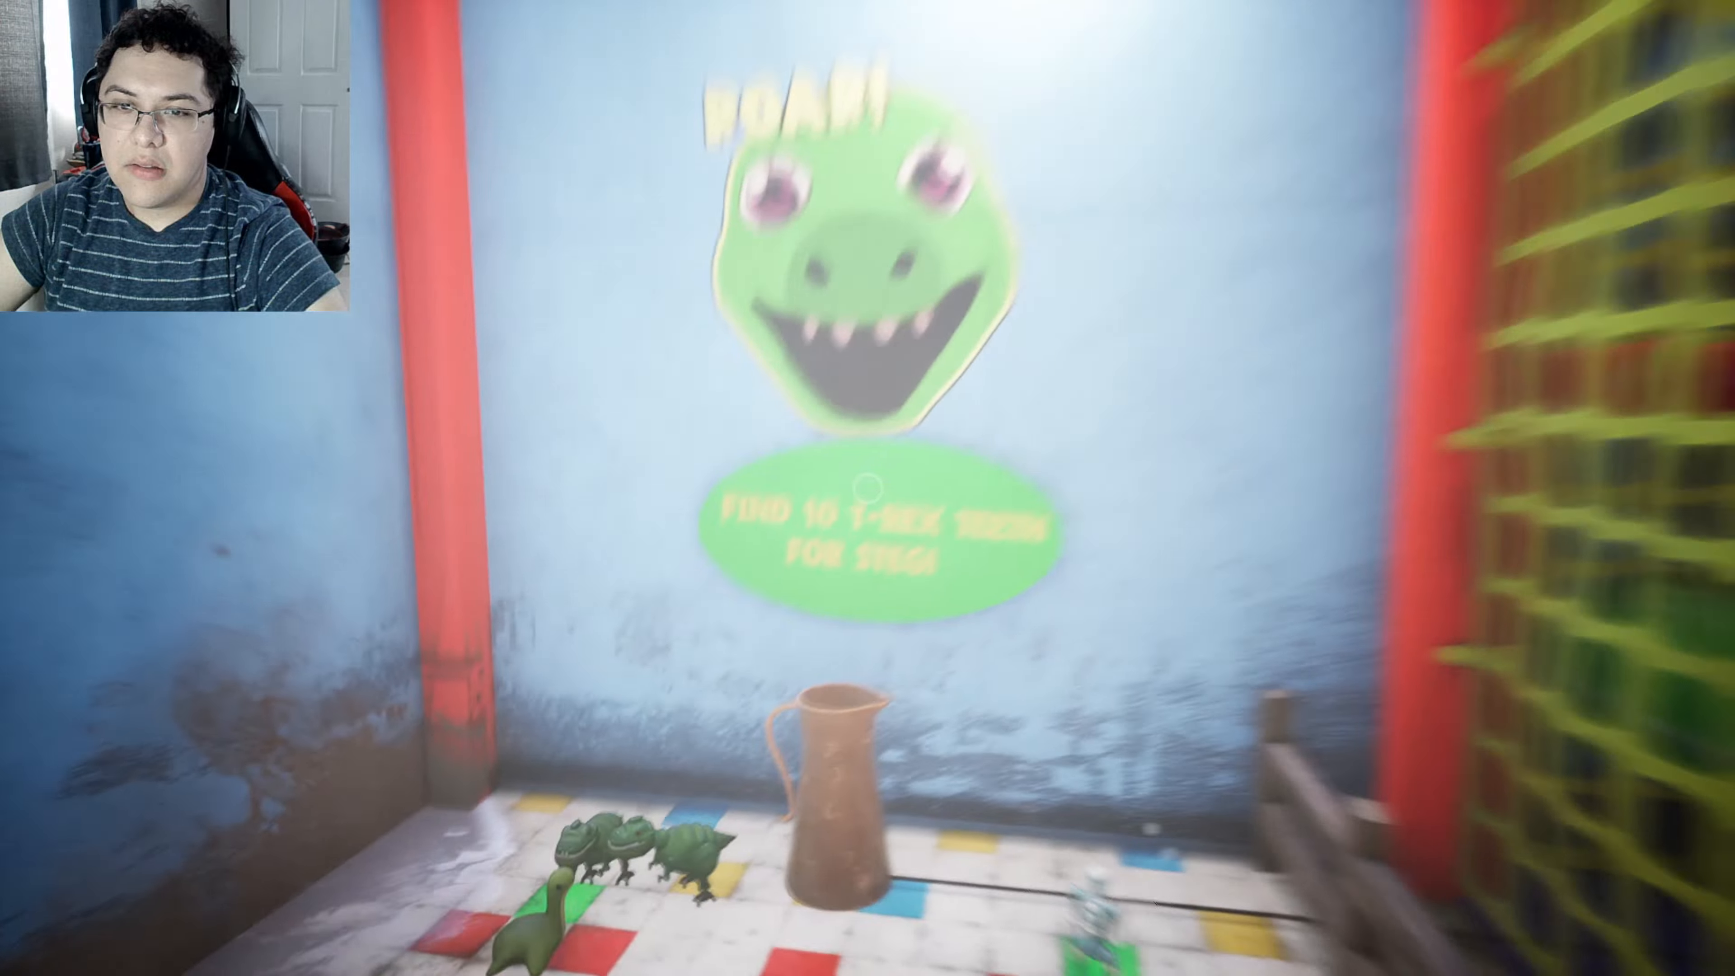
pyautogui.moveTo(867, 488)
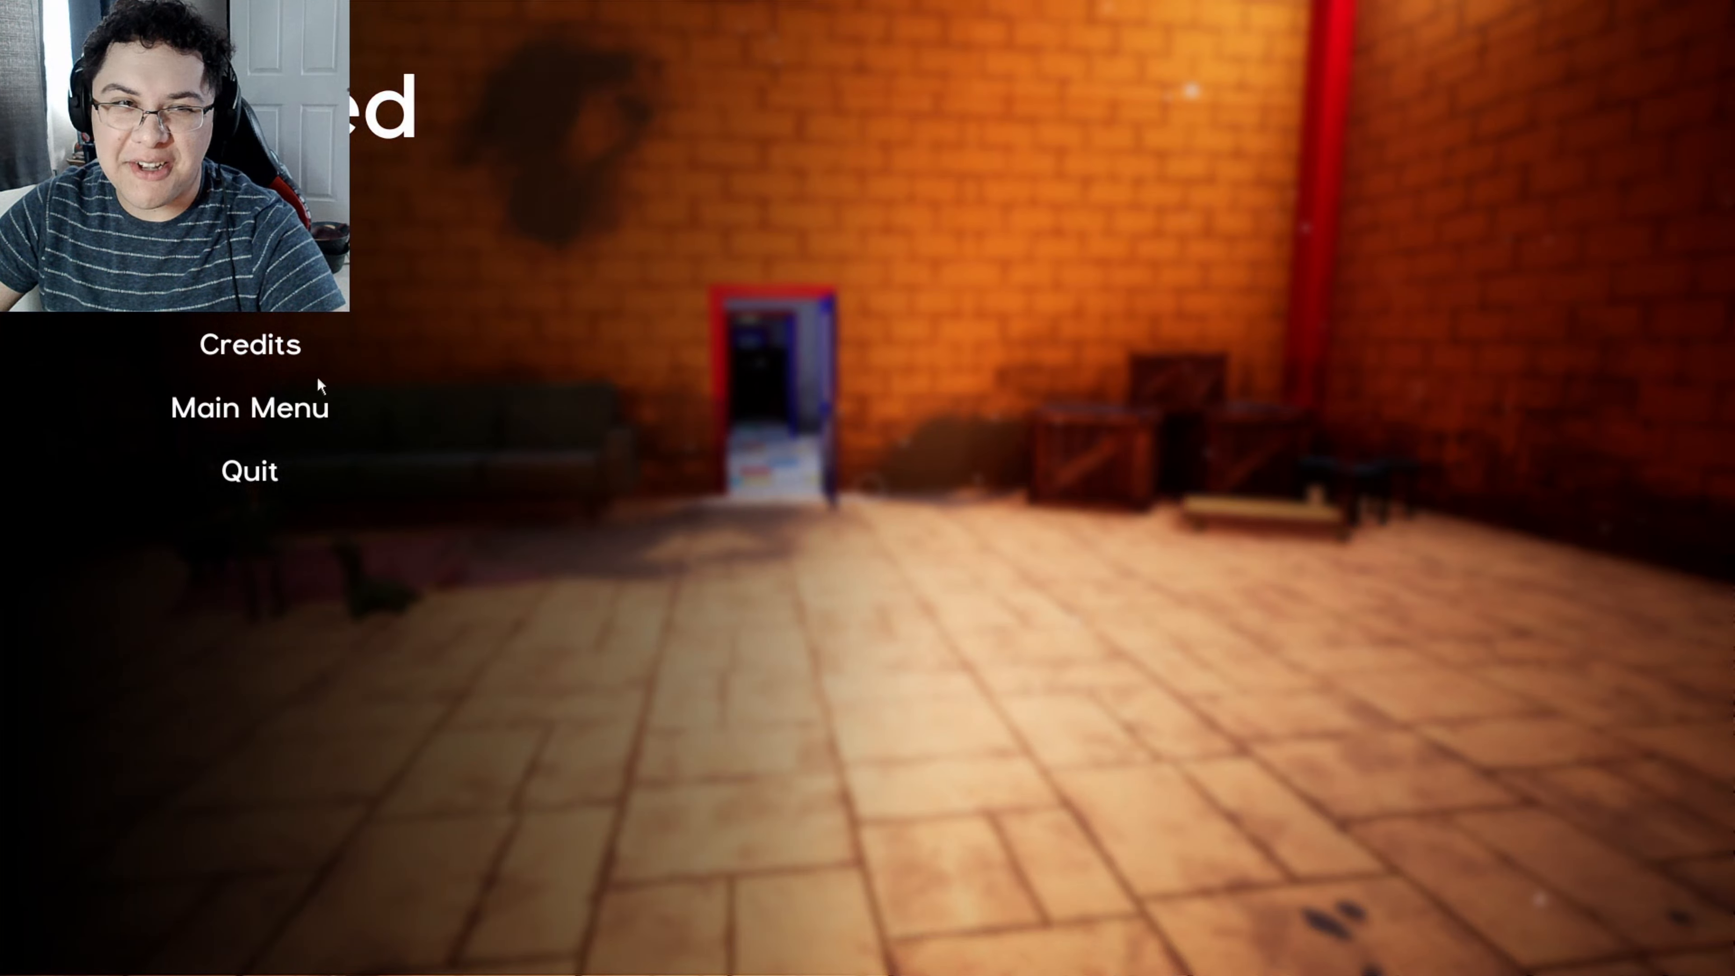
pyautogui.click(248, 407)
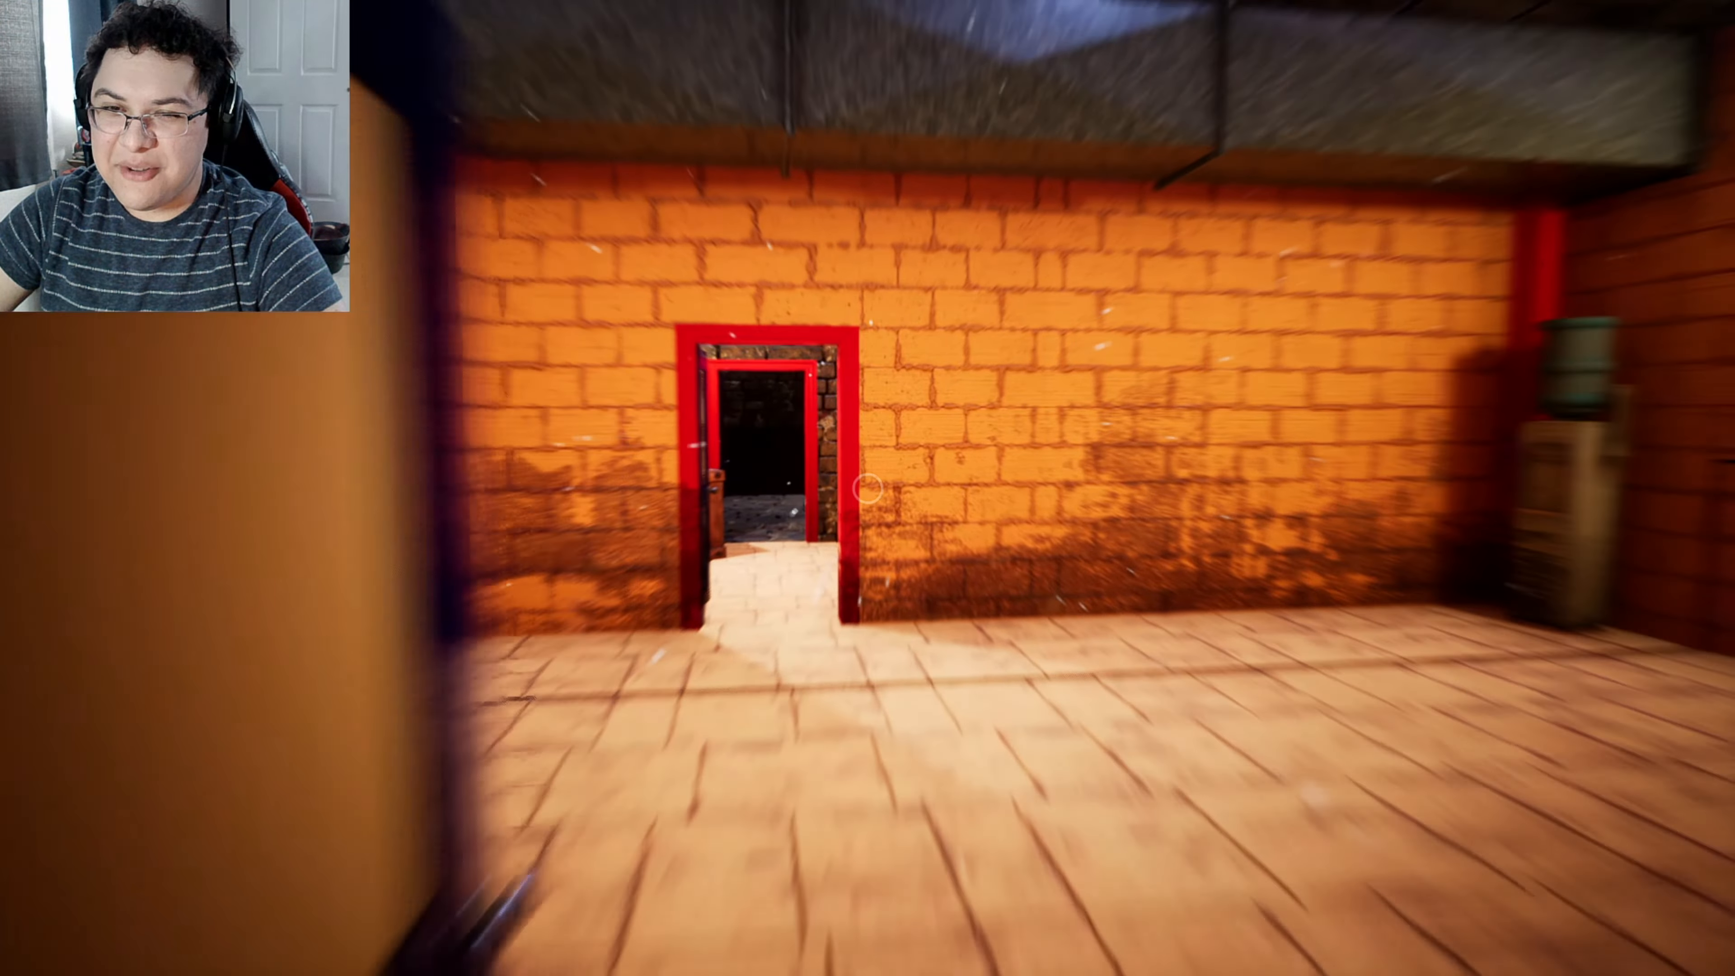
pyautogui.press('w')
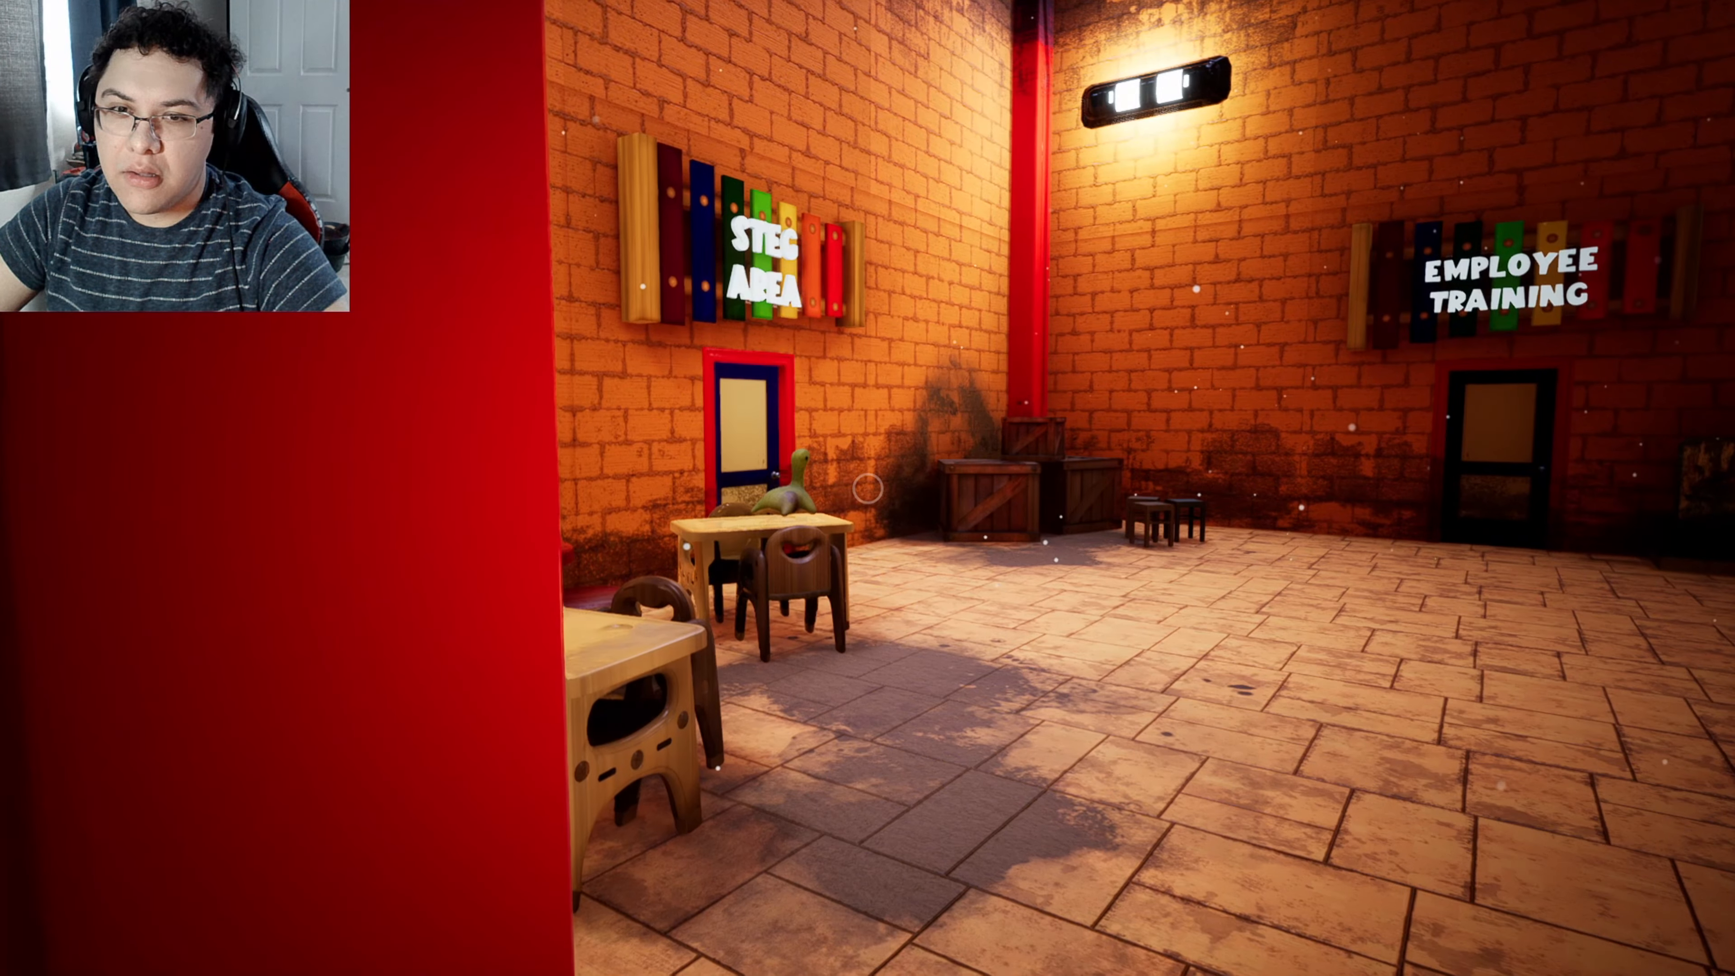
pyautogui.press('w')
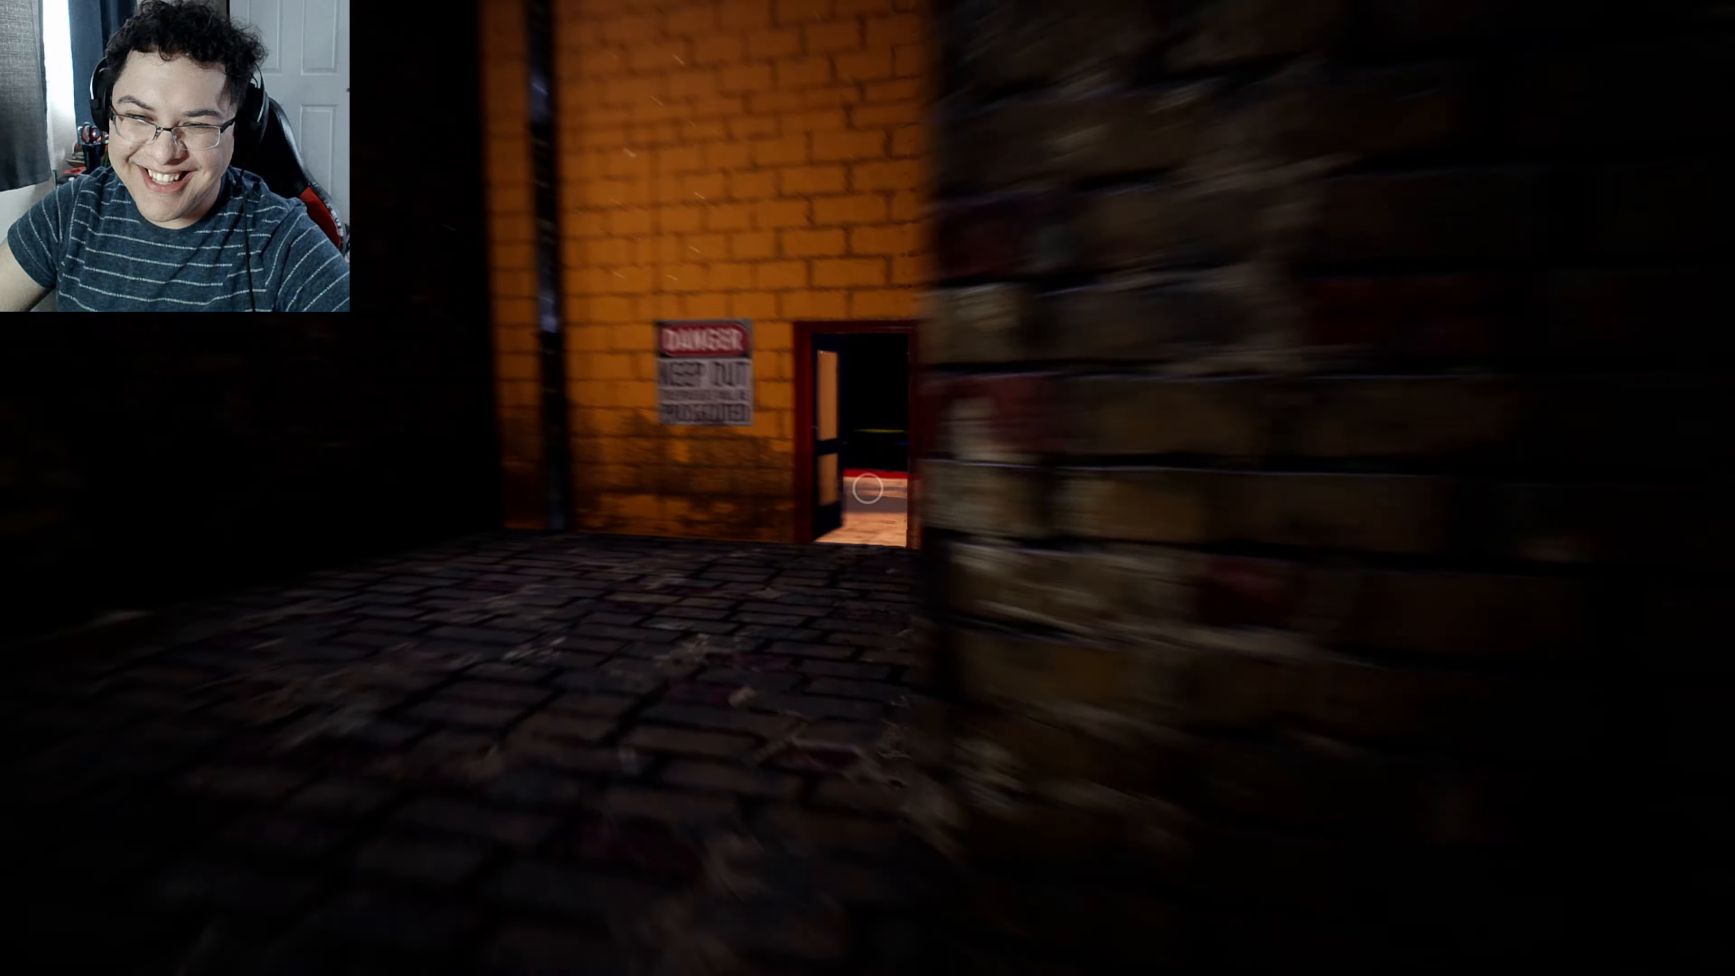
pyautogui.moveTo(868, 487)
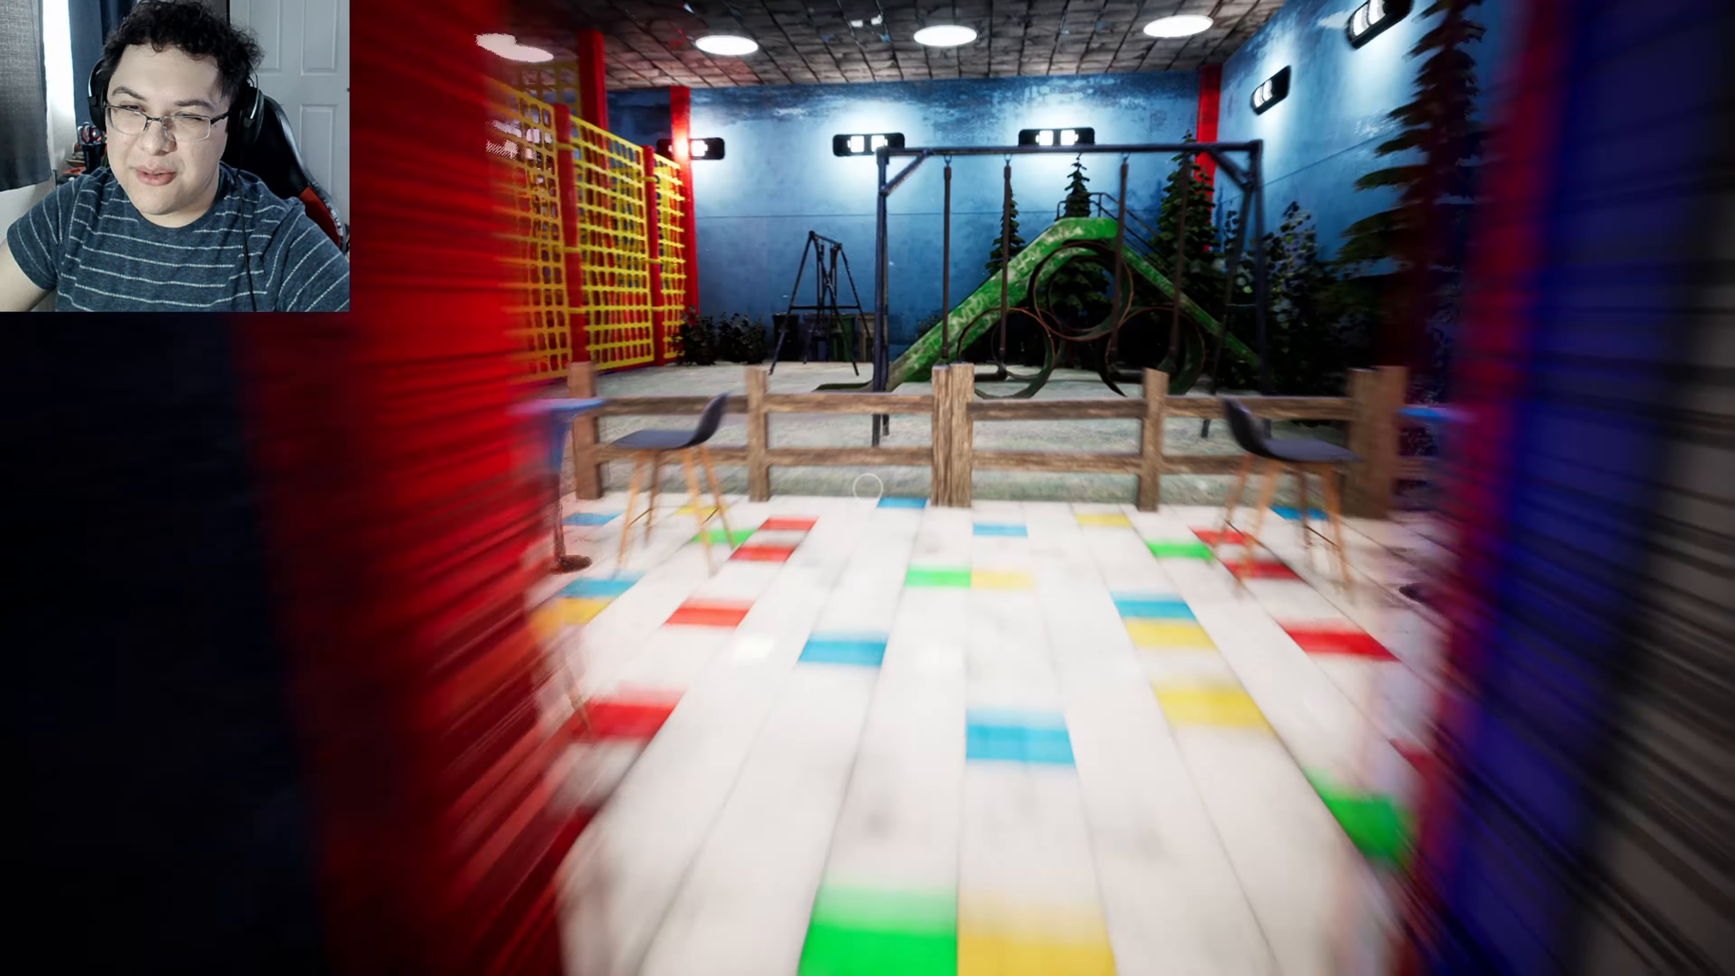
pyautogui.moveTo(867, 488)
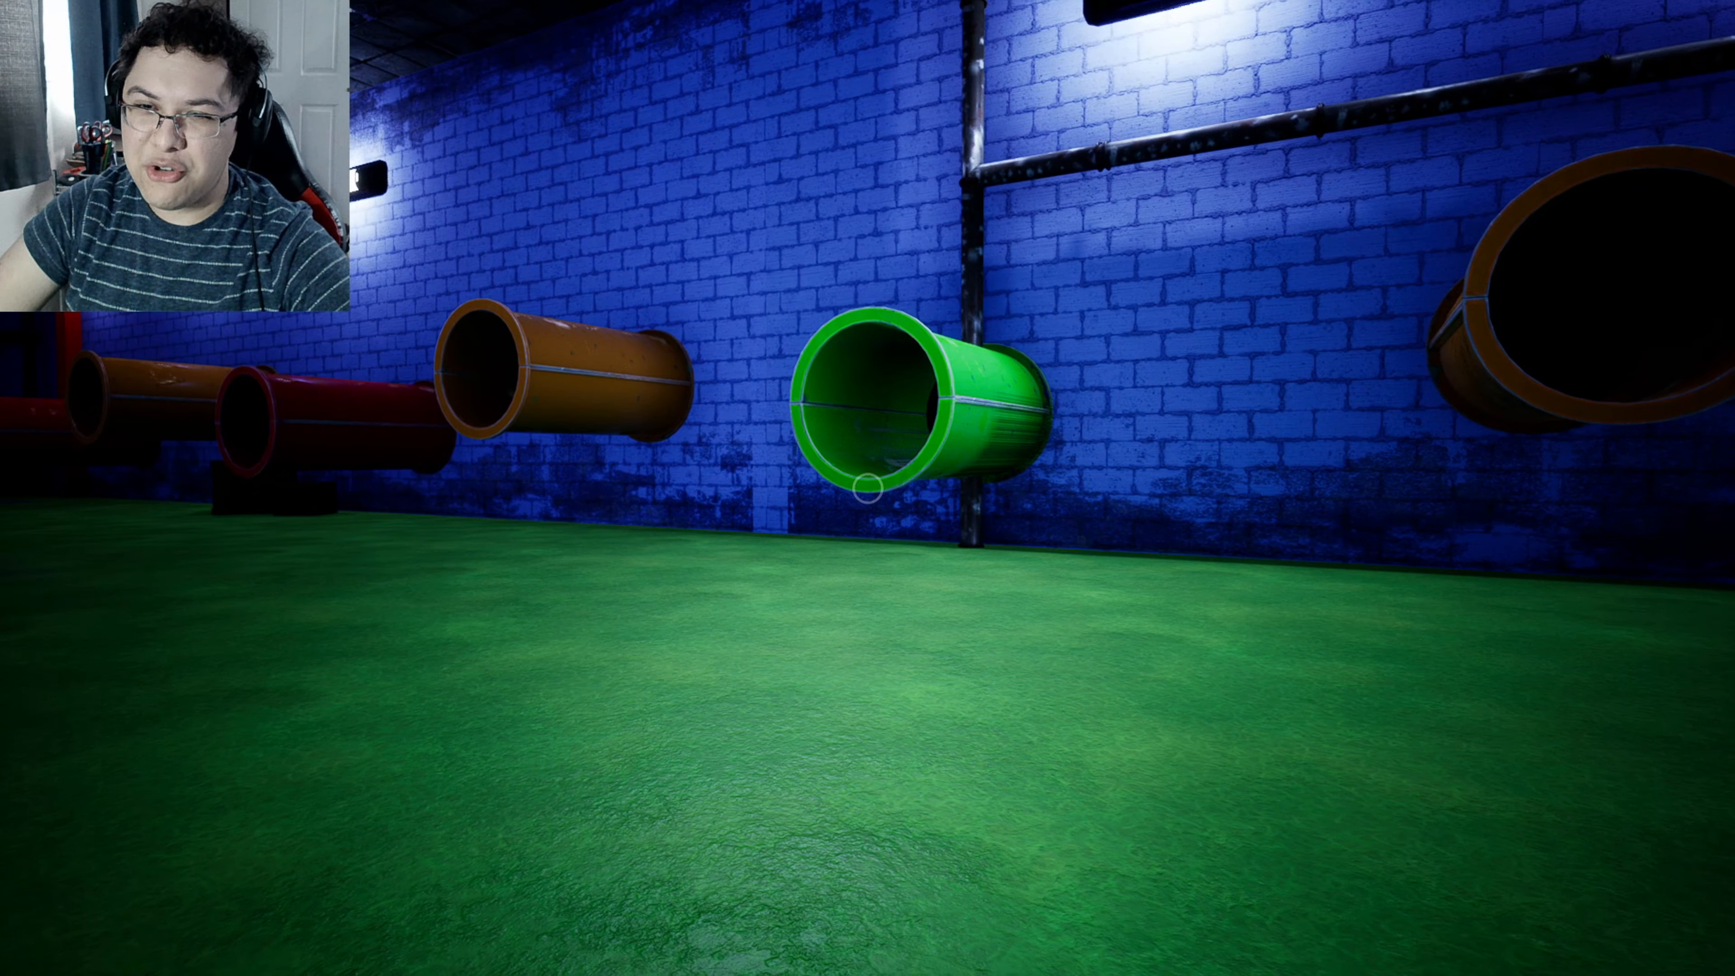
pyautogui.moveTo(868, 488)
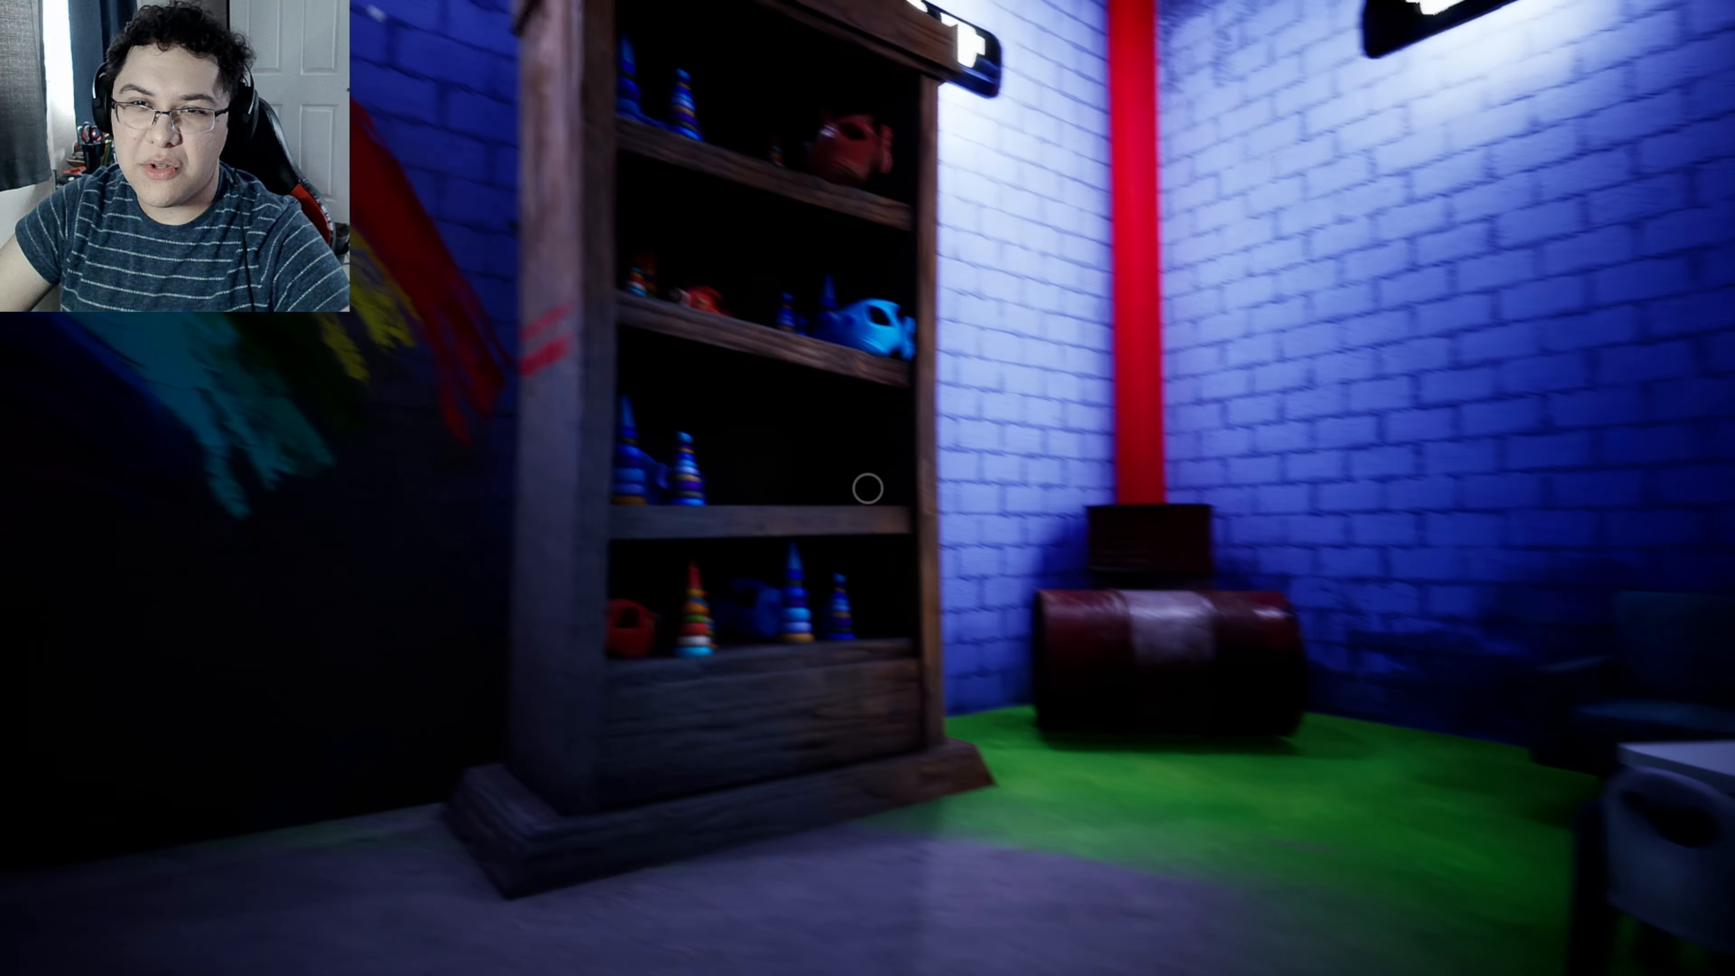
pyautogui.moveTo(867, 488)
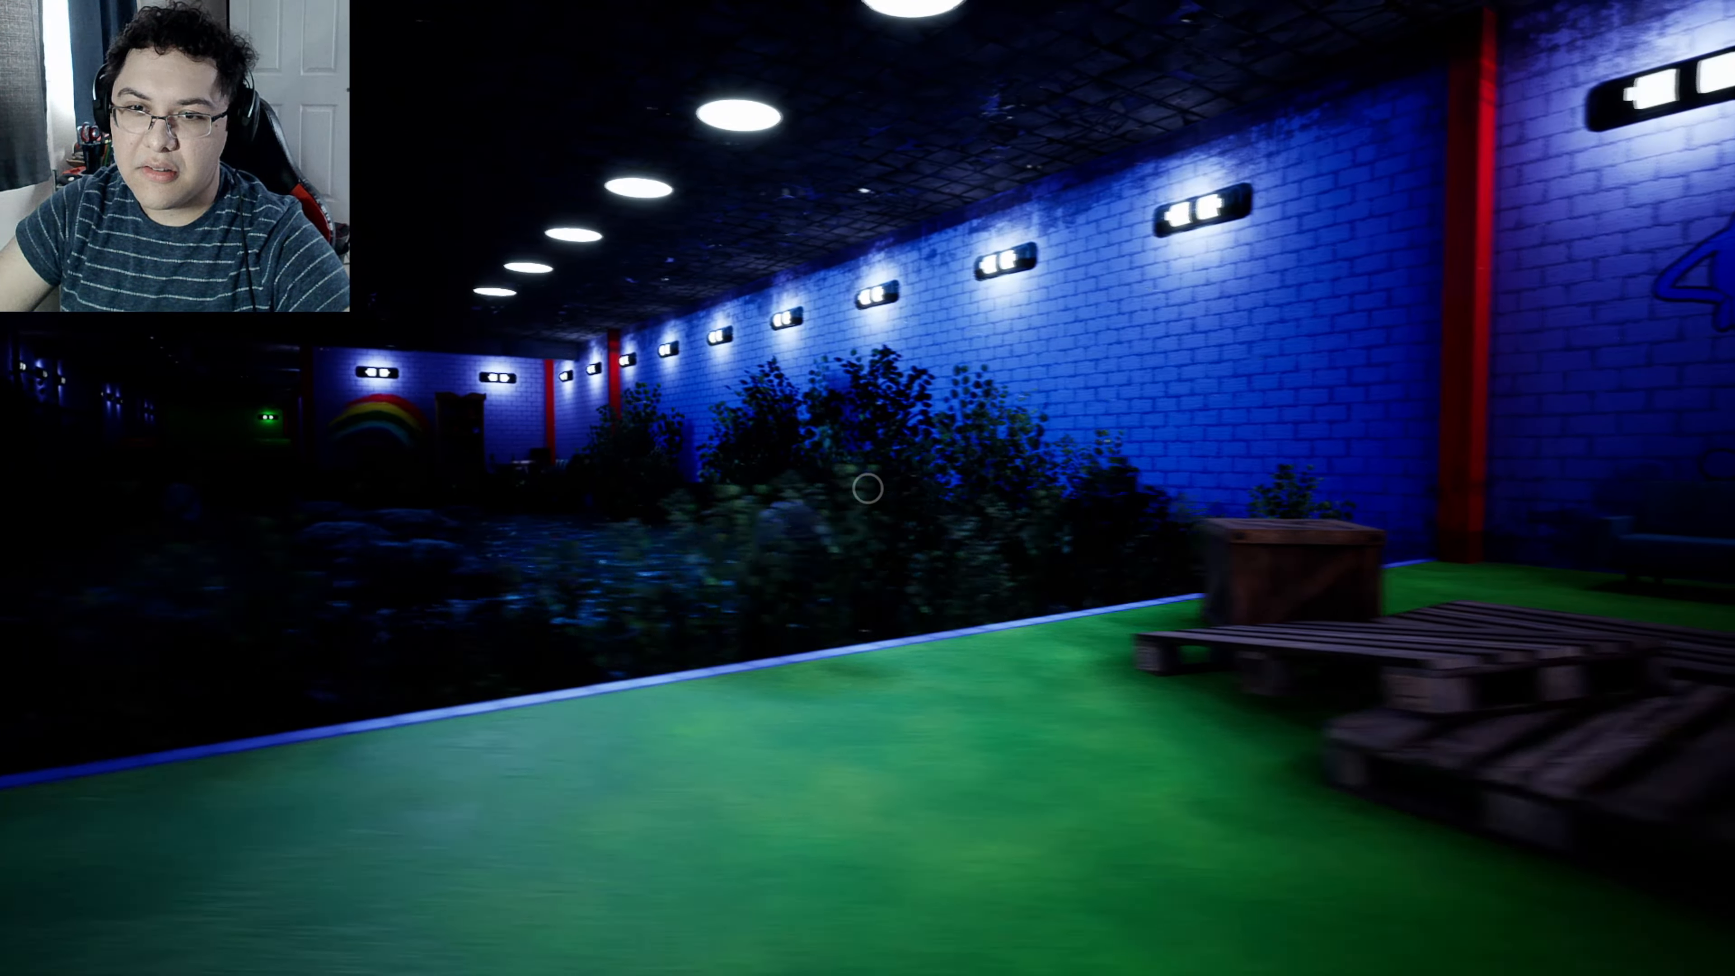
pyautogui.moveTo(867, 492)
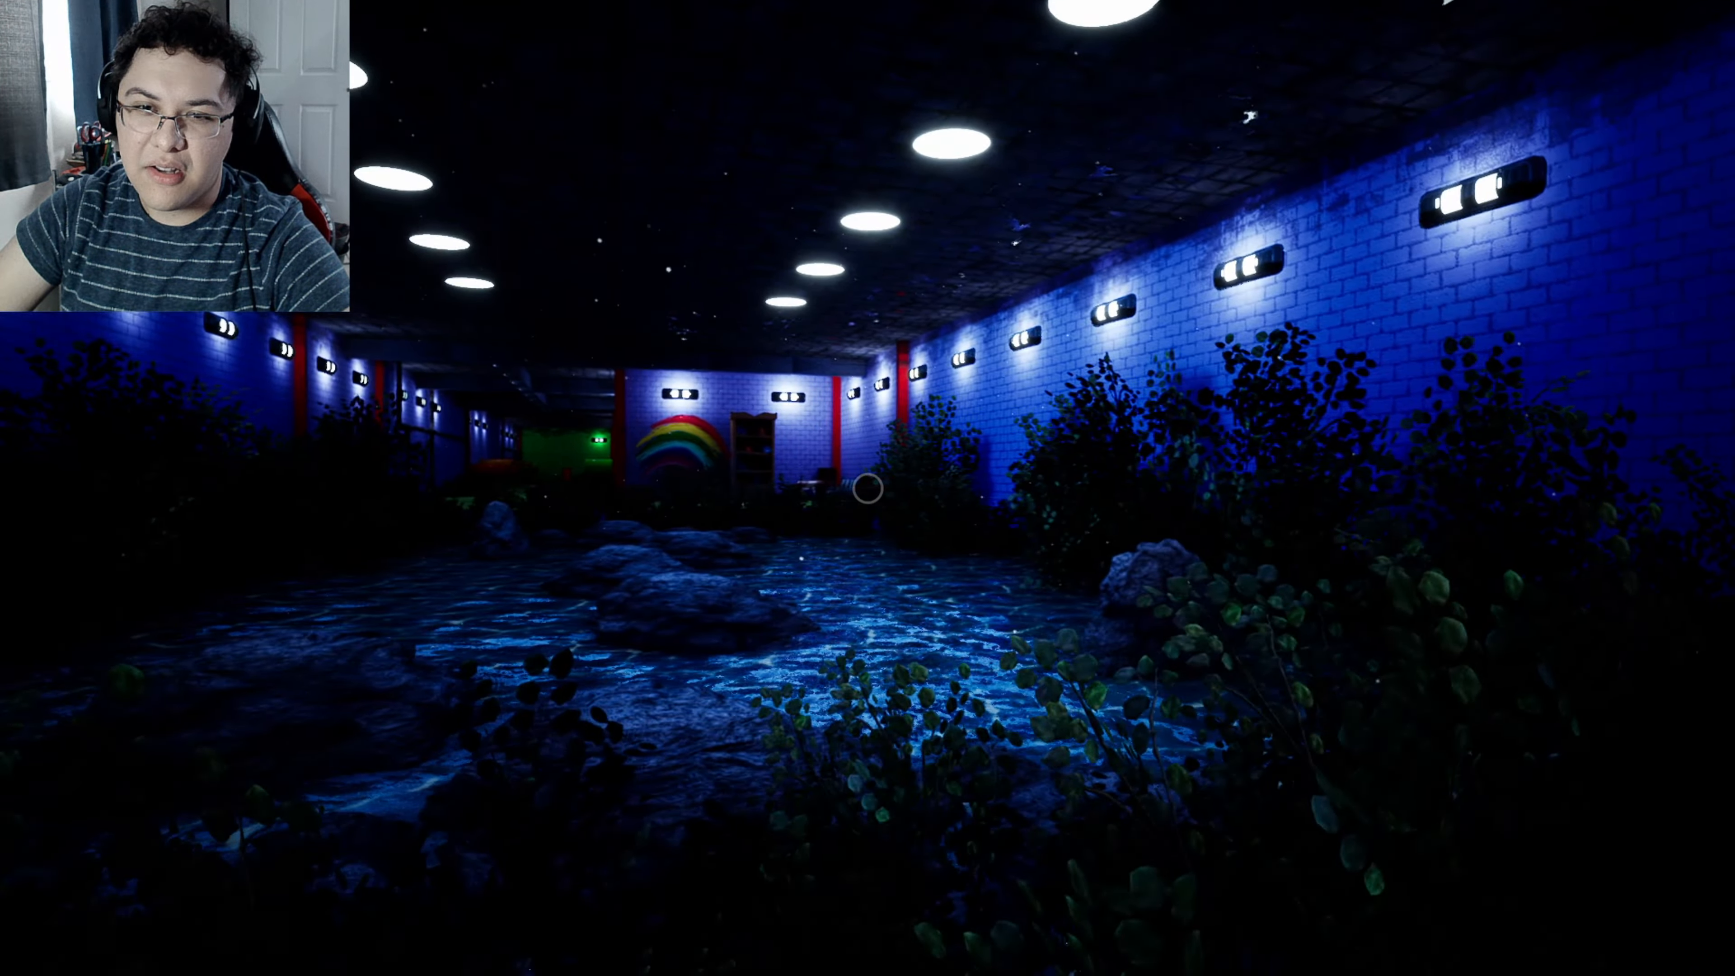
pyautogui.moveTo(867, 488)
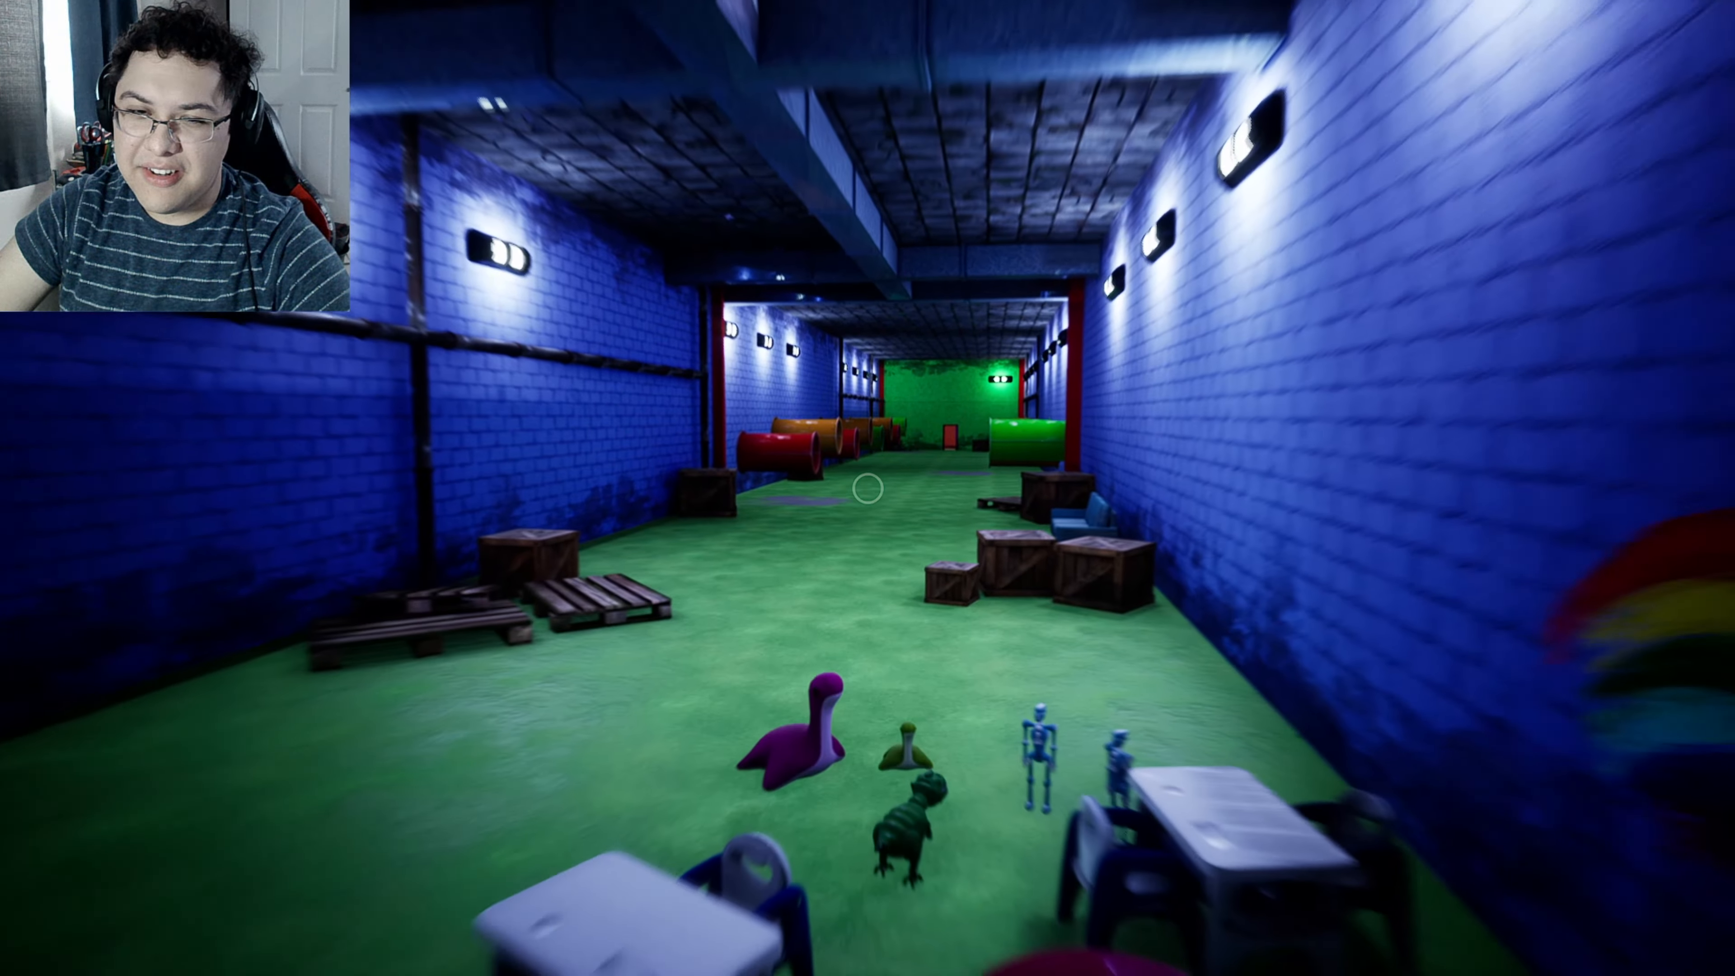
pyautogui.press('W')
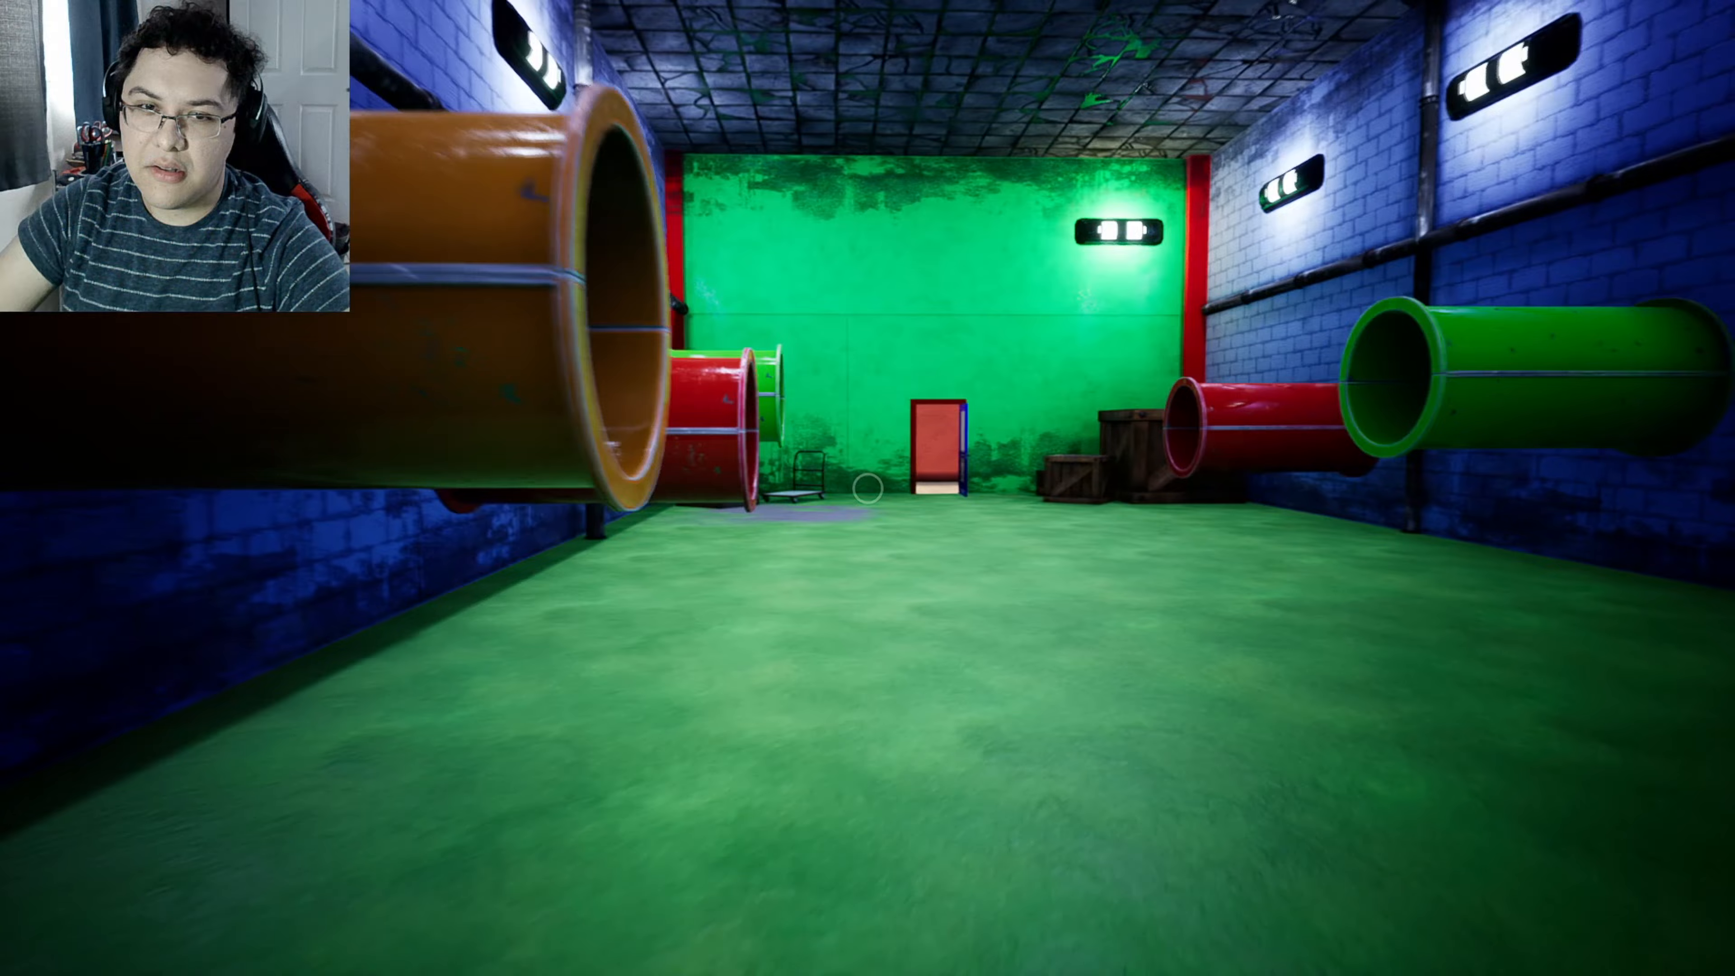
pyautogui.moveTo(867, 488)
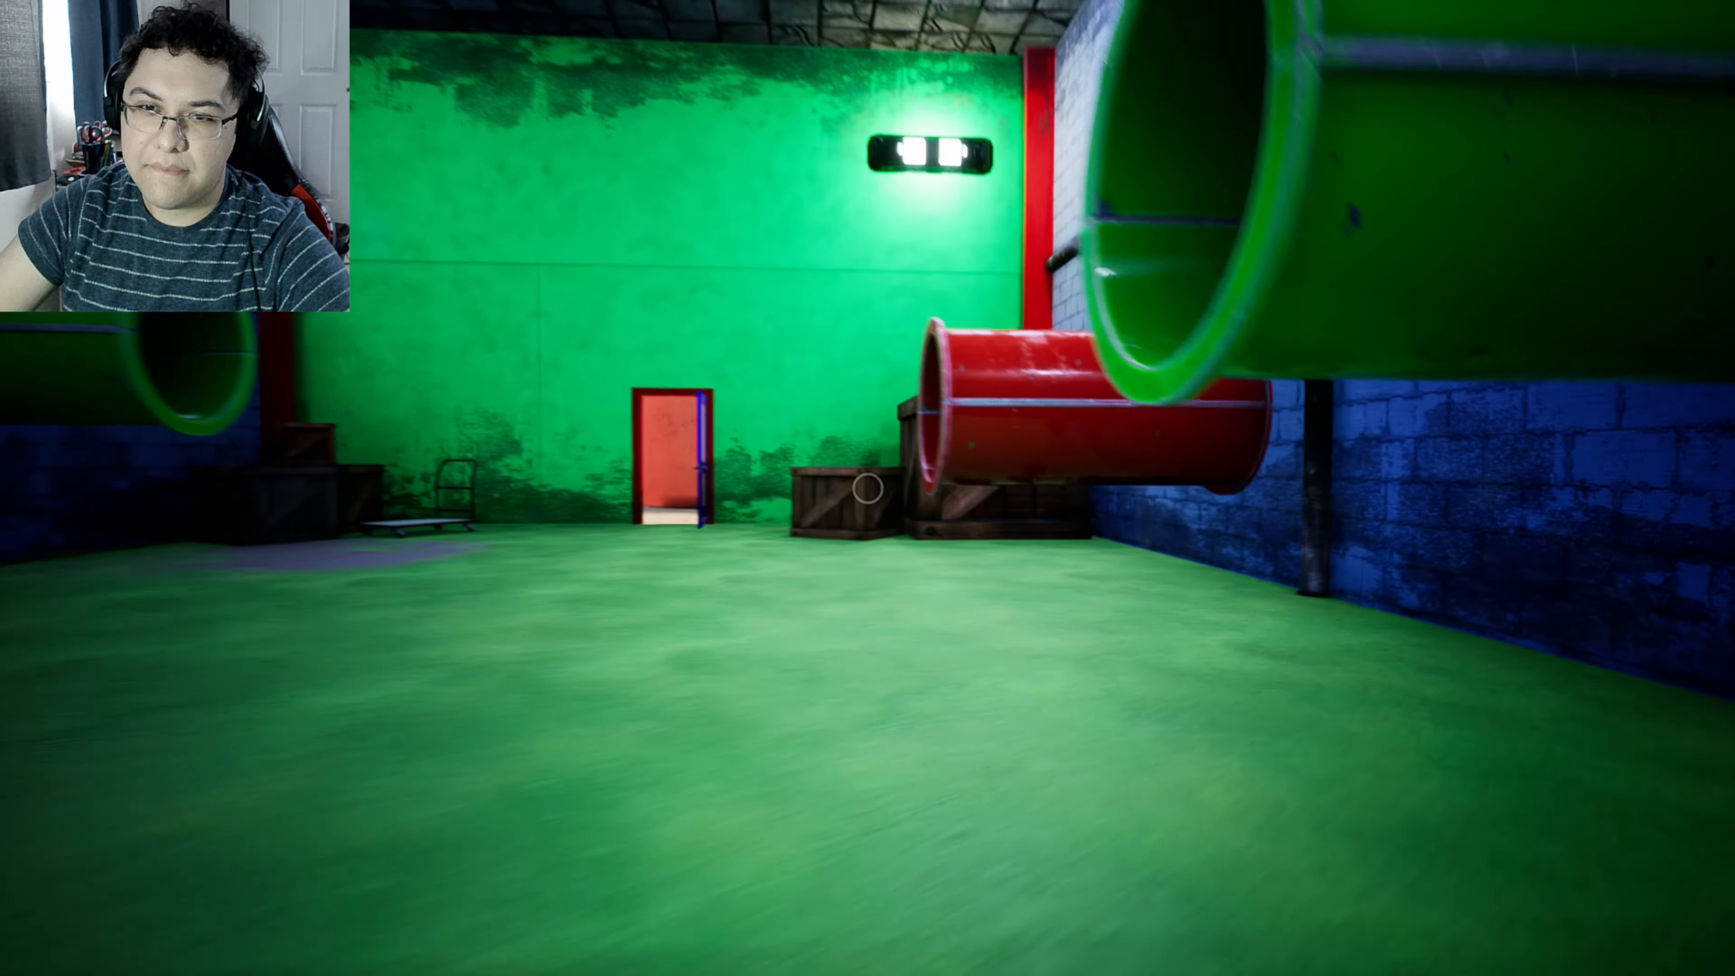
pyautogui.moveTo(867, 489)
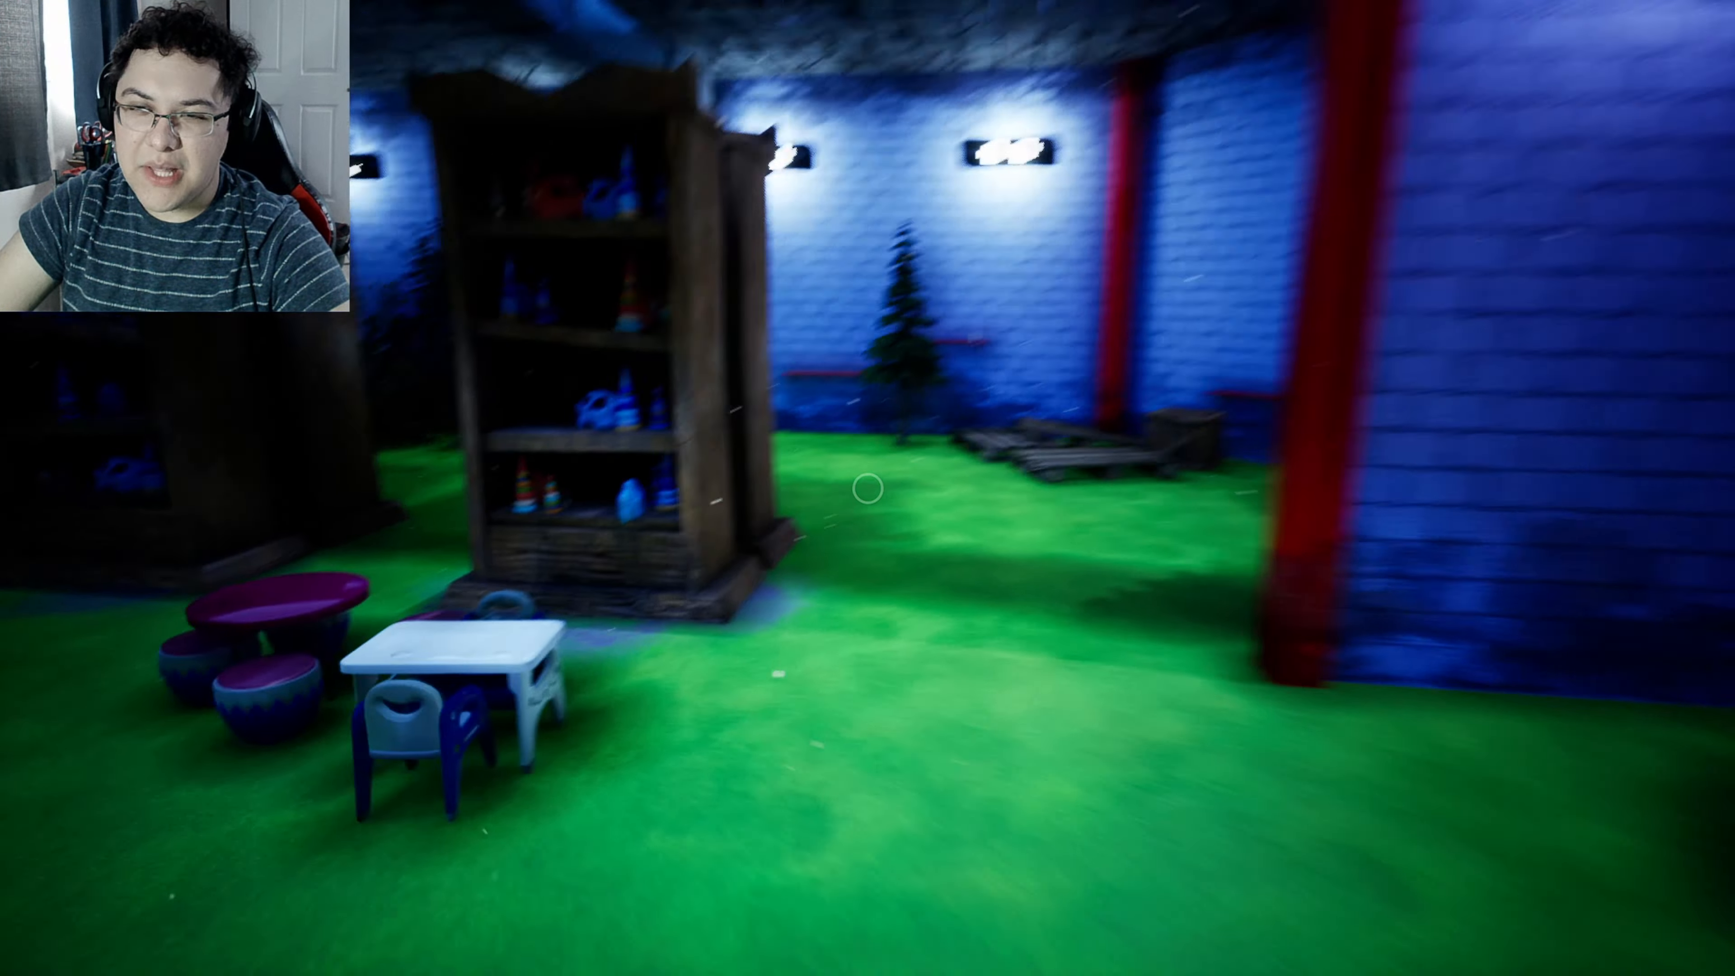
pyautogui.moveTo(867, 488)
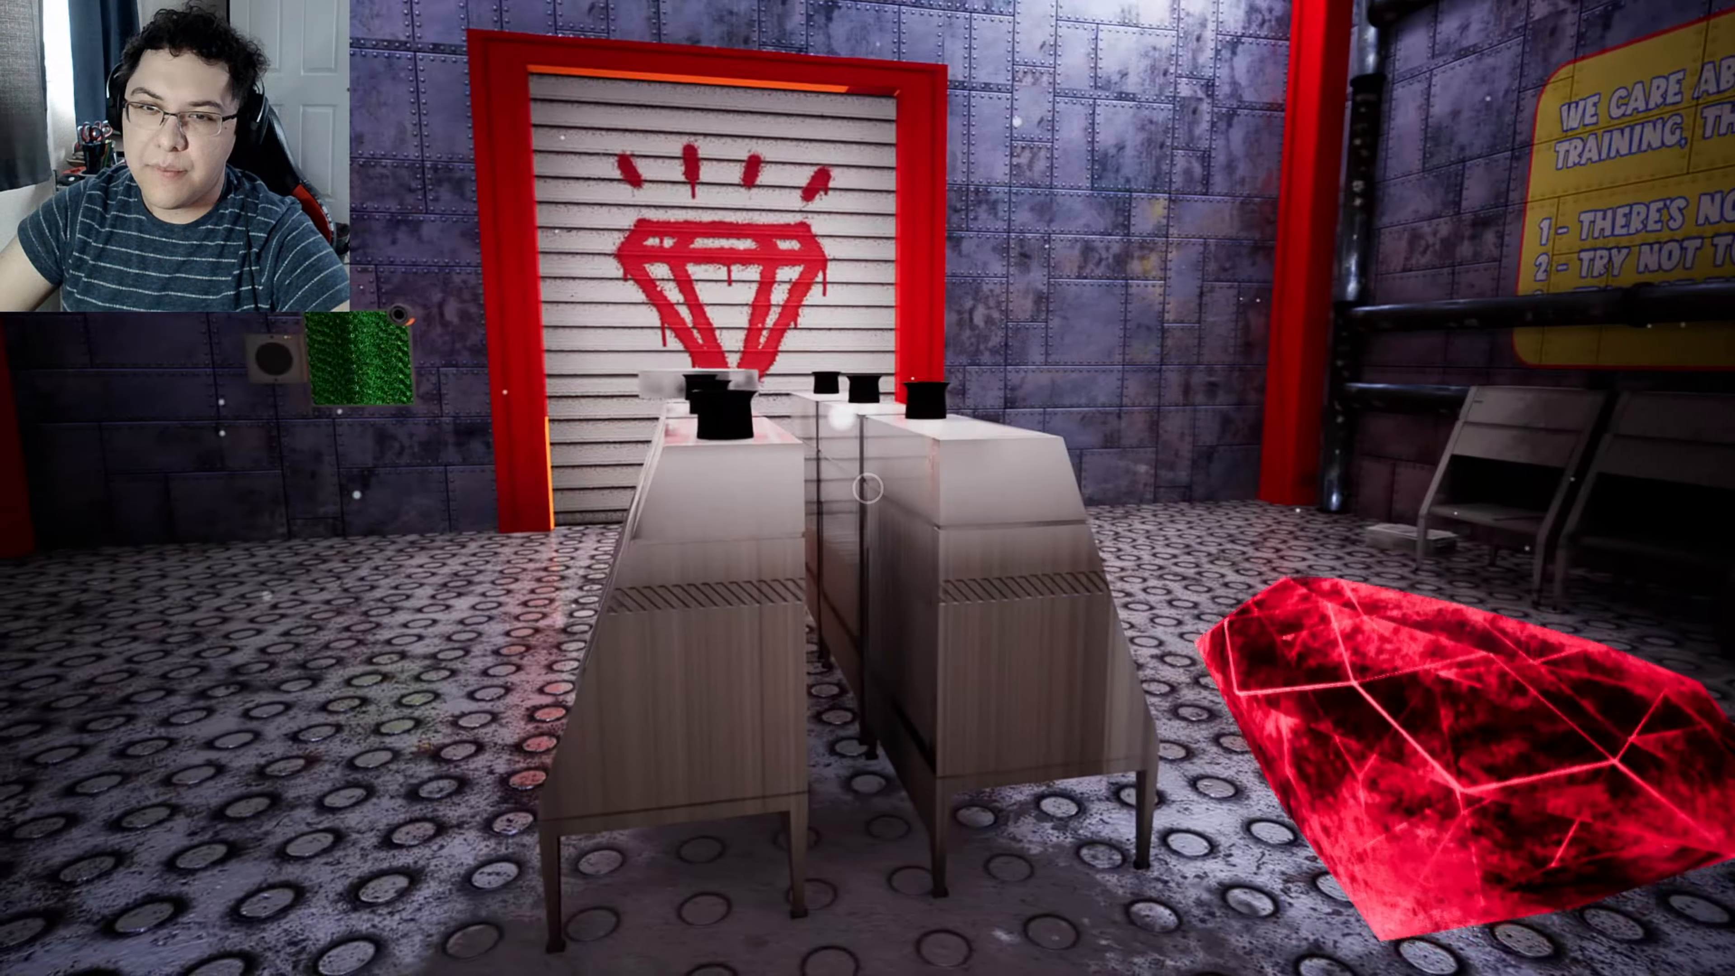
pyautogui.moveTo(868, 488)
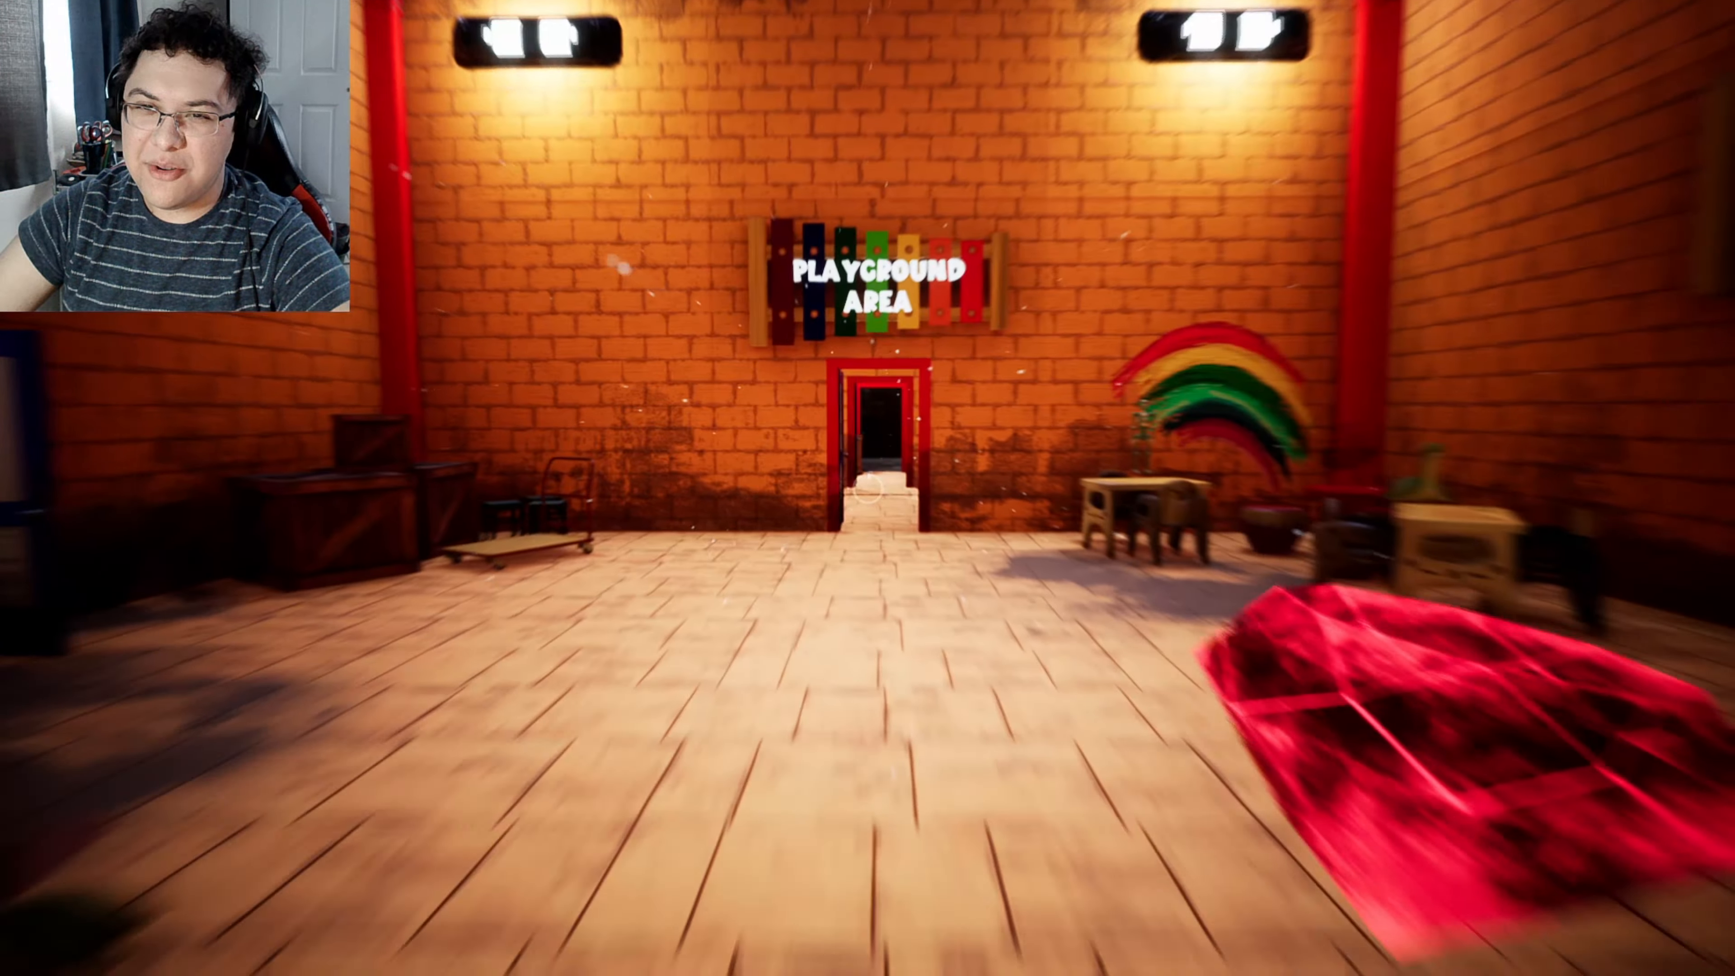
pyautogui.press('w')
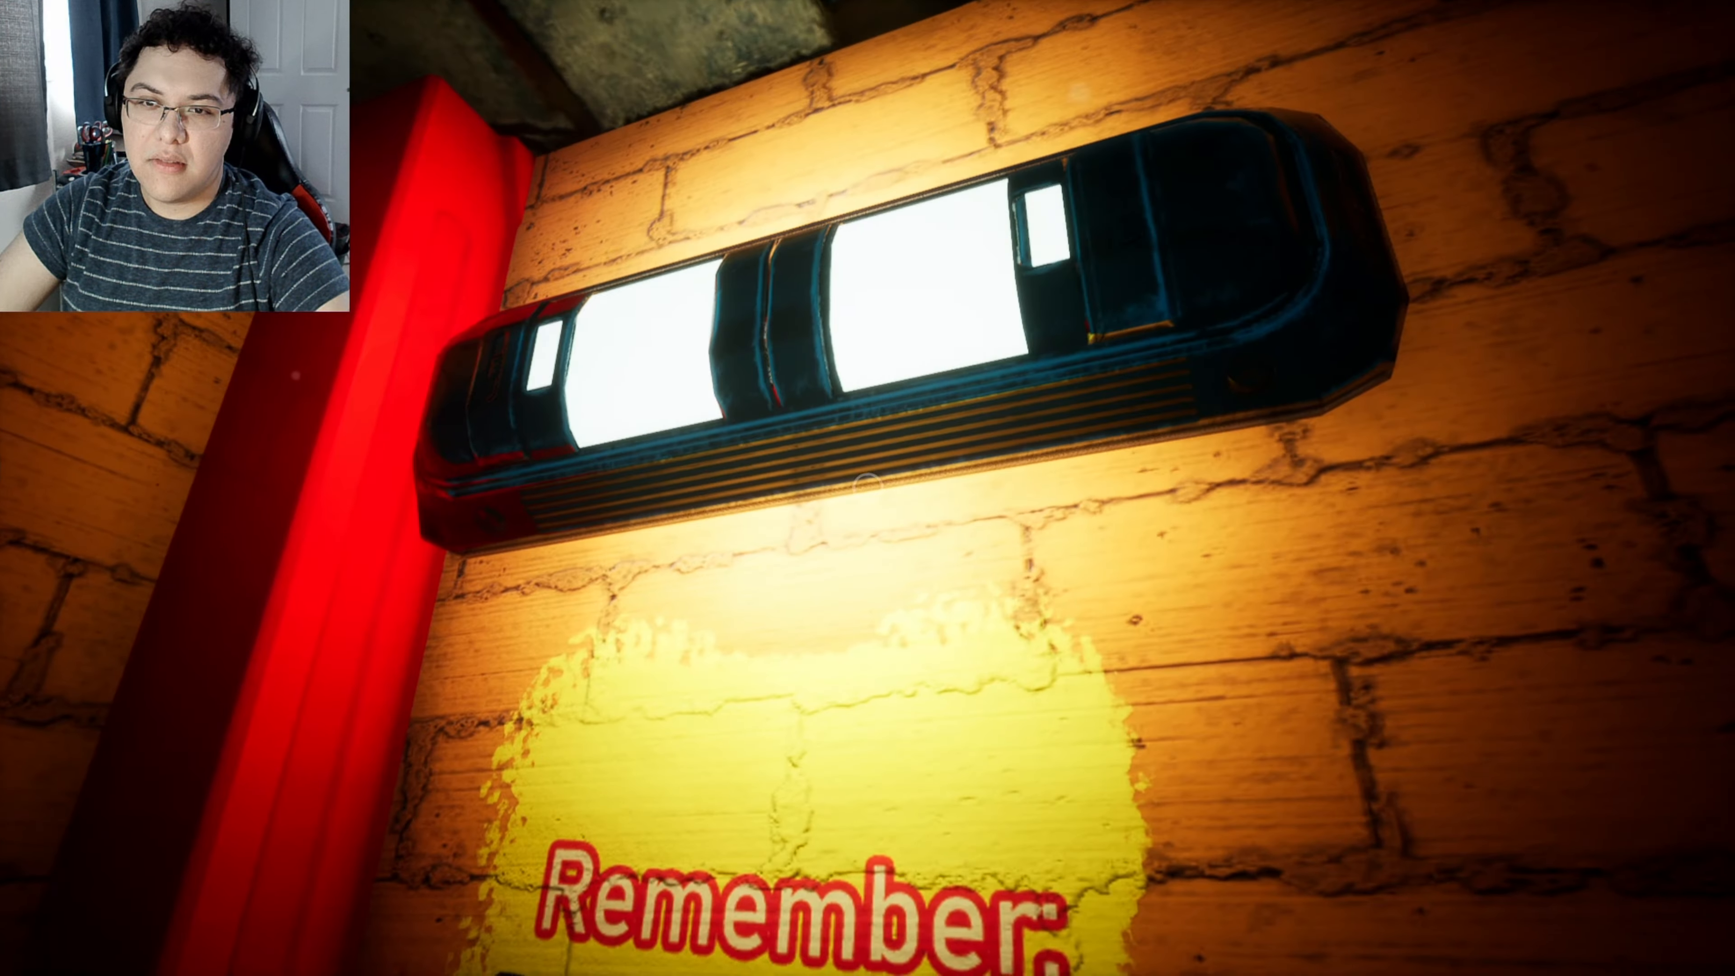
pyautogui.moveTo(867, 488)
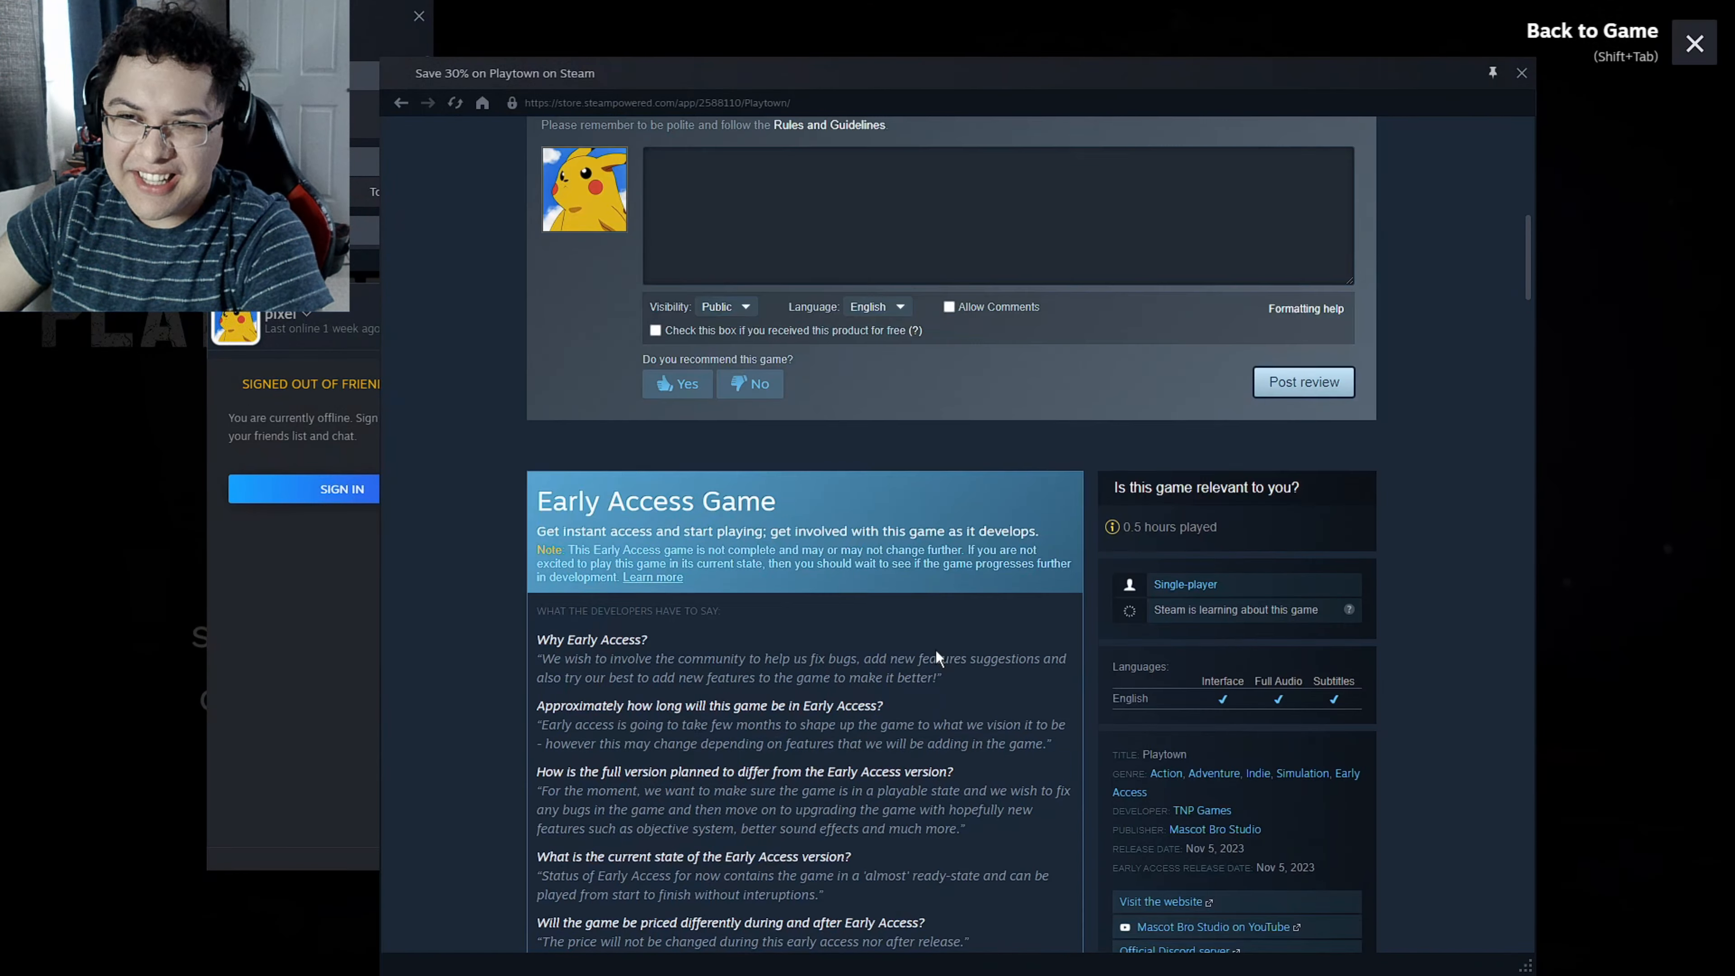
# Highlight the full-version plans text on the Playtown store page, then scroll to Customer Reviews.
pyautogui.scroll(-3)
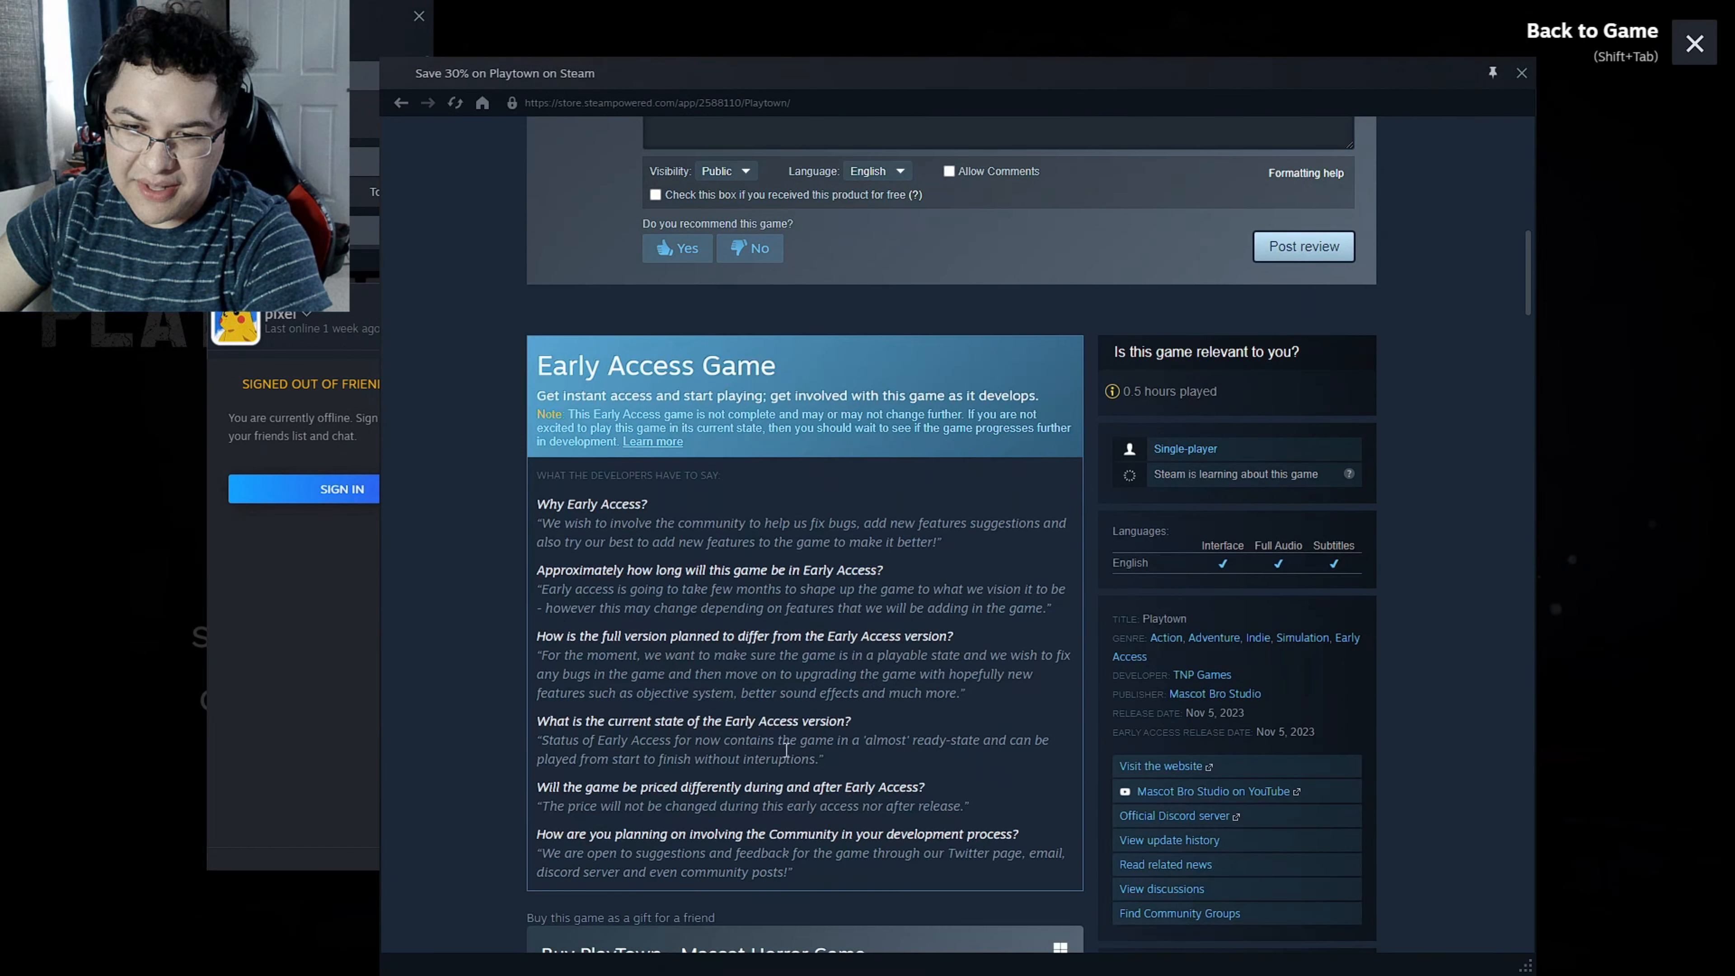
pyautogui.moveTo(728, 675)
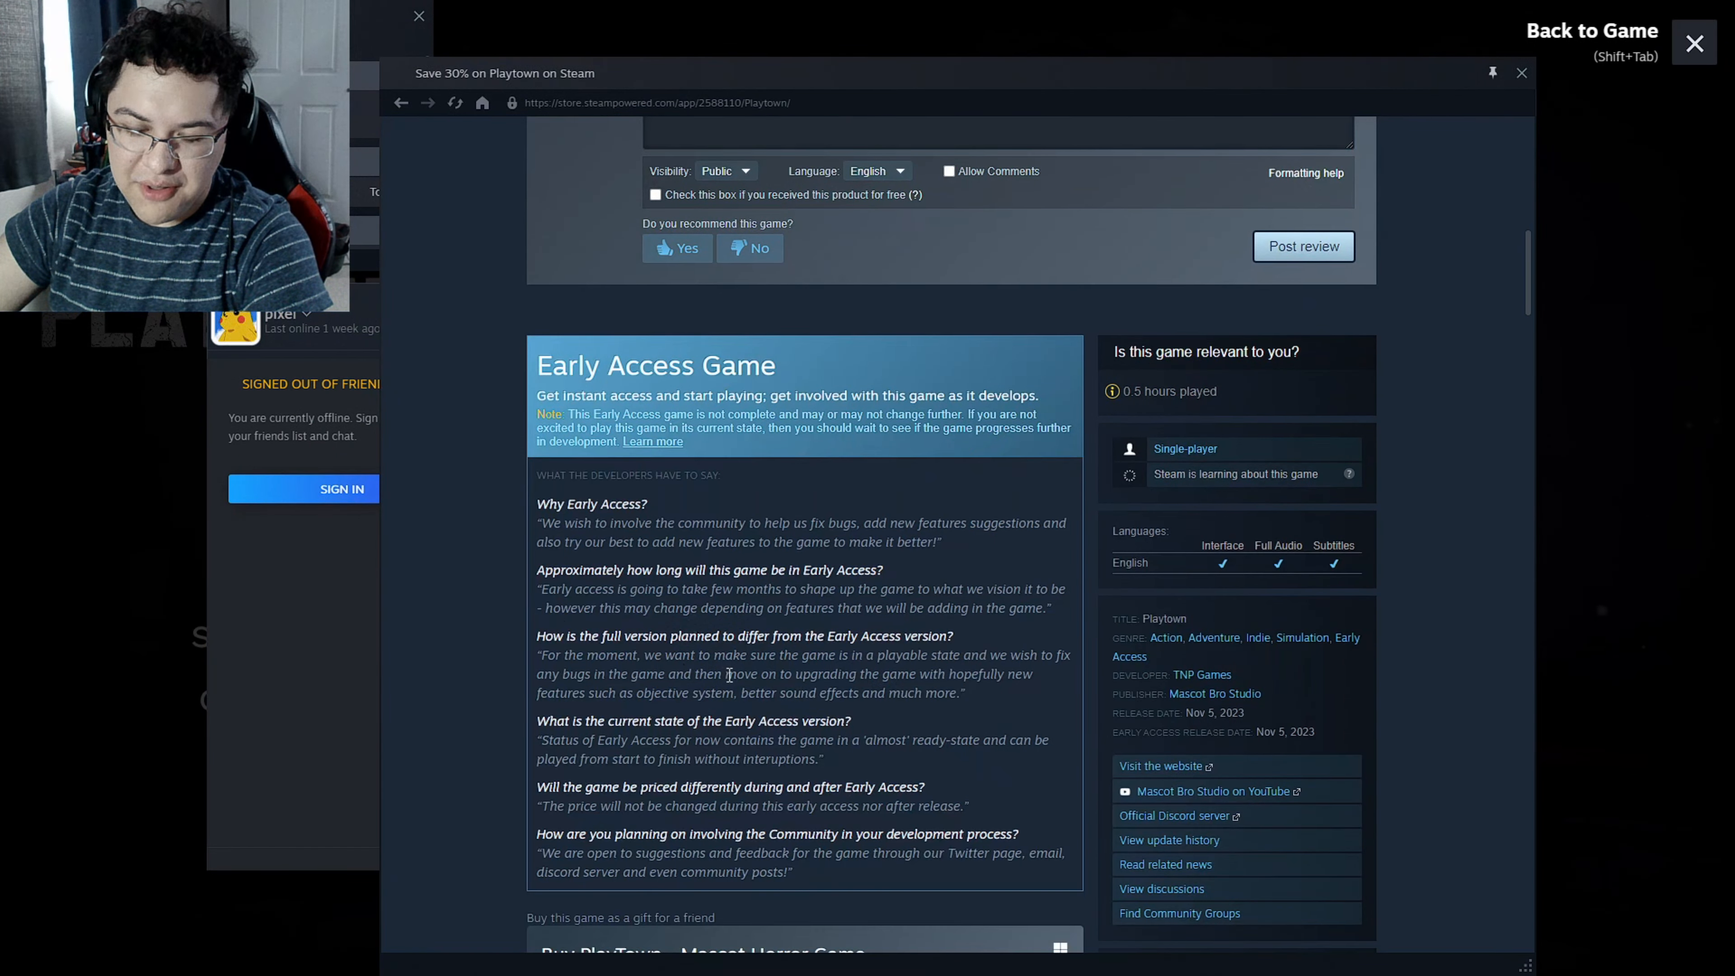
pyautogui.moveTo(760, 672); pyautogui.dragTo(793, 693)
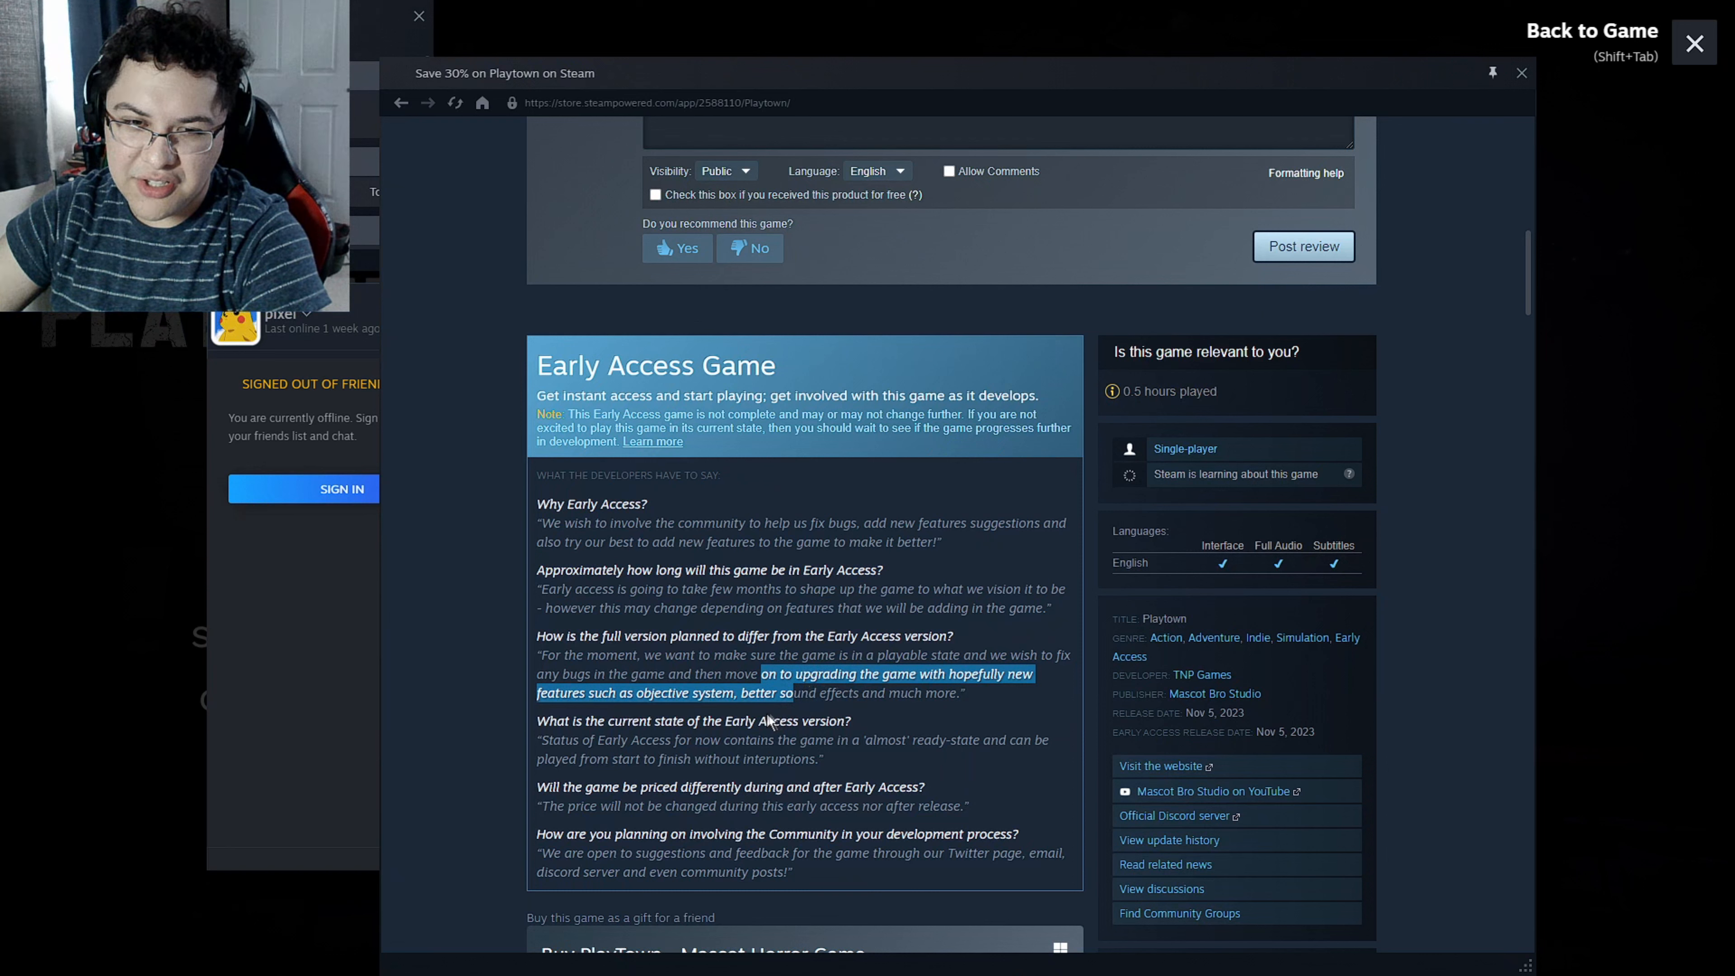
pyautogui.click(808, 713)
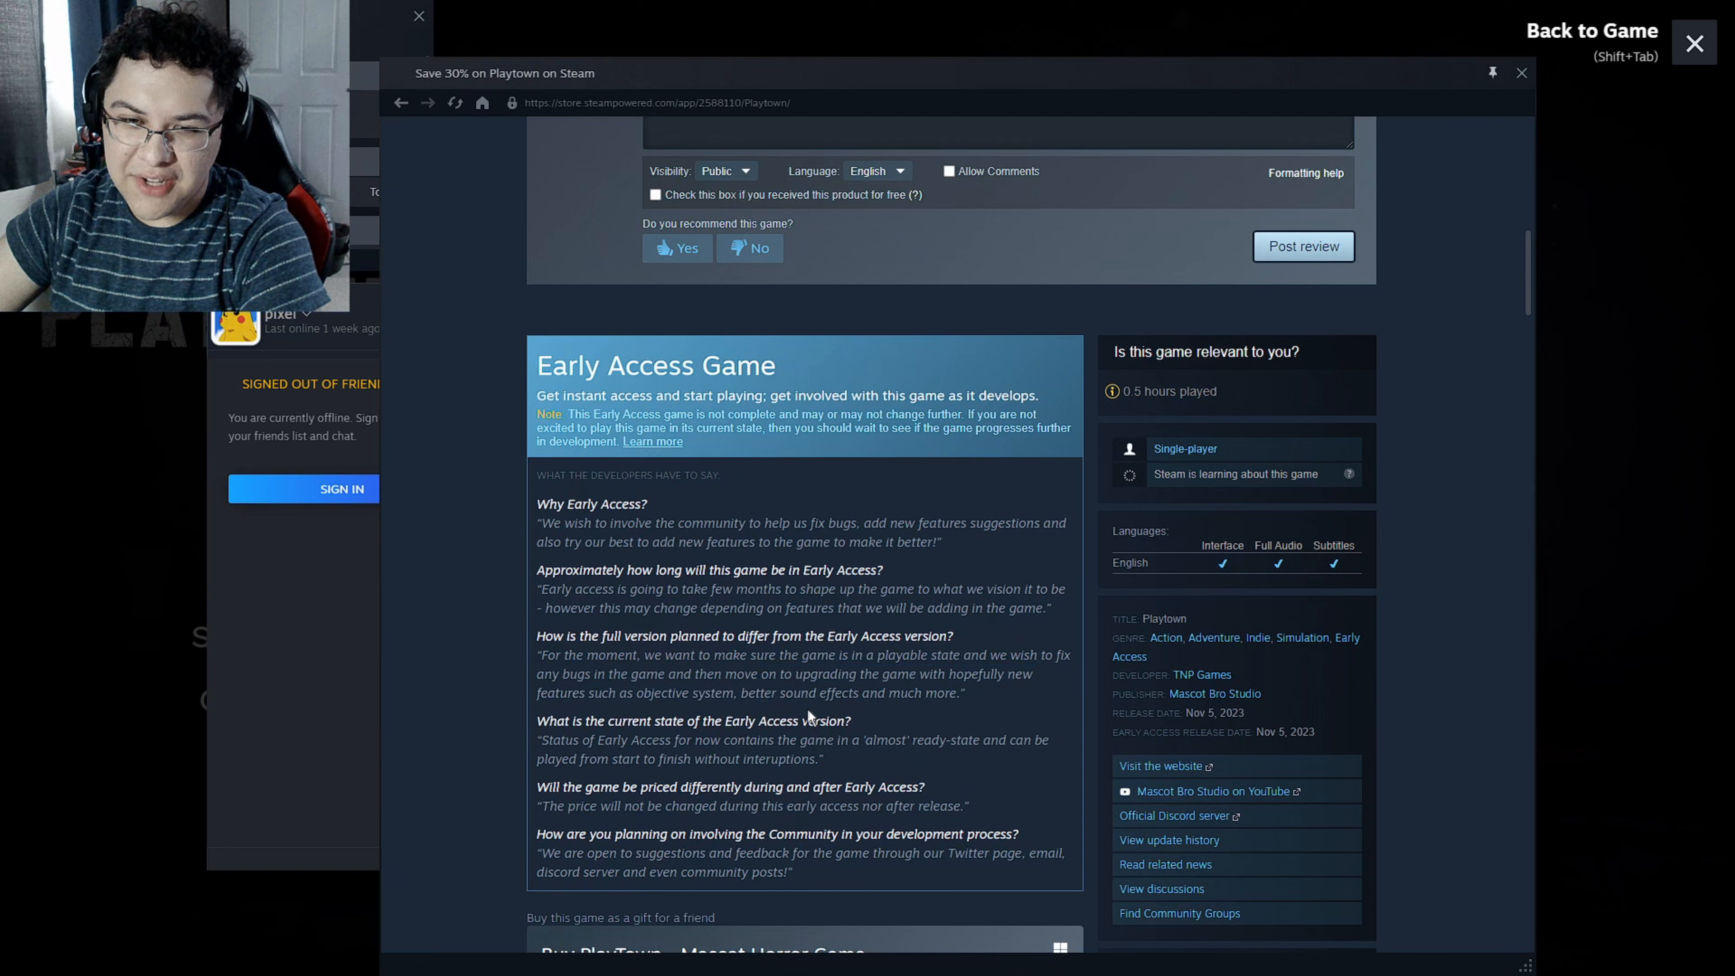
pyautogui.moveTo(639, 739); pyautogui.dragTo(824, 759)
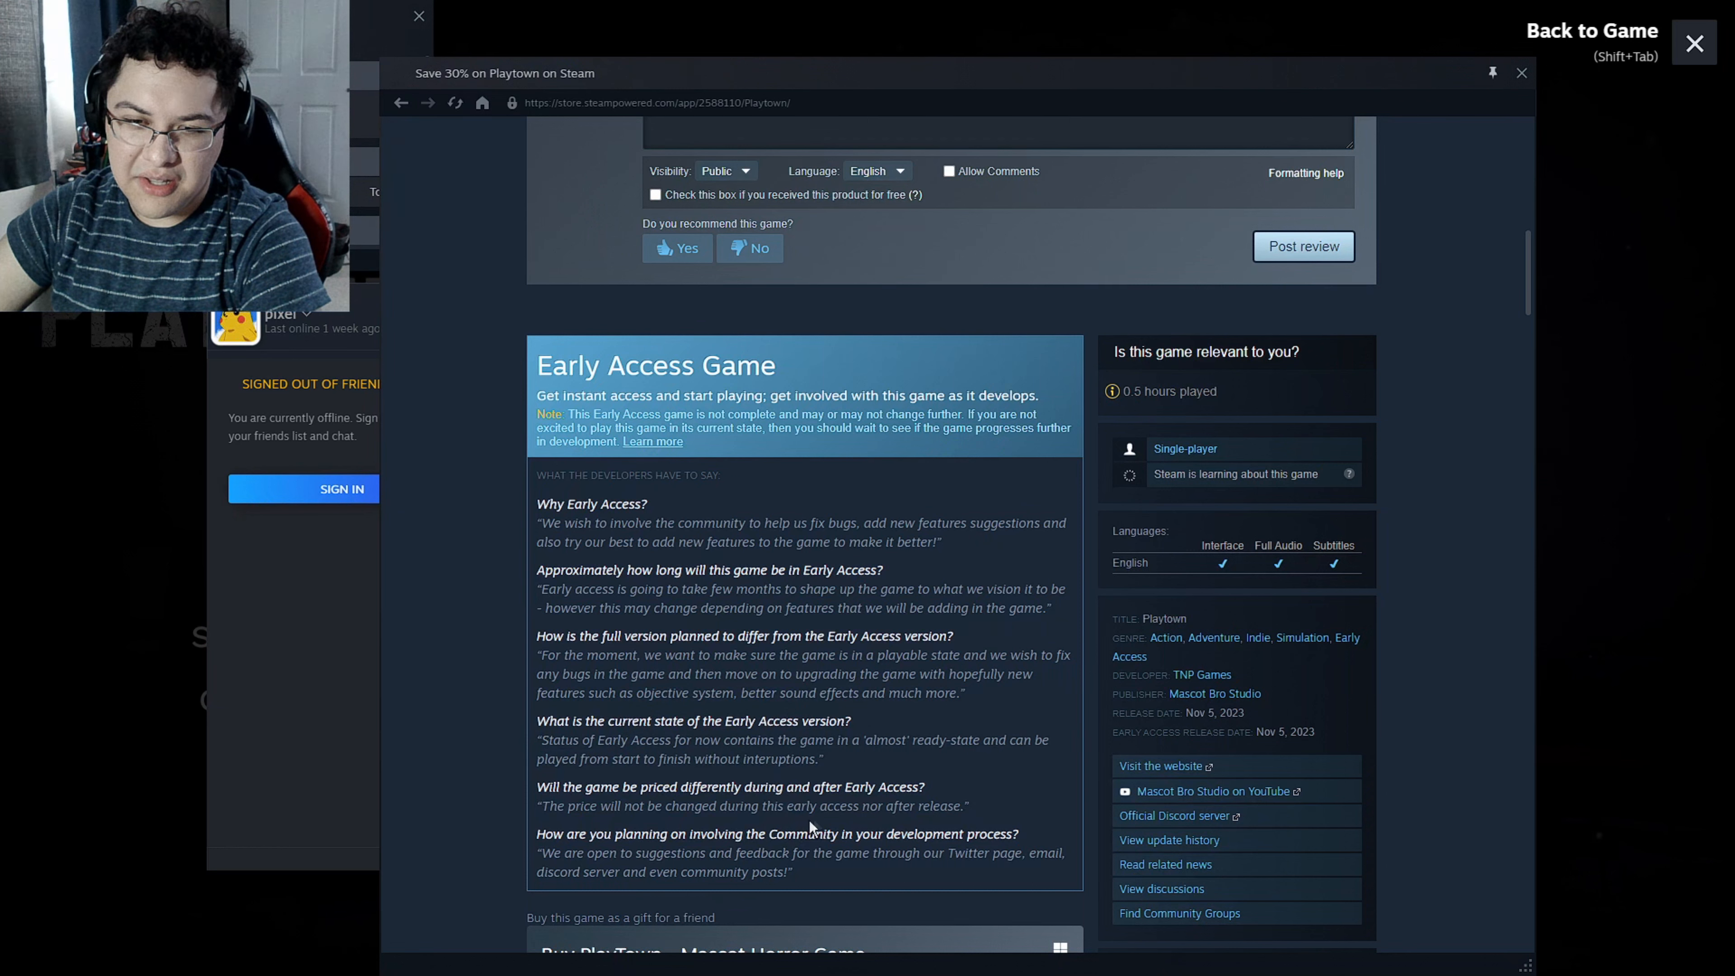
pyautogui.scroll(-3)
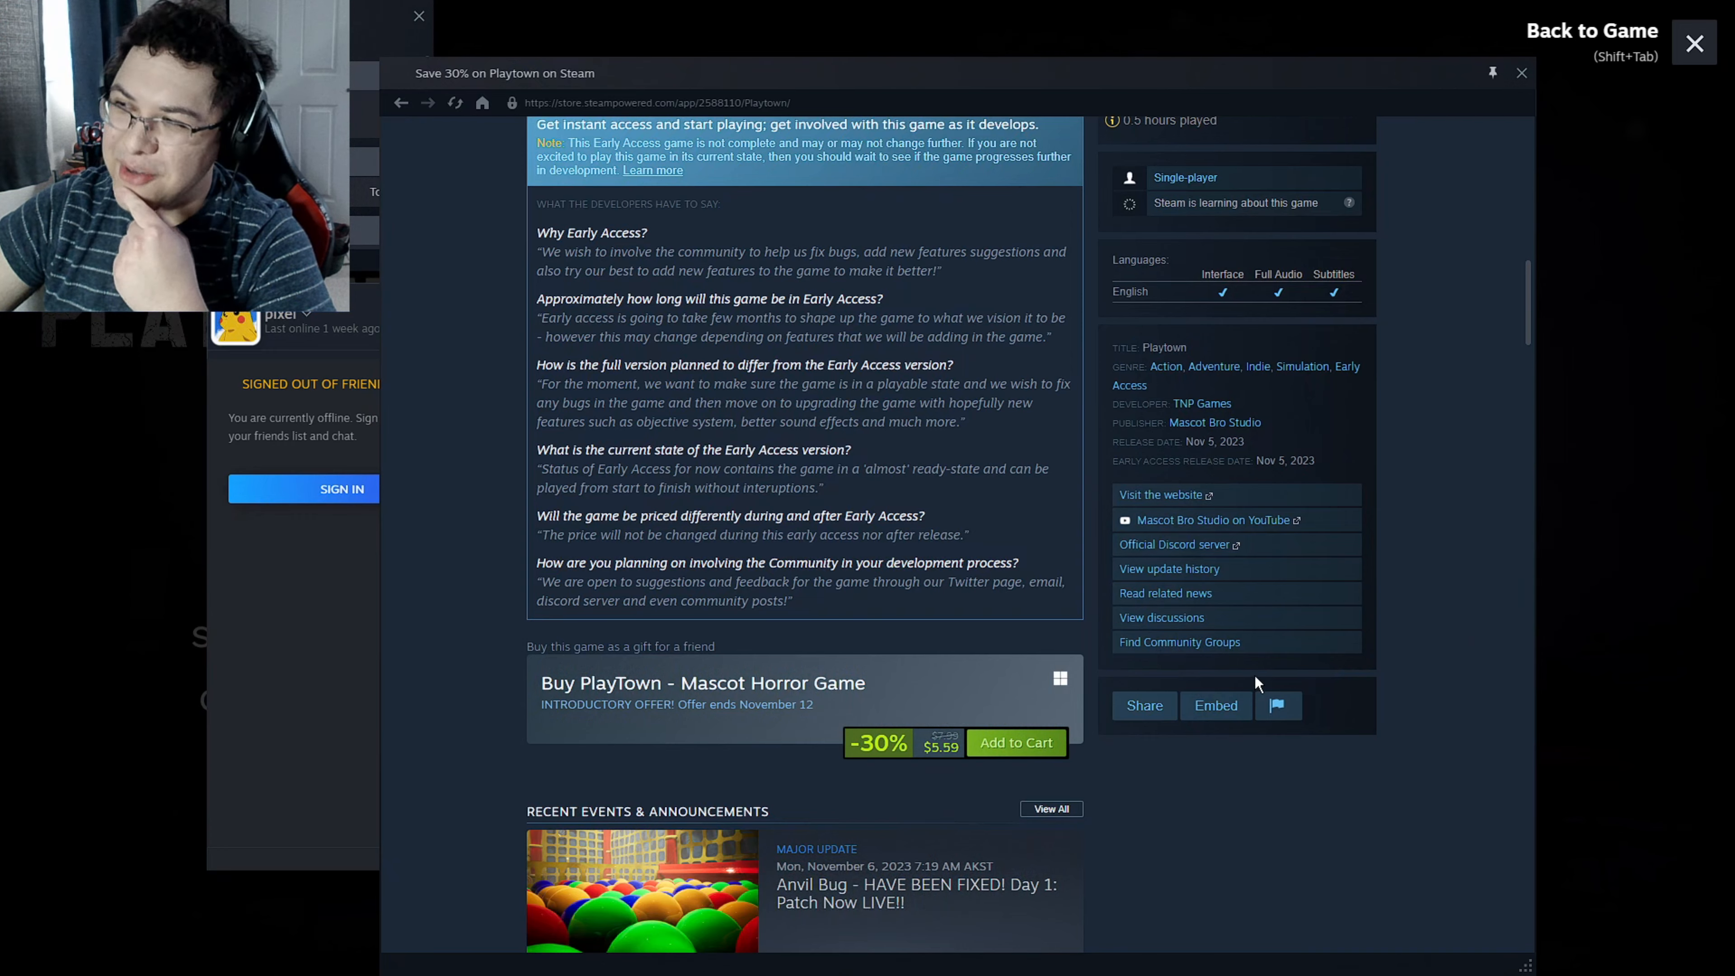
pyautogui.moveTo(1519, 205)
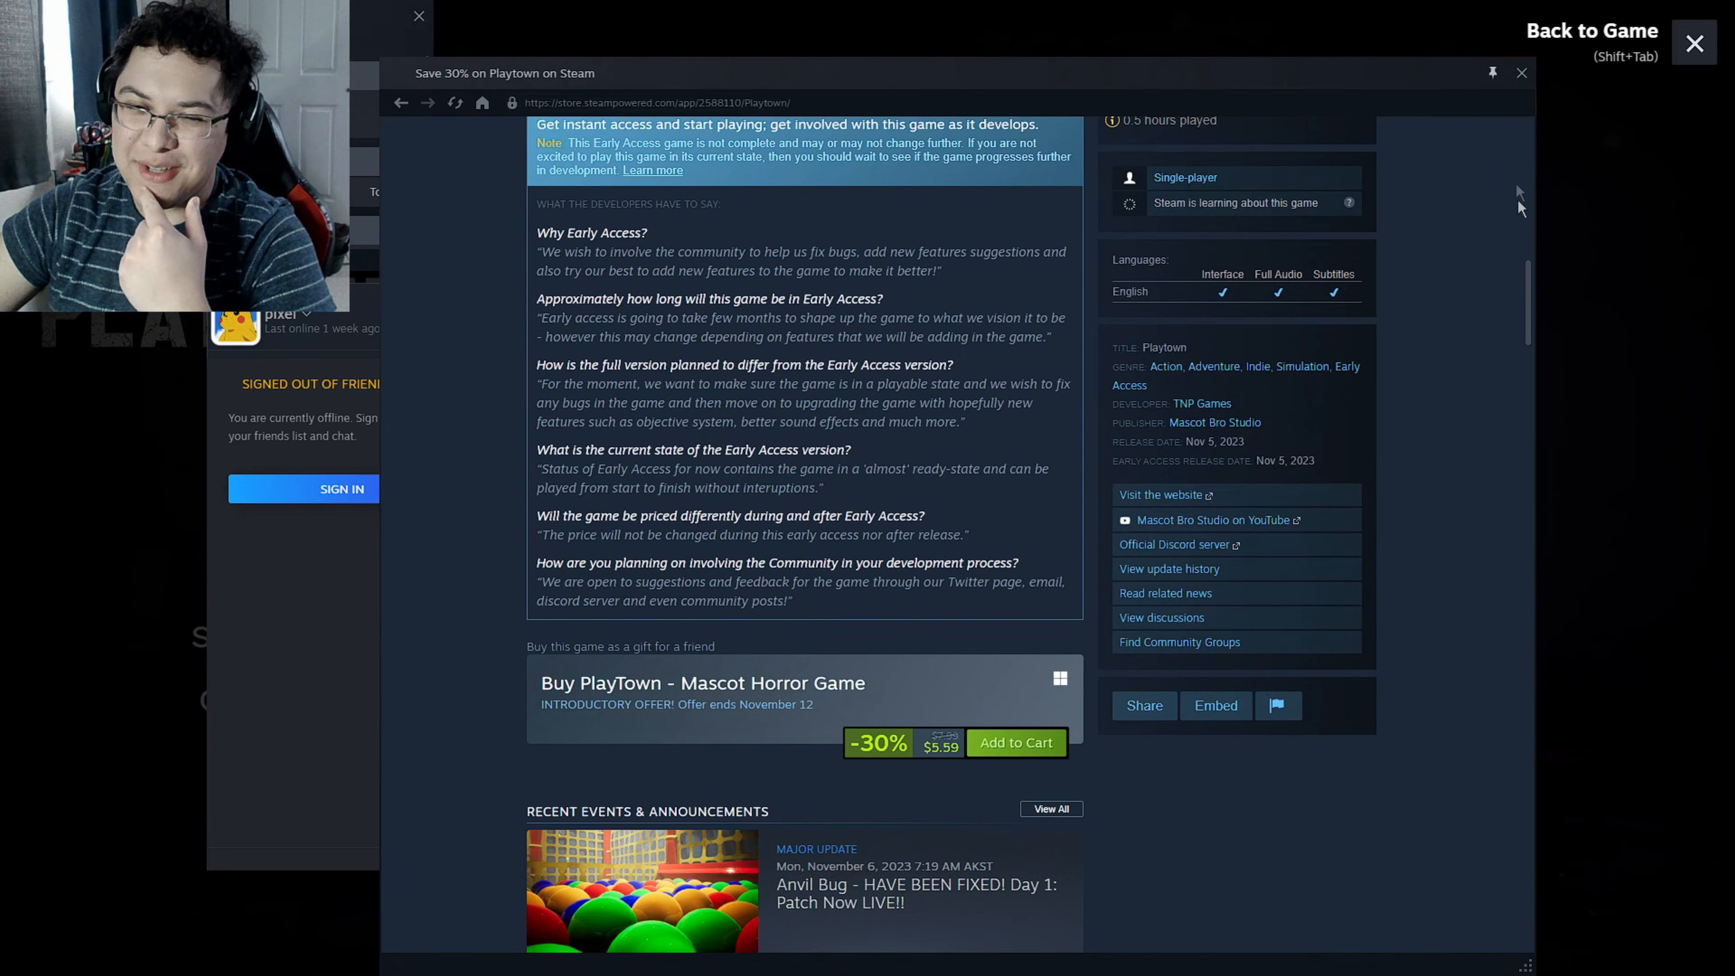
pyautogui.scroll(-3)
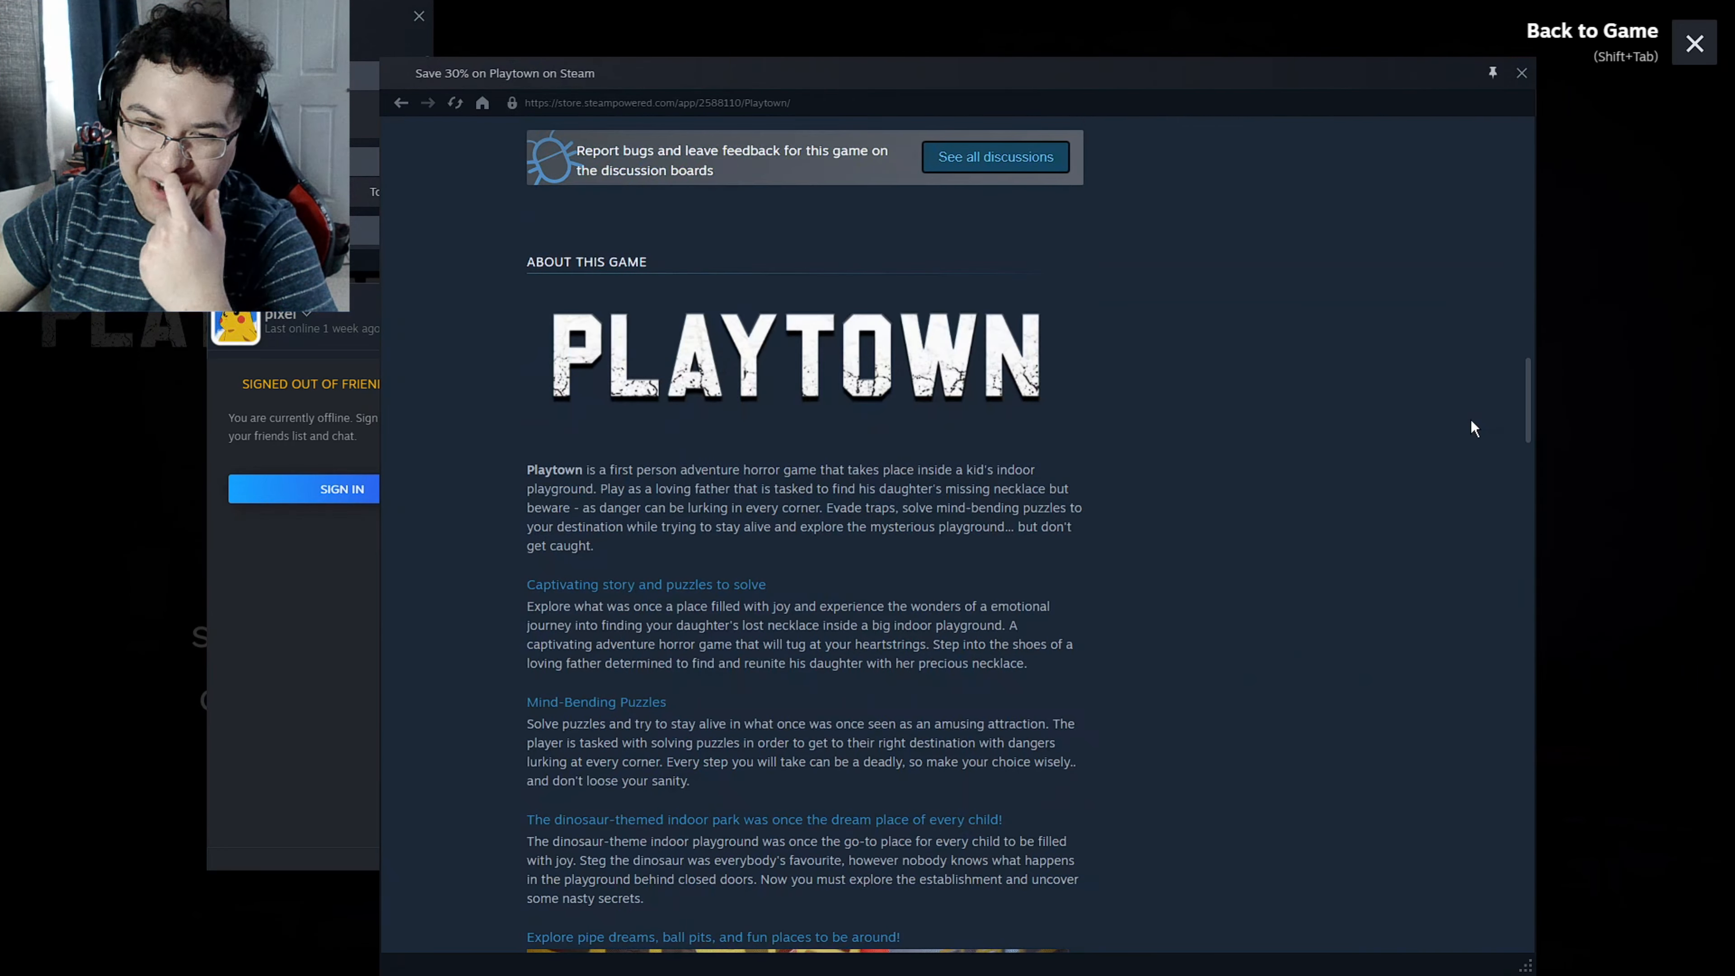
pyautogui.scroll(-3)
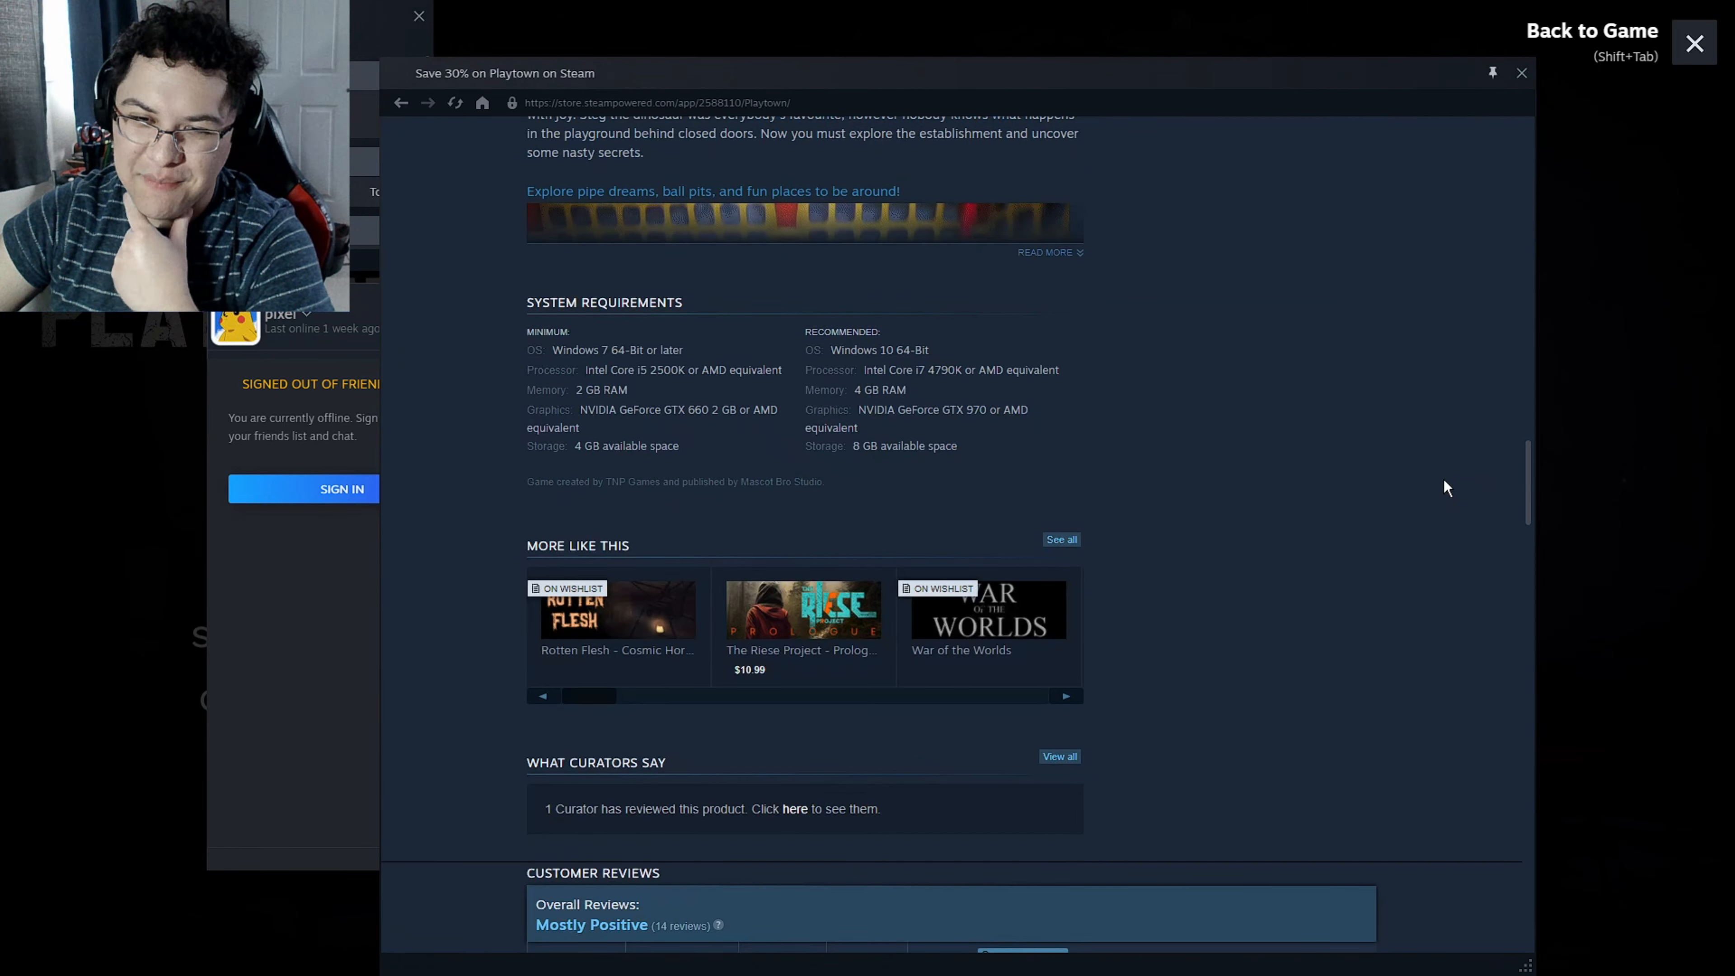
pyautogui.scroll(-3)
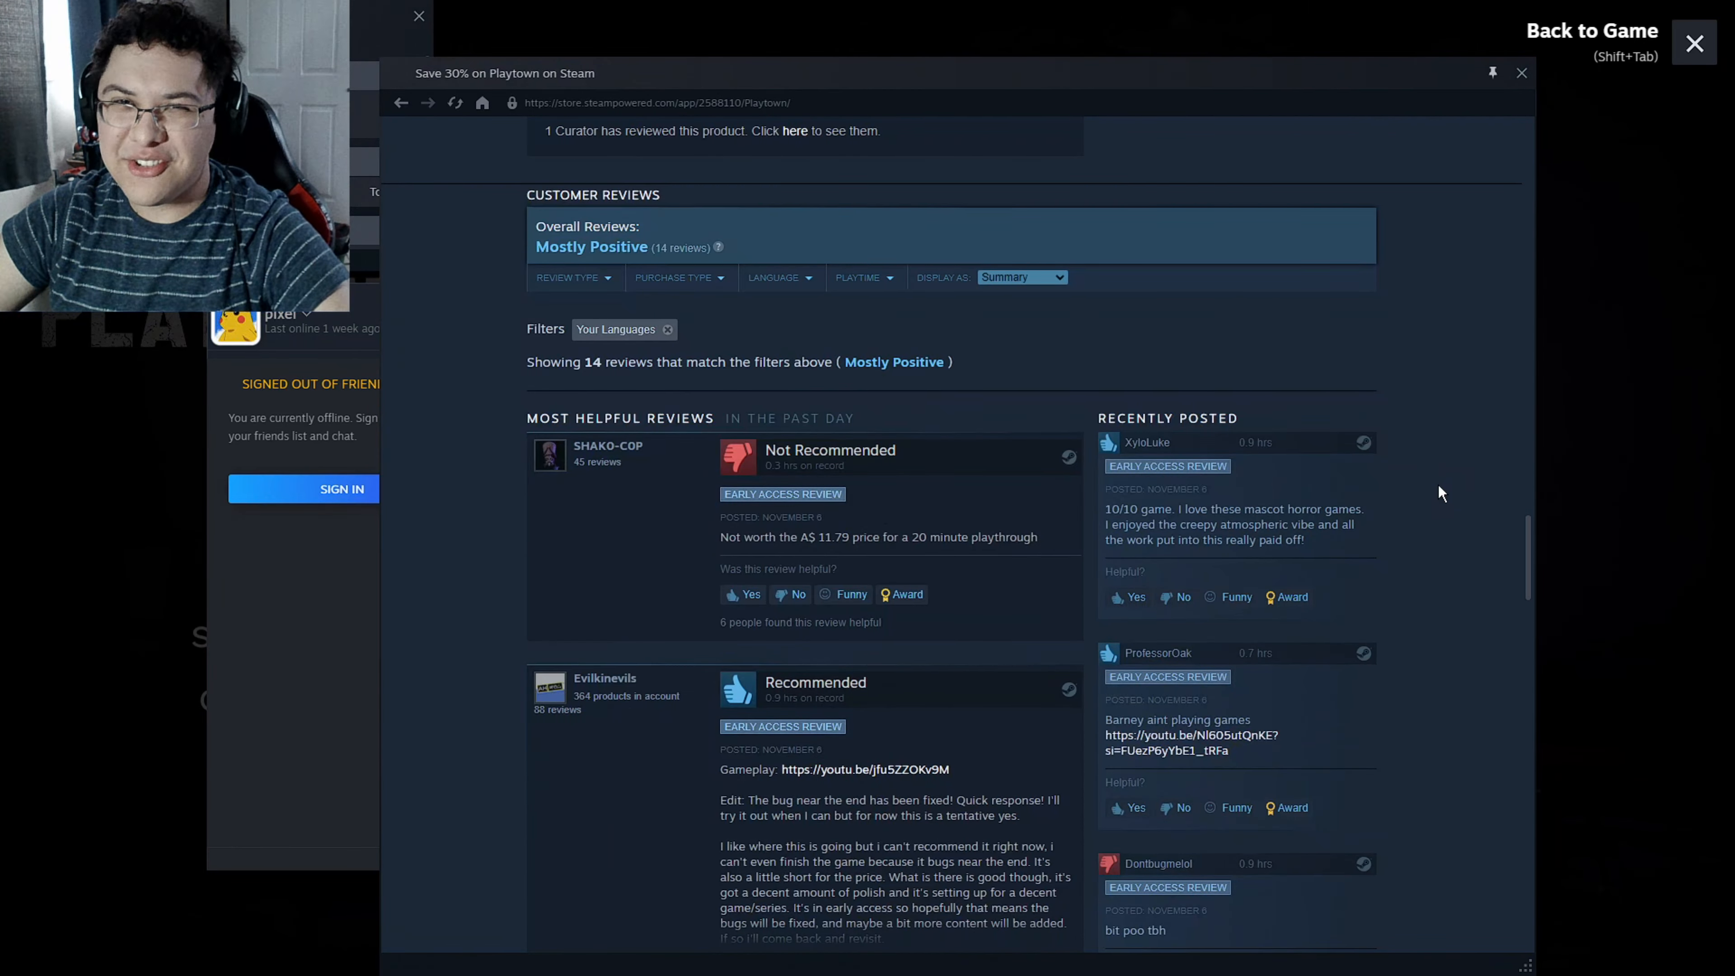
pyautogui.click(1692, 44)
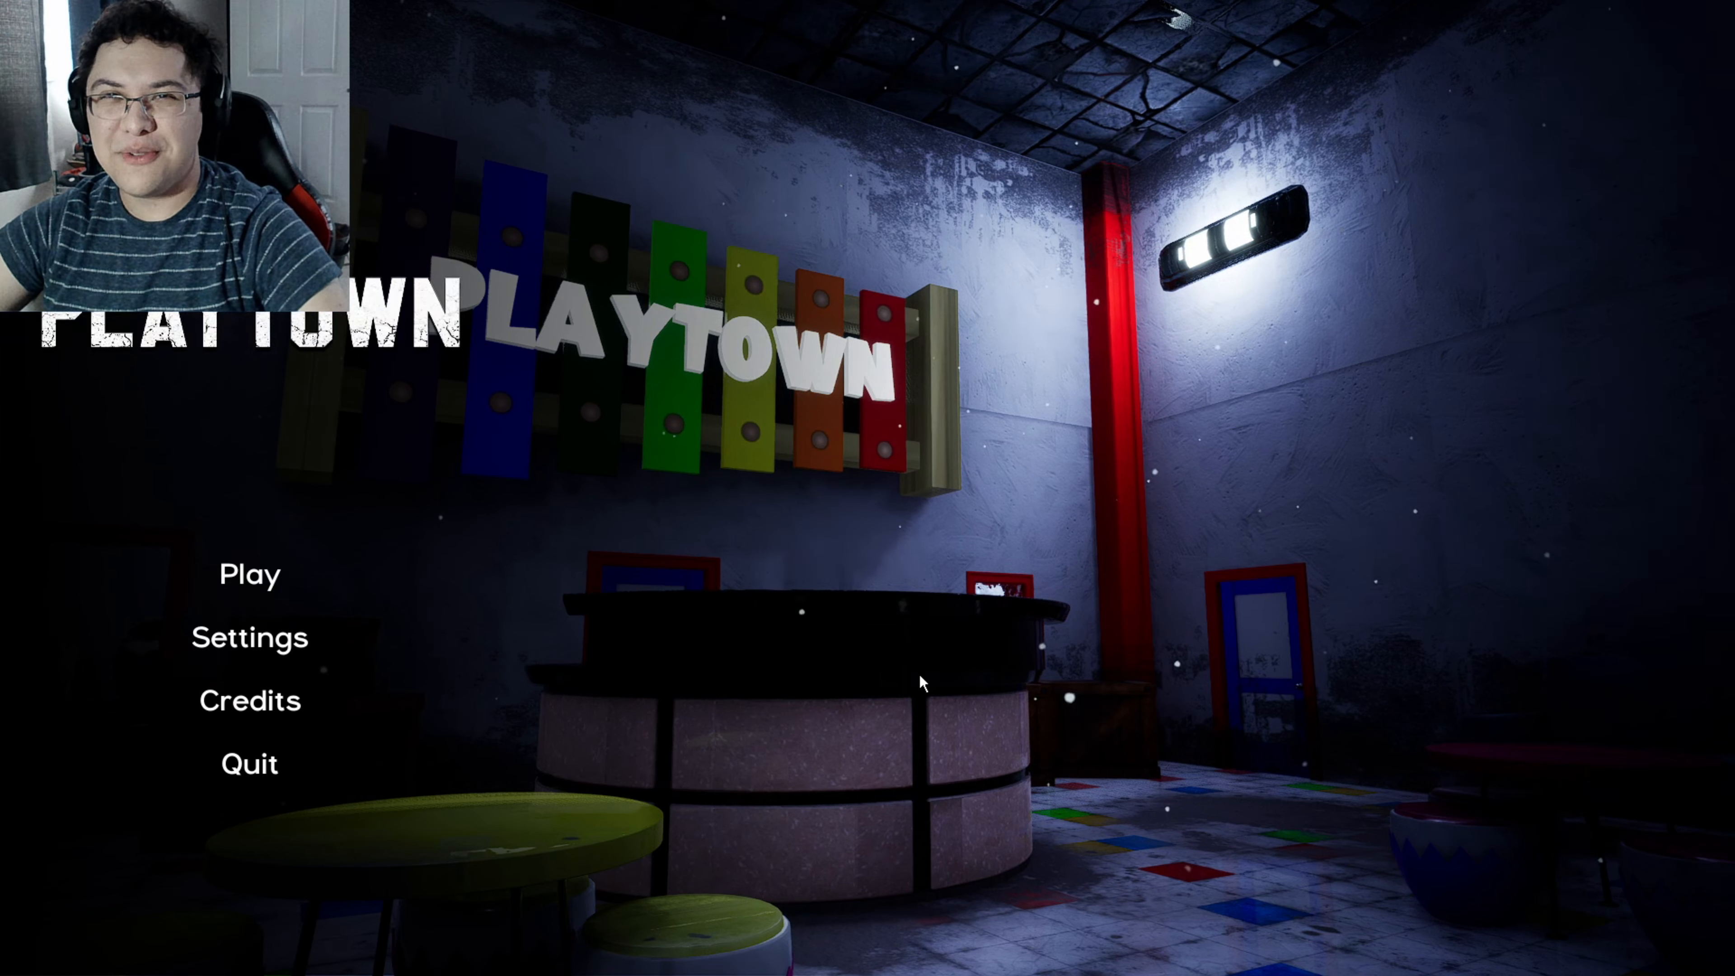
pyautogui.press('shift+tab')
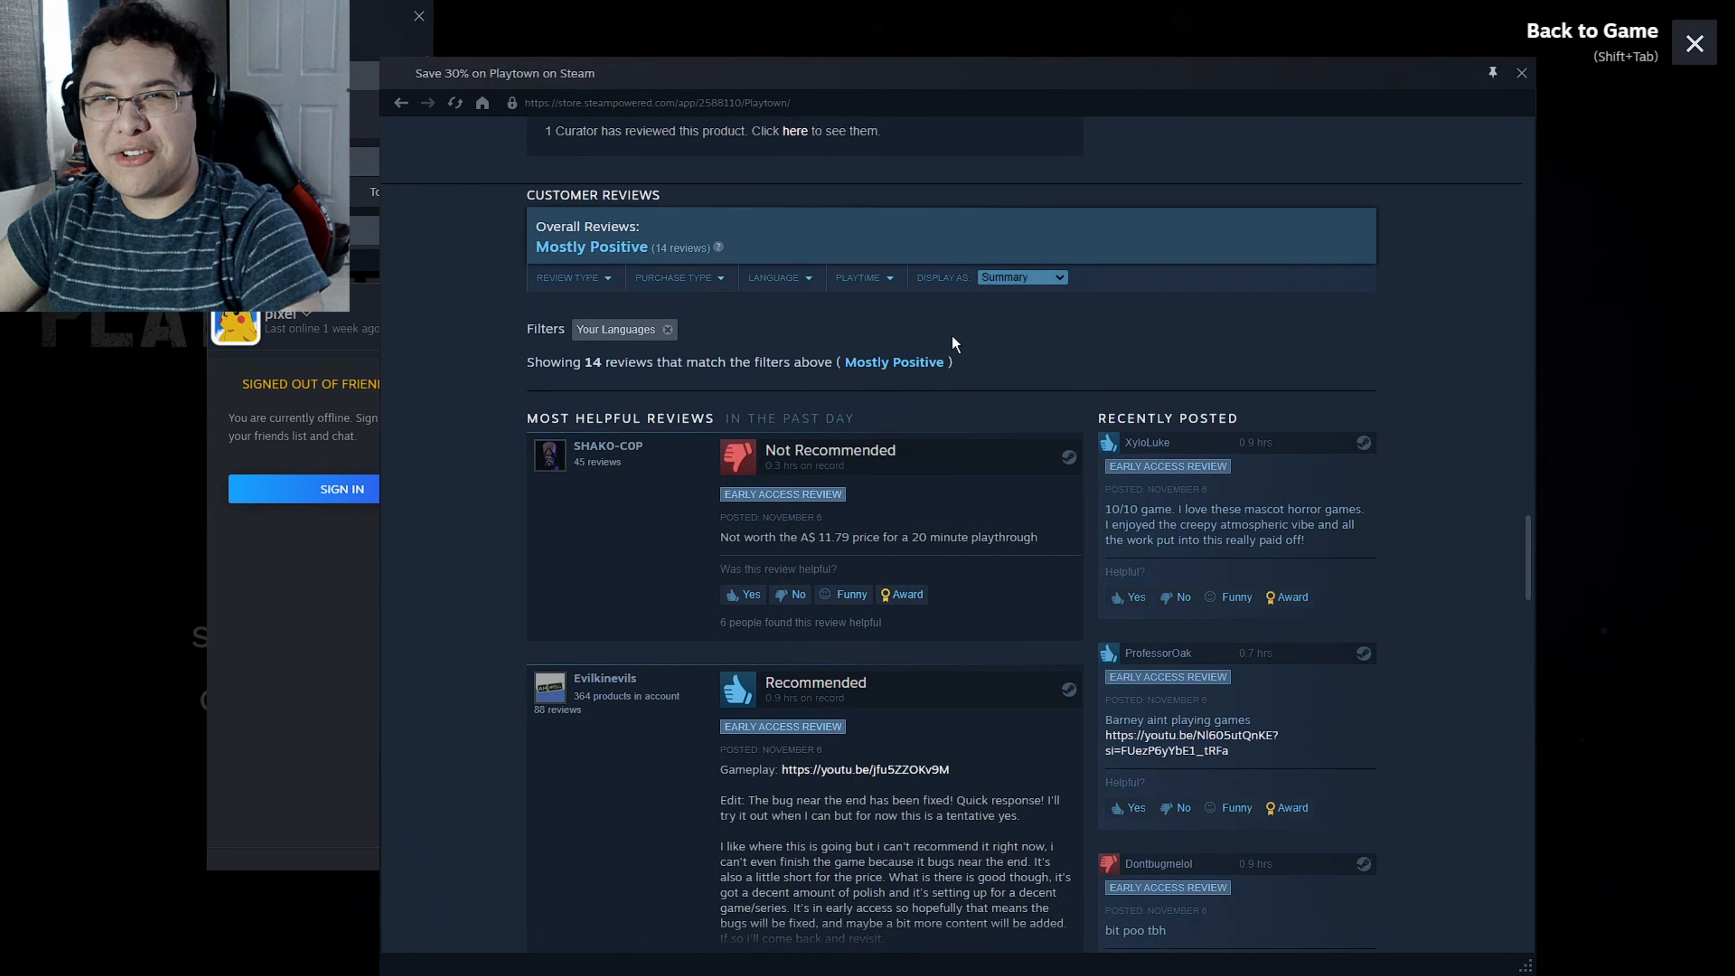
pyautogui.moveTo(986, 380)
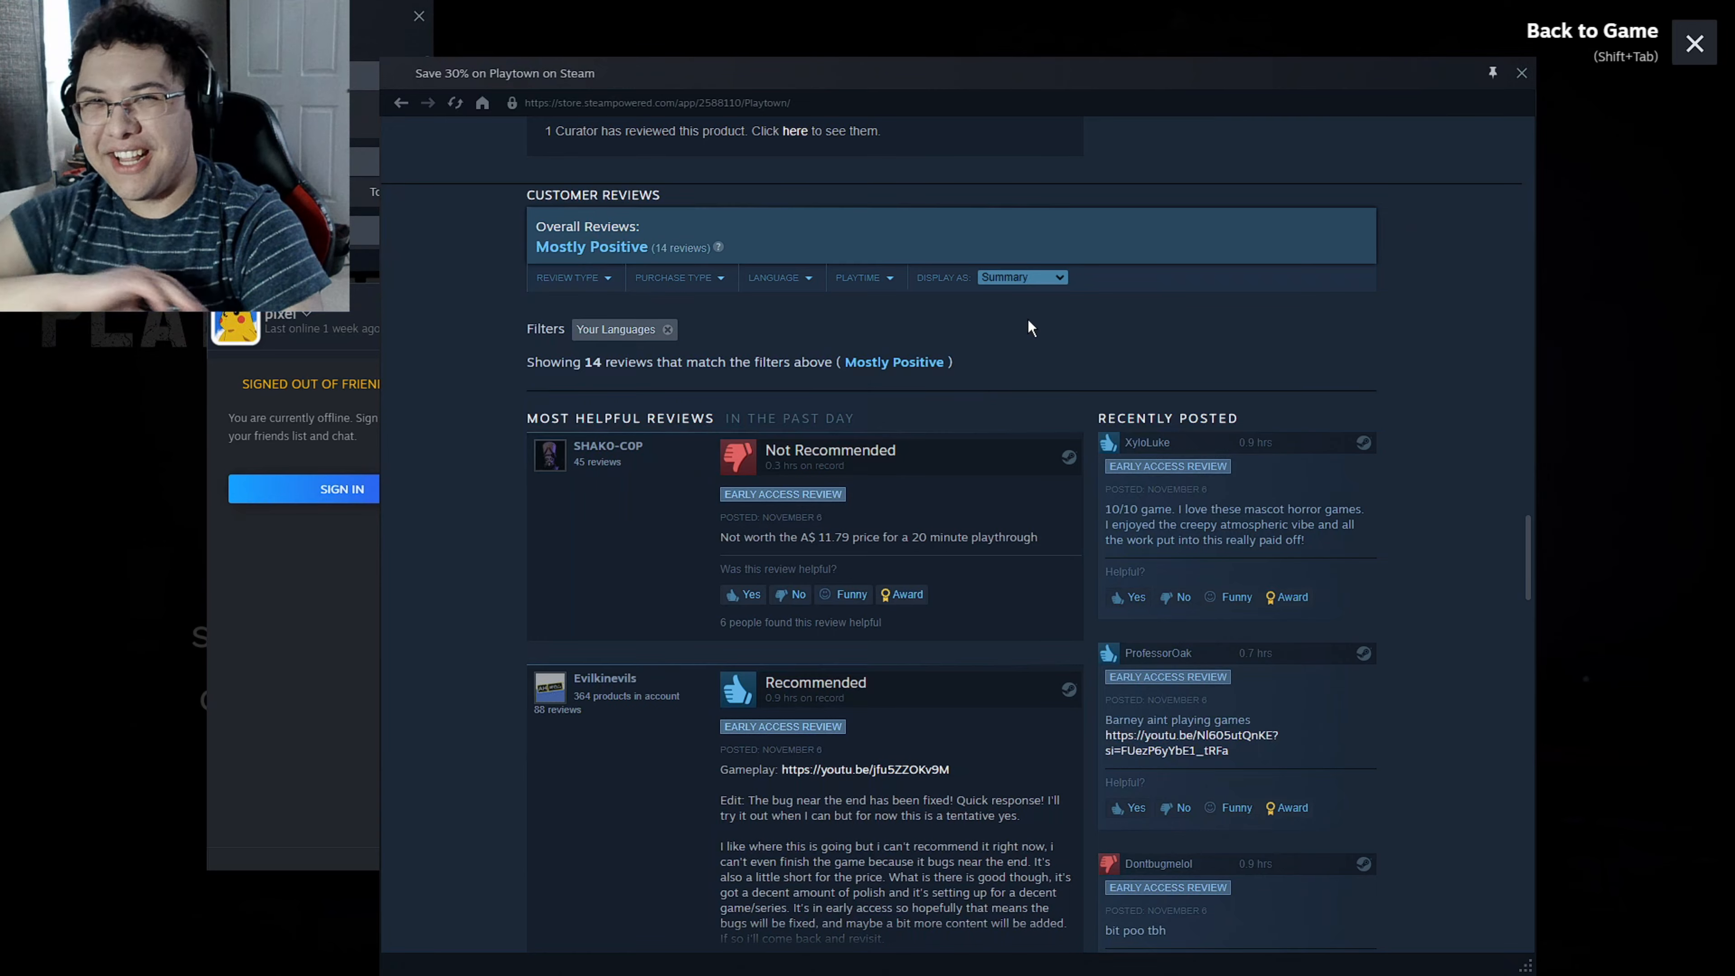
pyautogui.moveTo(1046, 361)
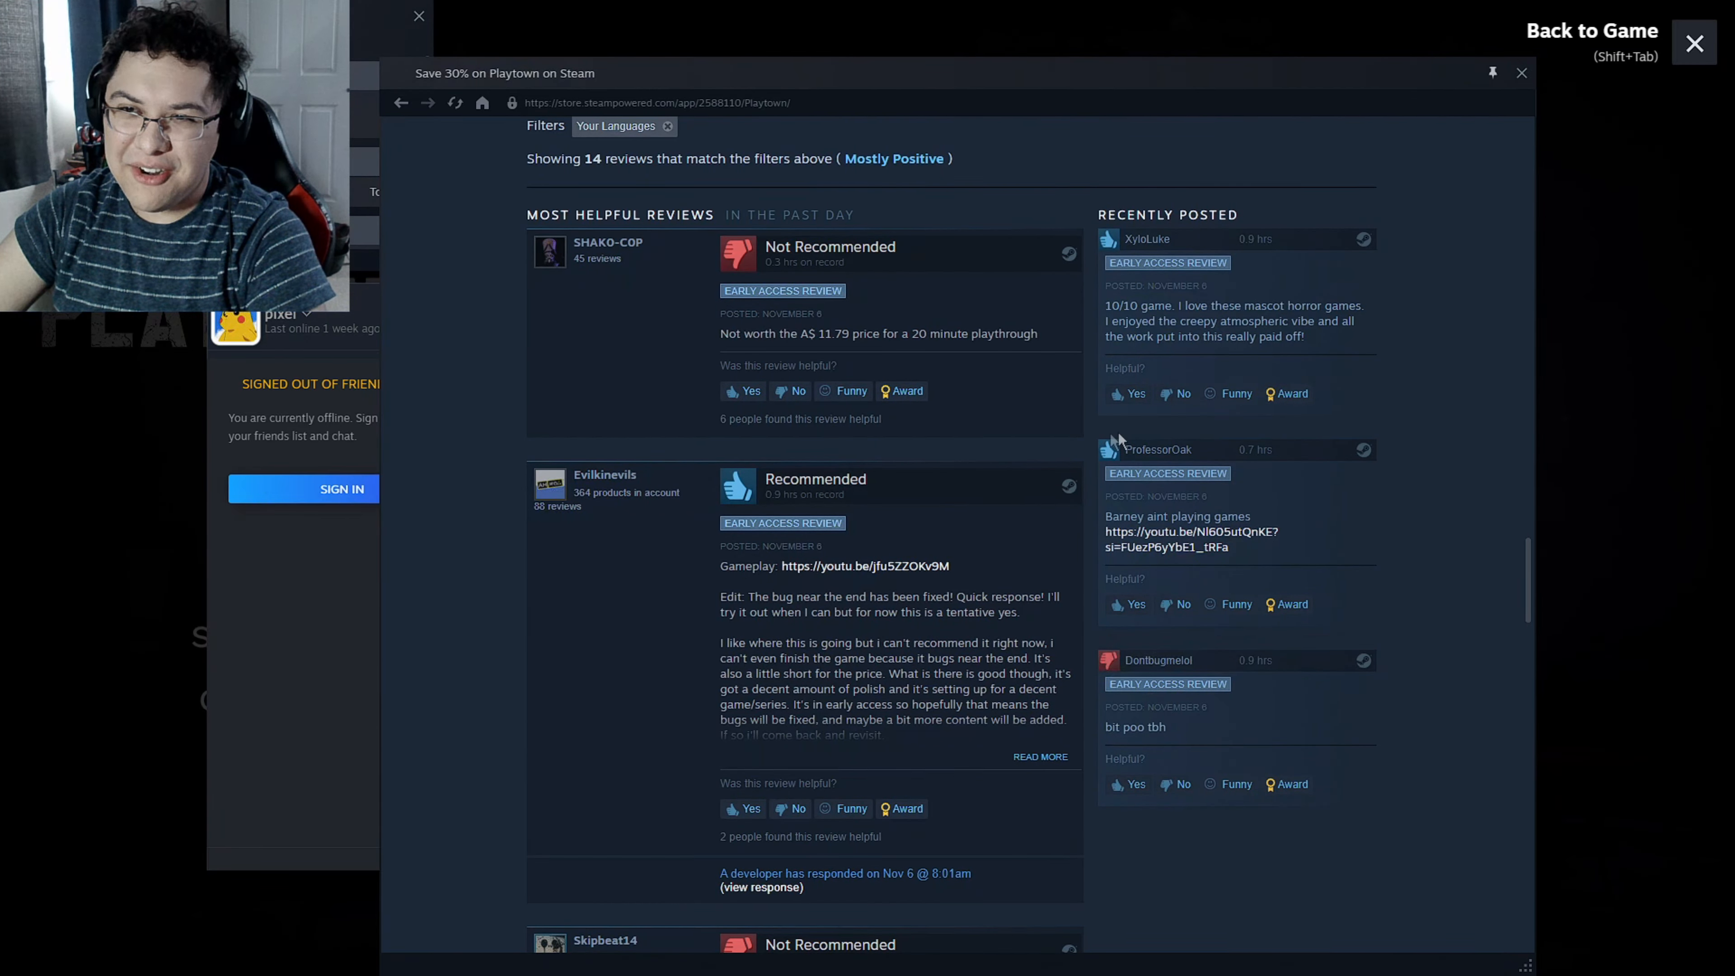
pyautogui.scroll(-3)
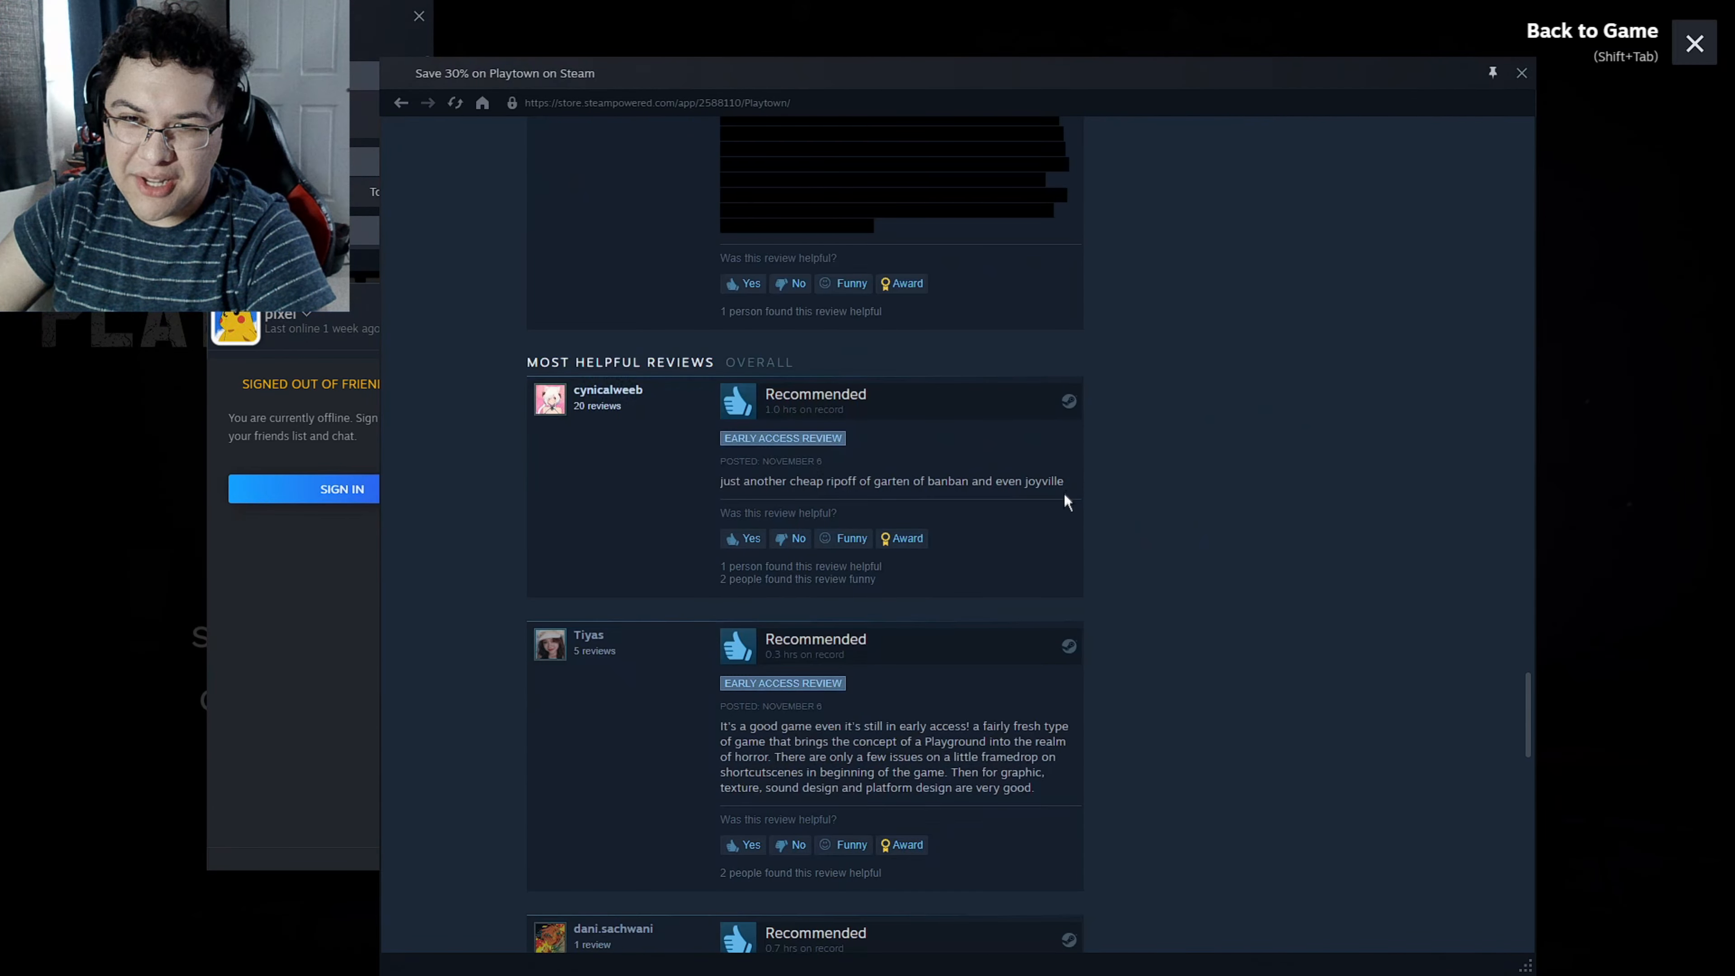
pyautogui.scroll(-3)
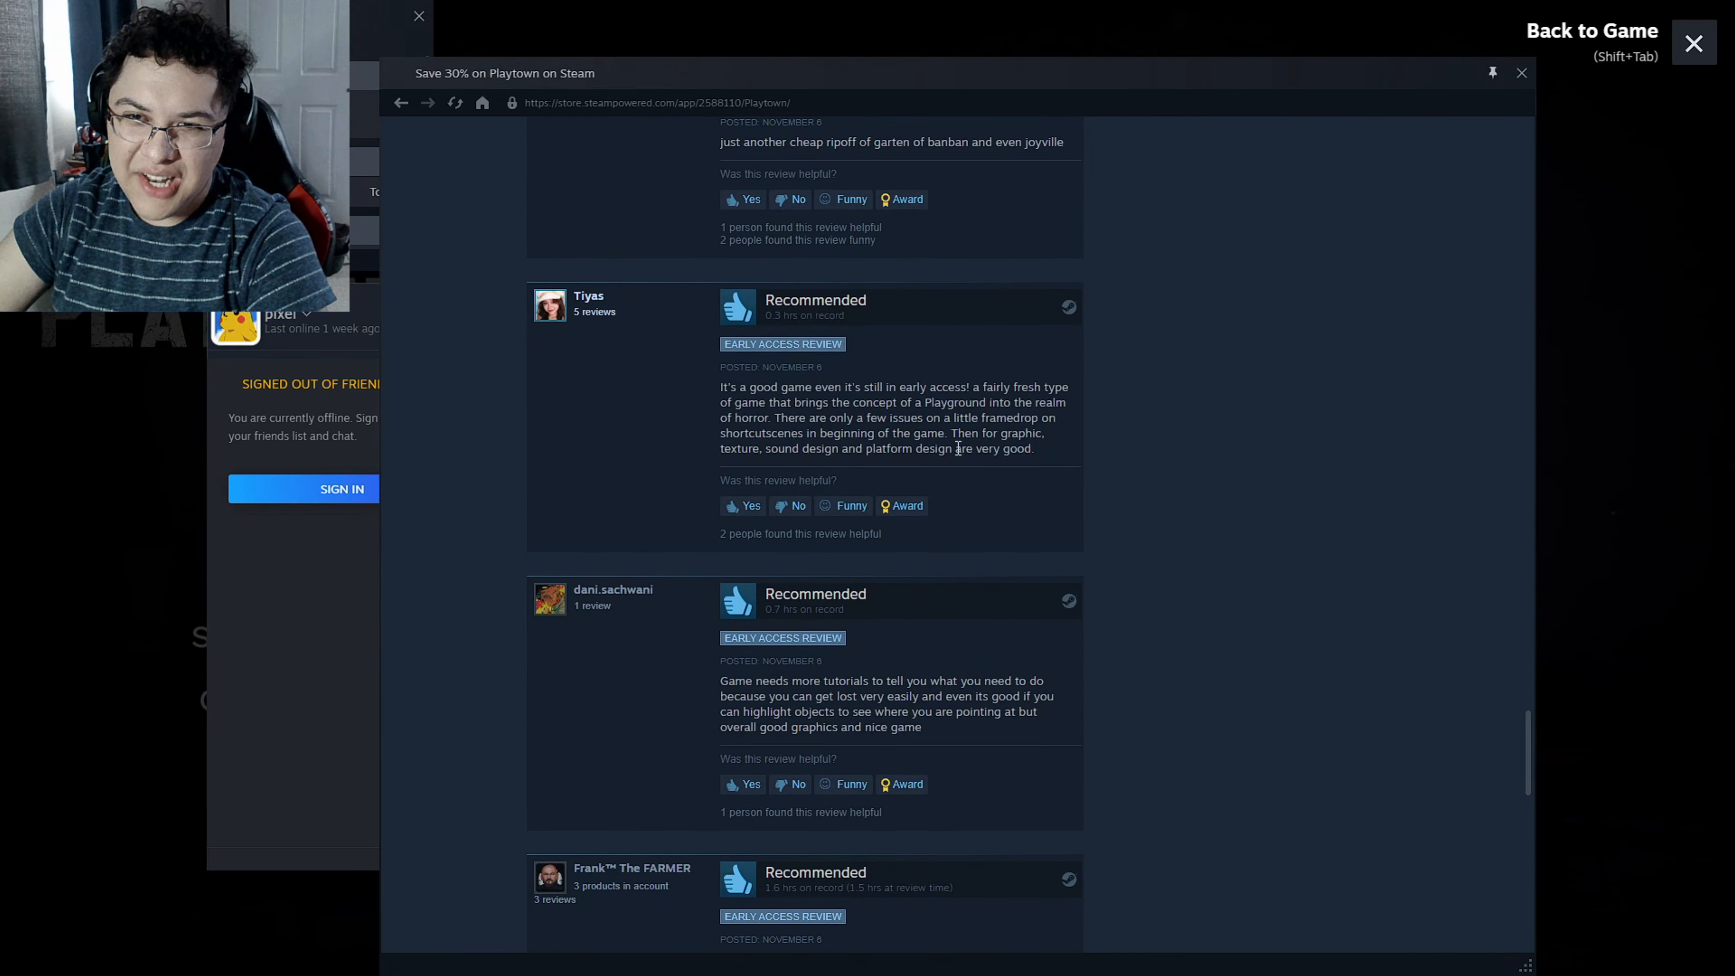
pyautogui.scroll(-3)
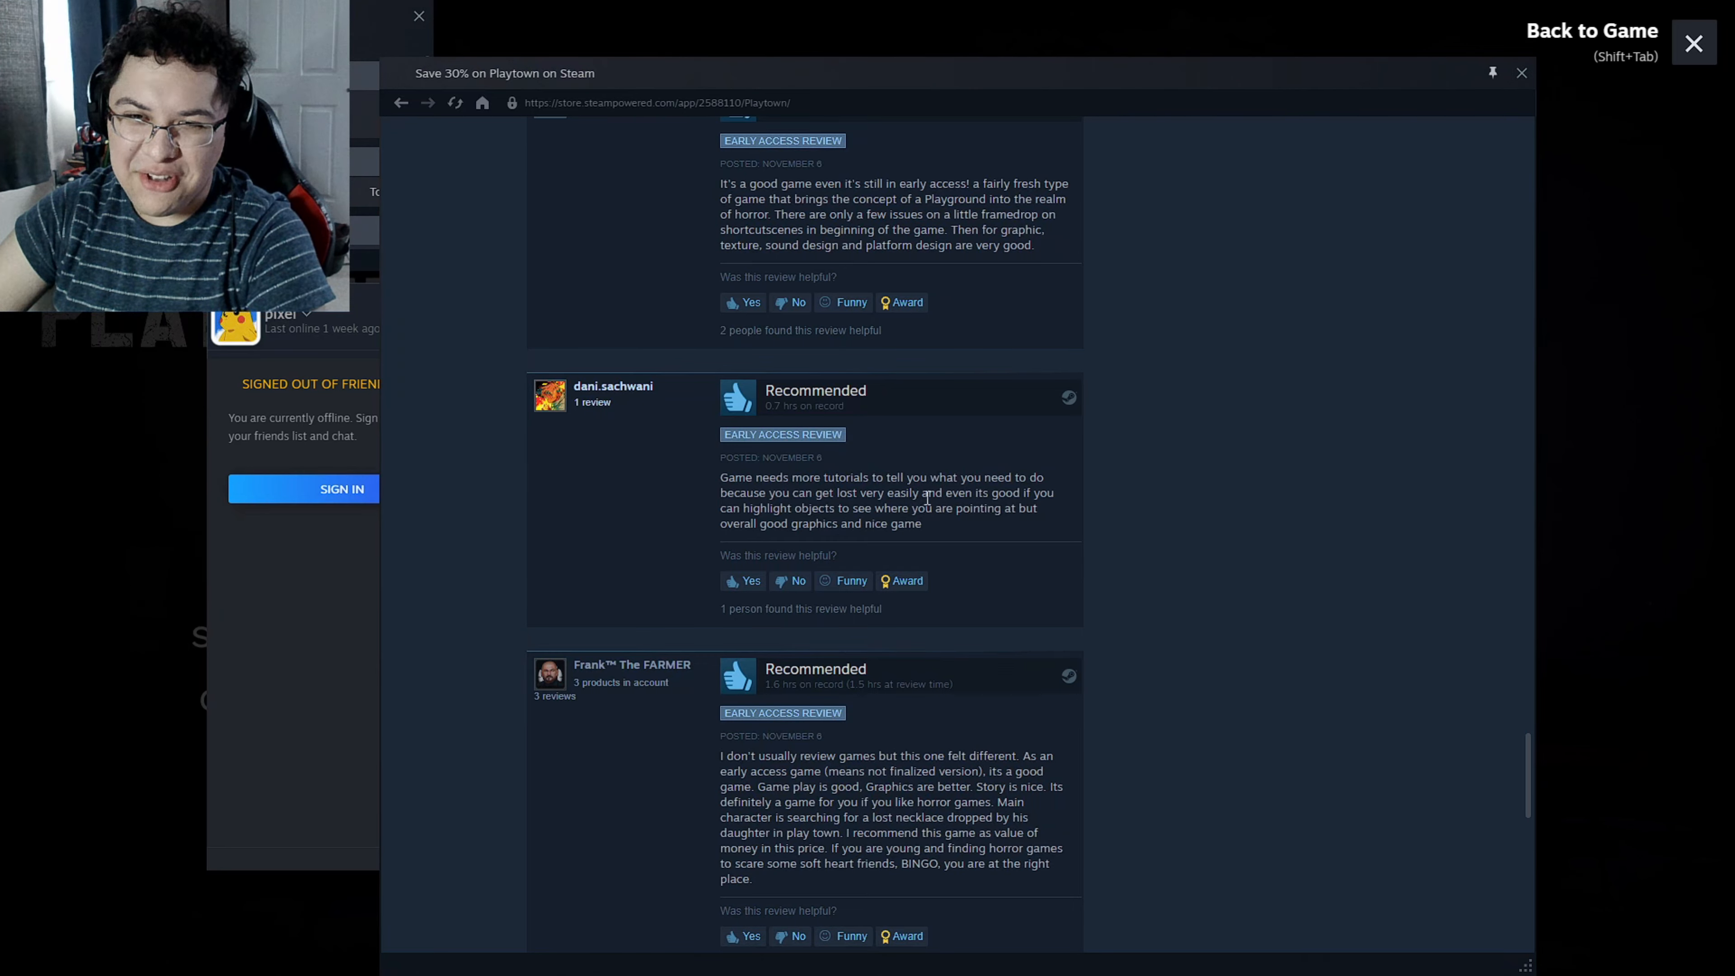
pyautogui.scroll(-3)
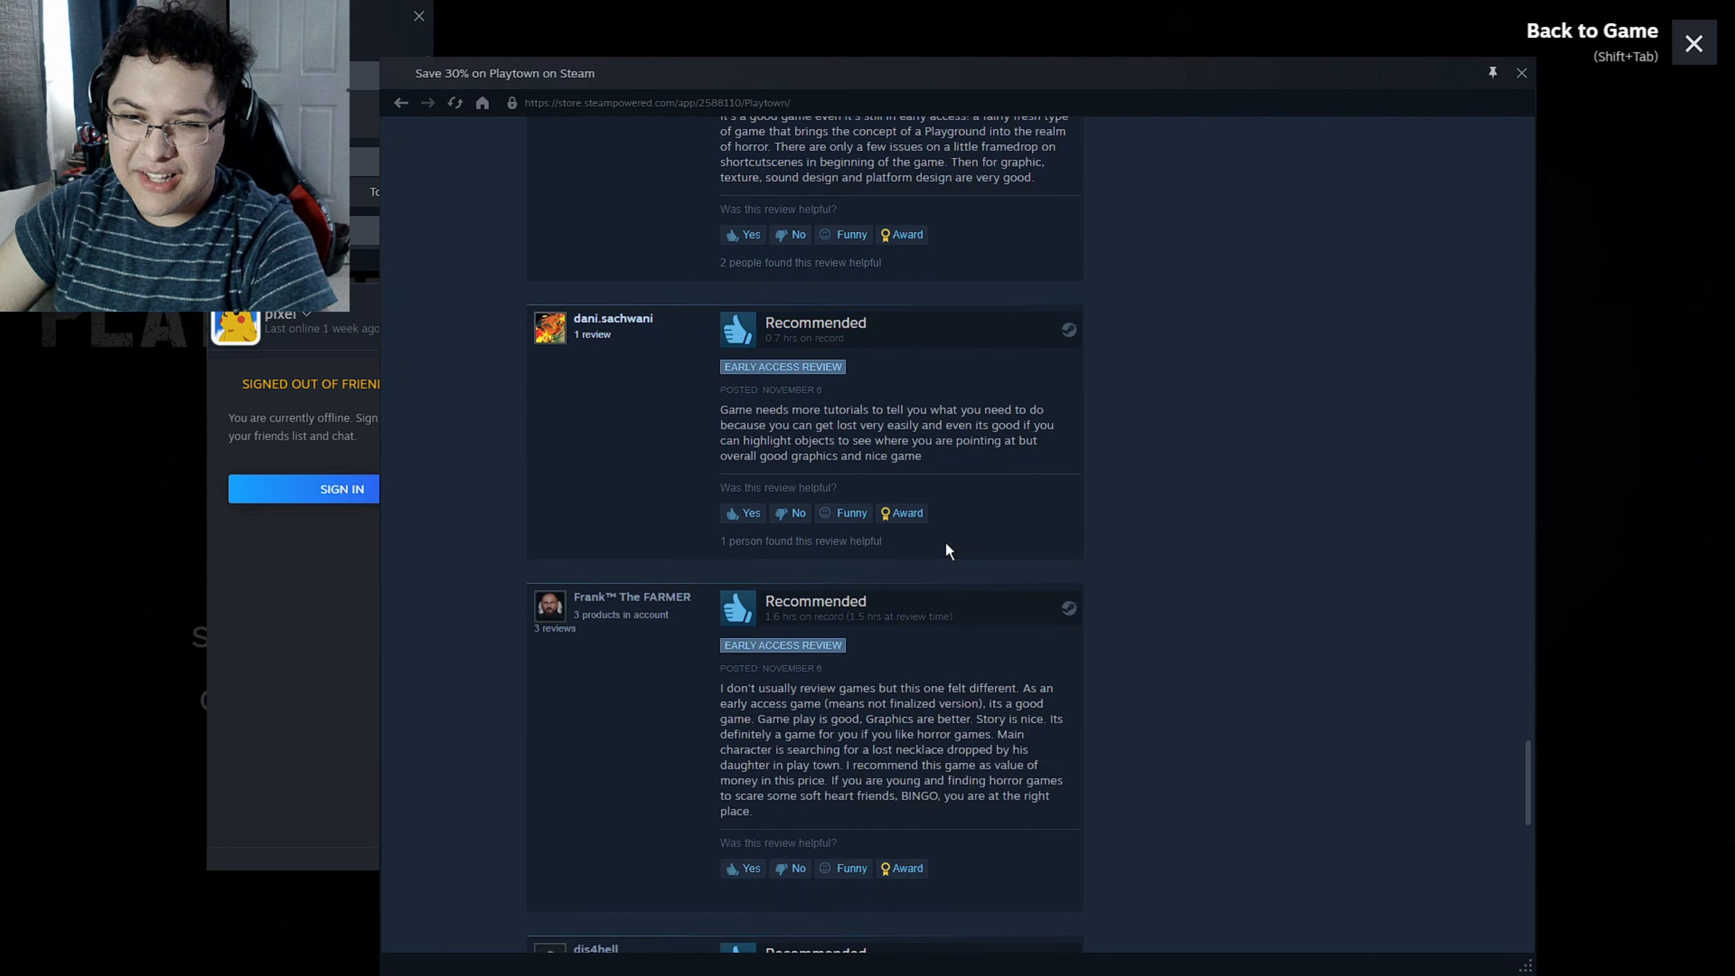
pyautogui.scroll(-3)
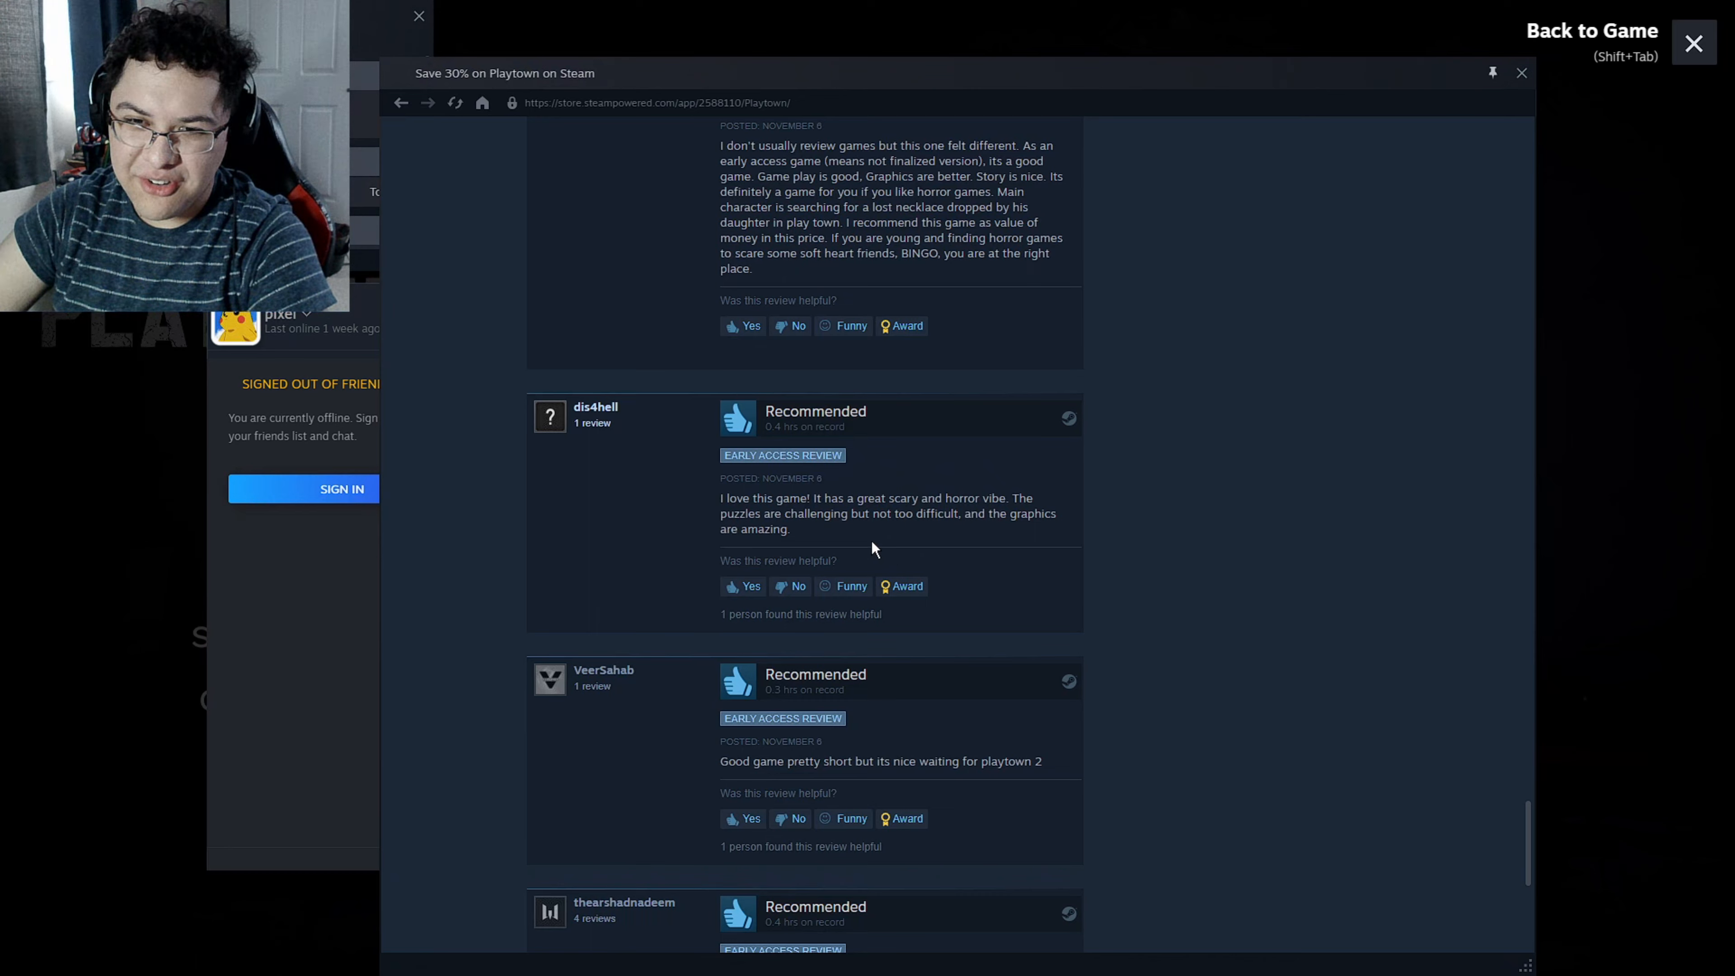
pyautogui.scroll(-3)
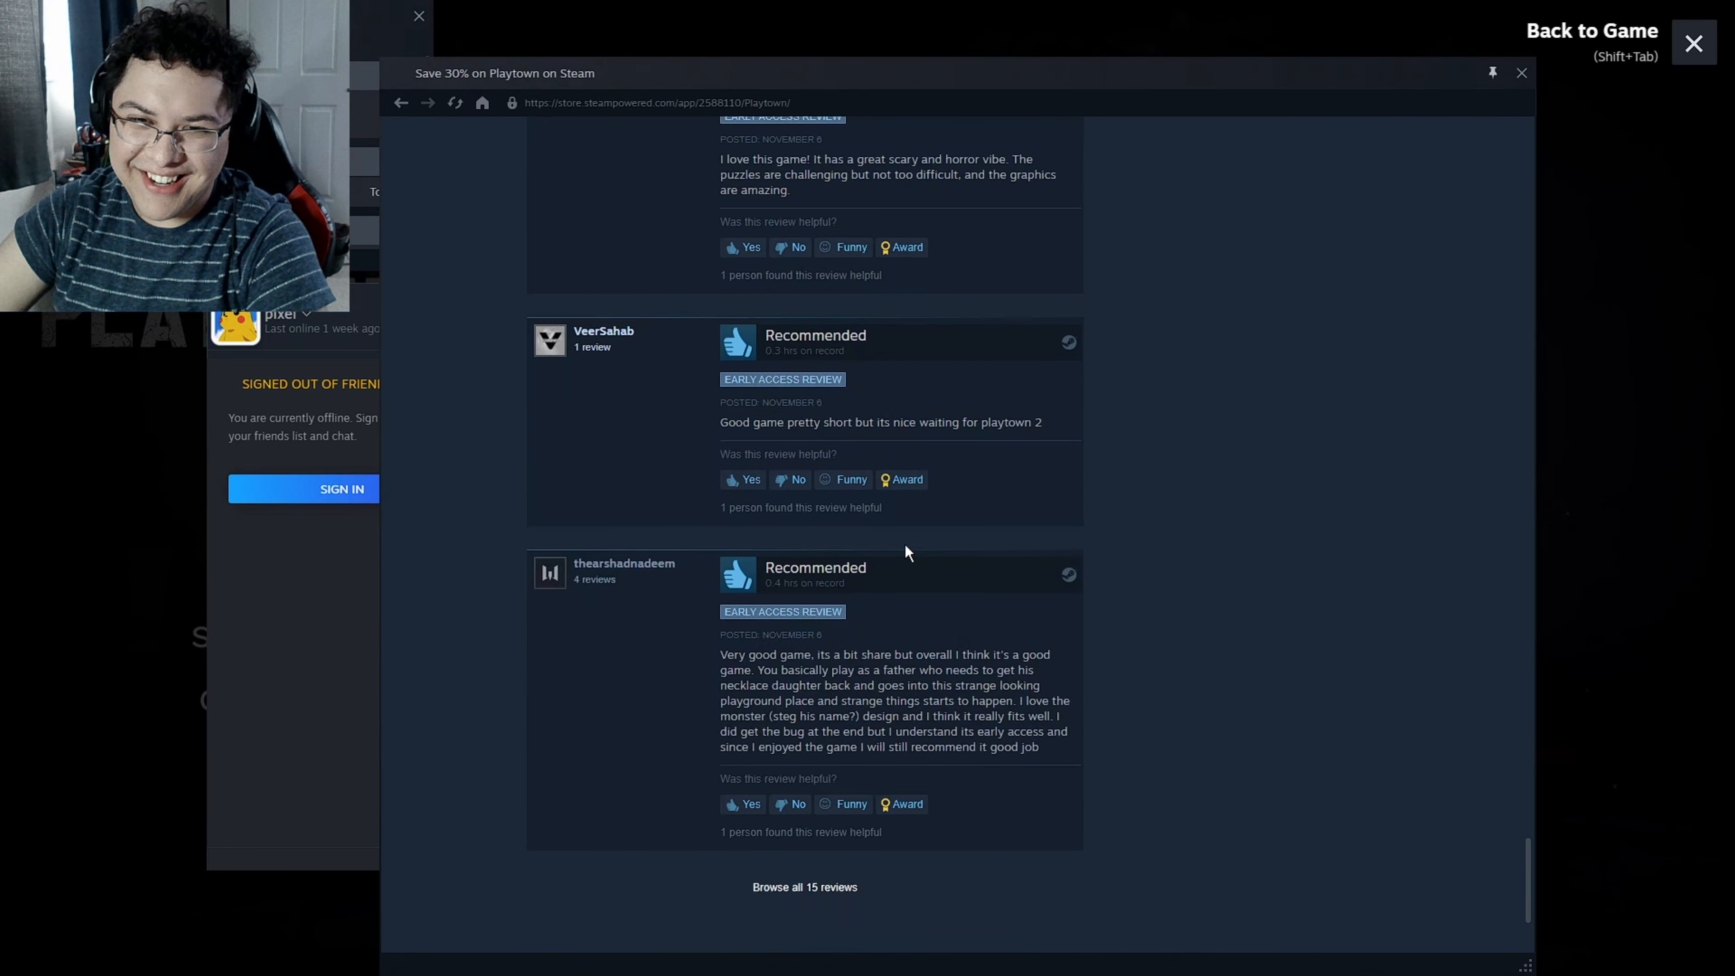
pyautogui.scroll(-3)
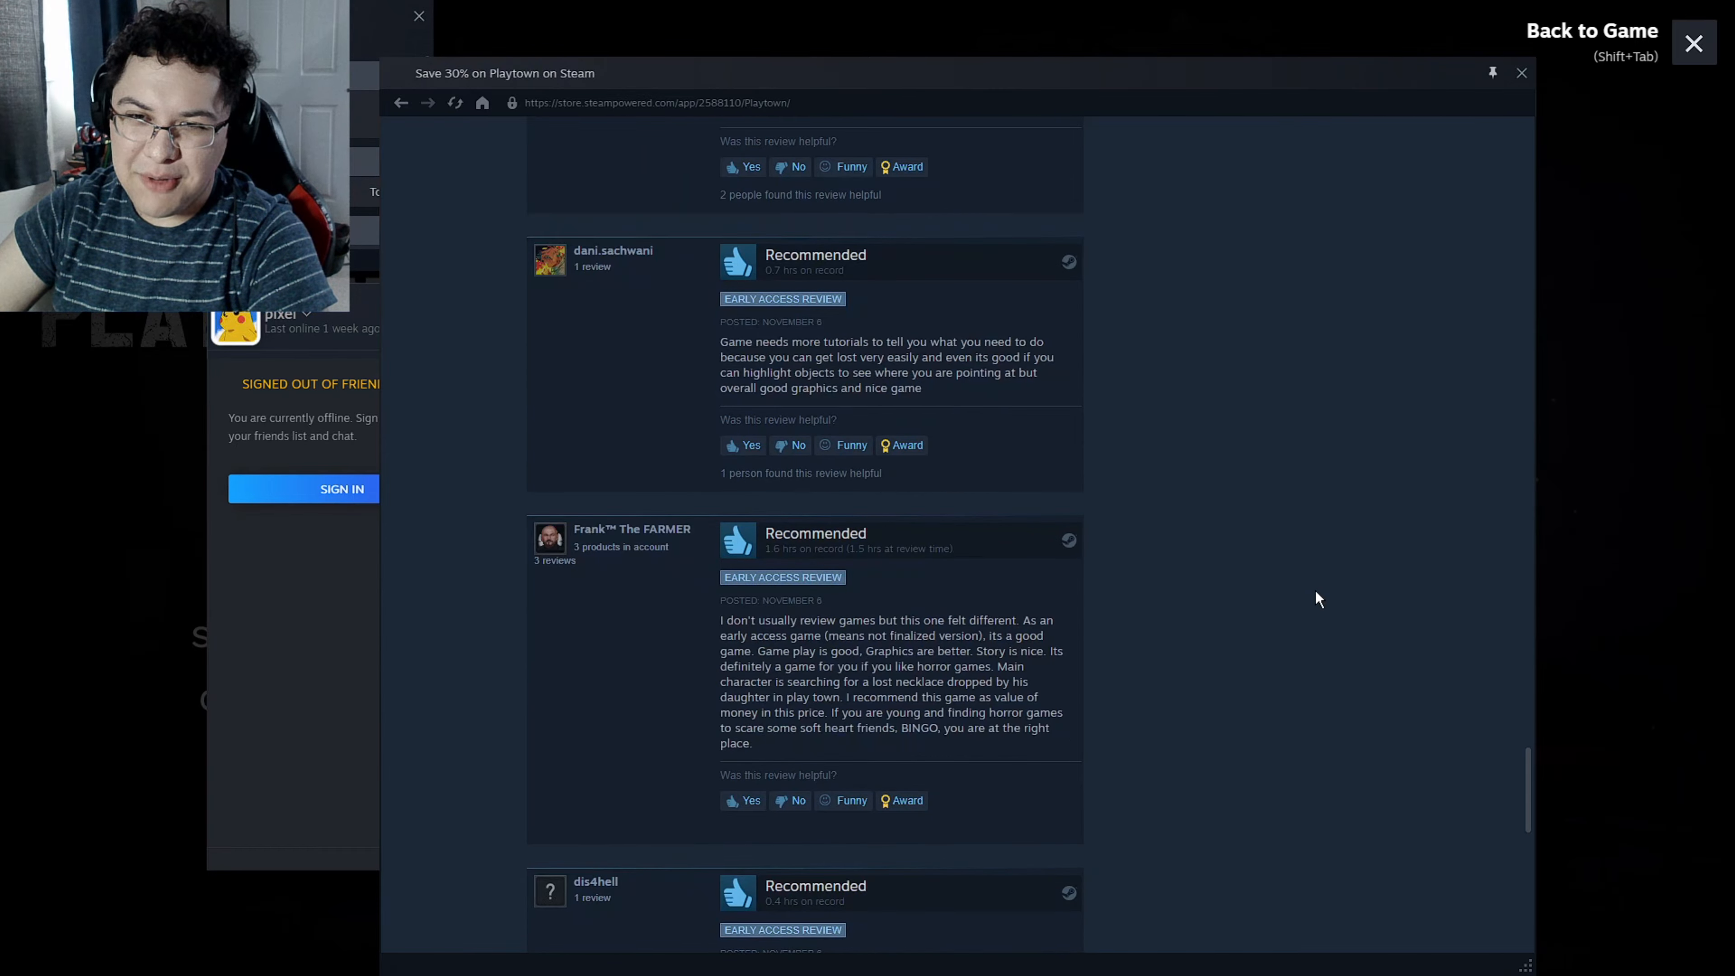
pyautogui.scroll(3)
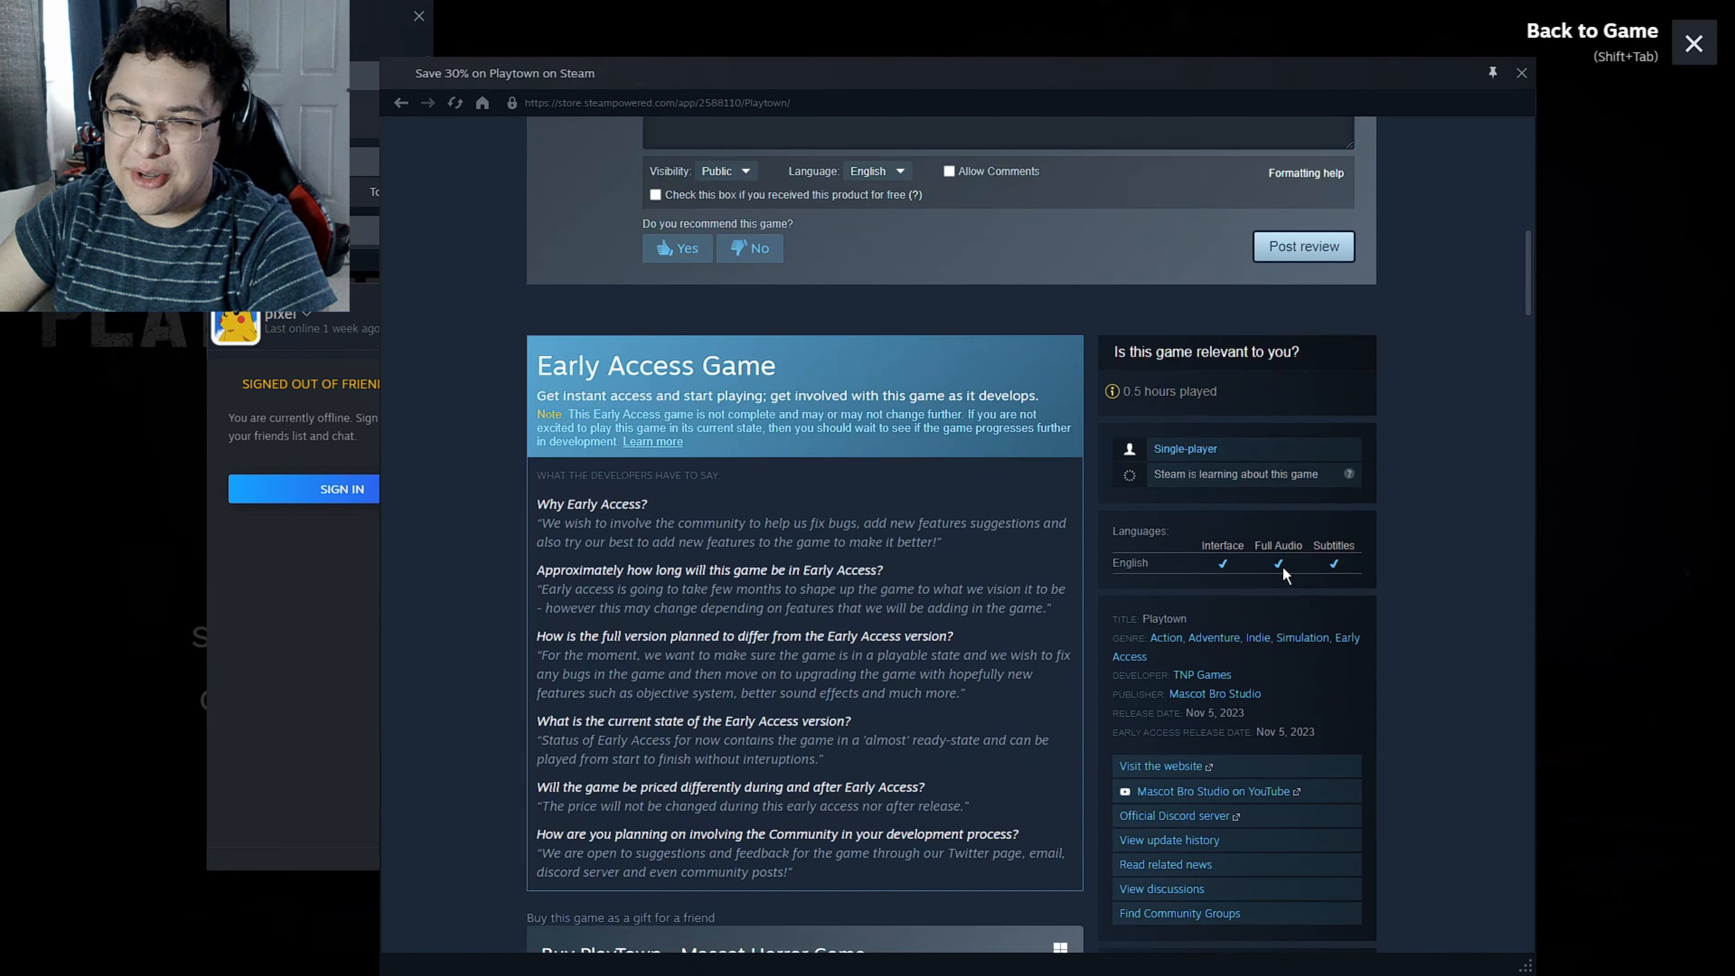
pyautogui.click(1214, 694)
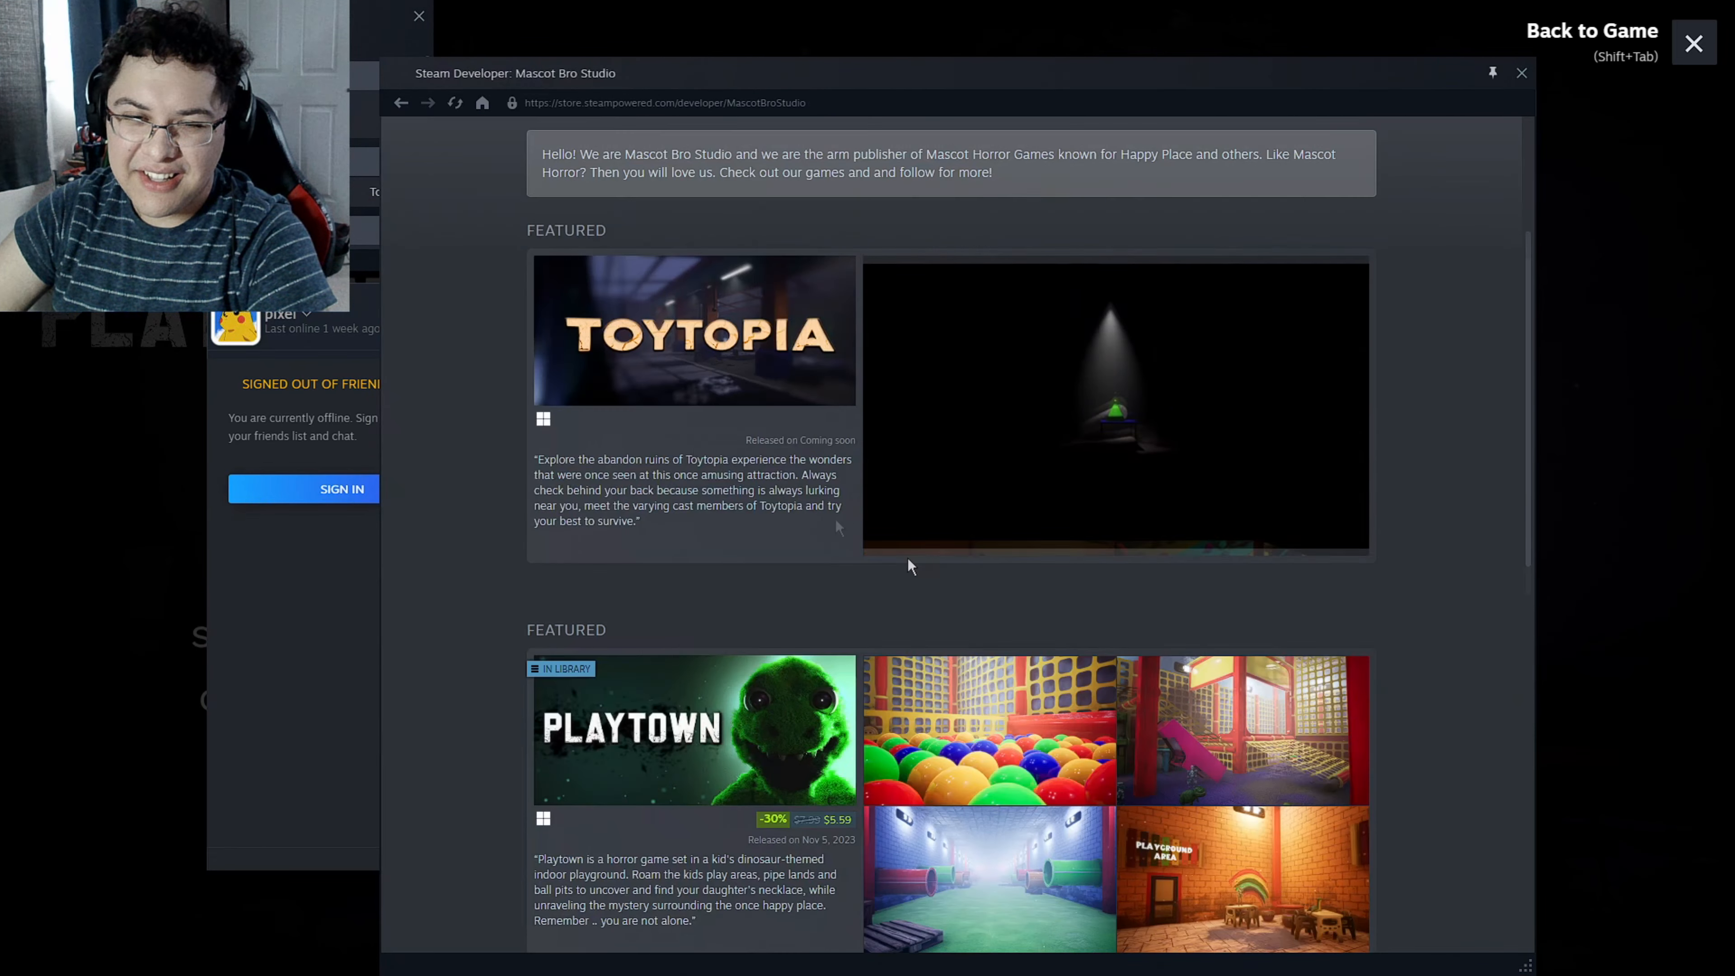
# Reach the Mascot Bro Studio featured games and open upcoming Toytopia's store page.
pyautogui.scroll(-3)
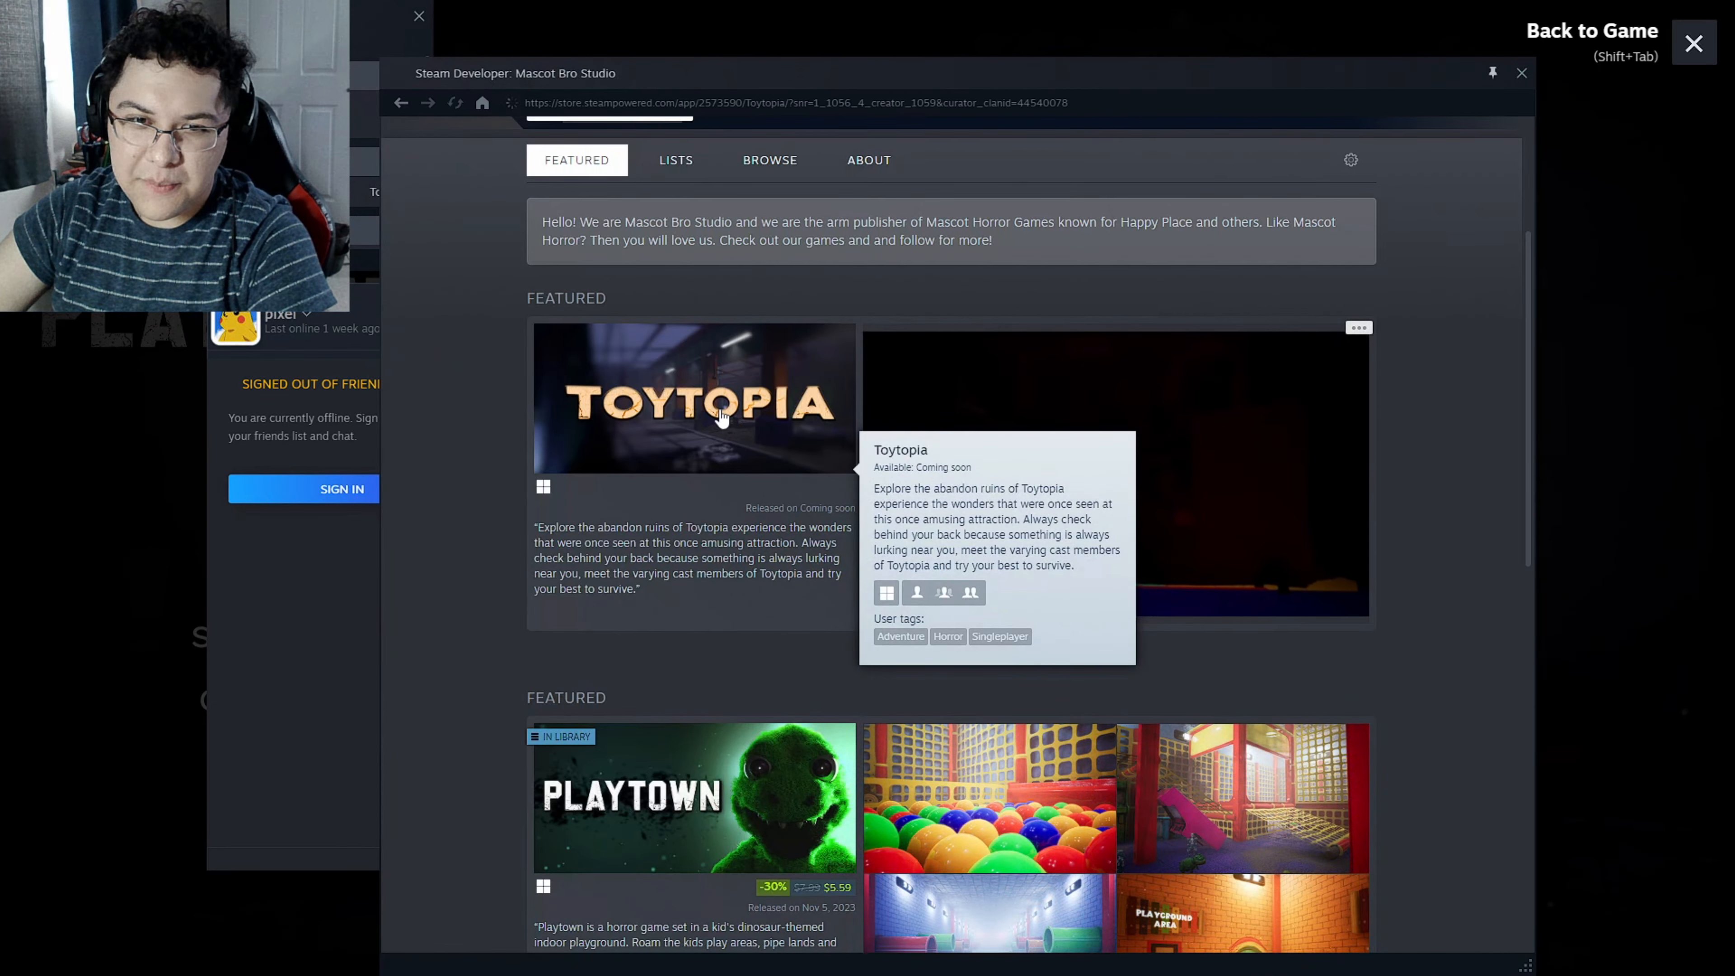
pyautogui.click(694, 397)
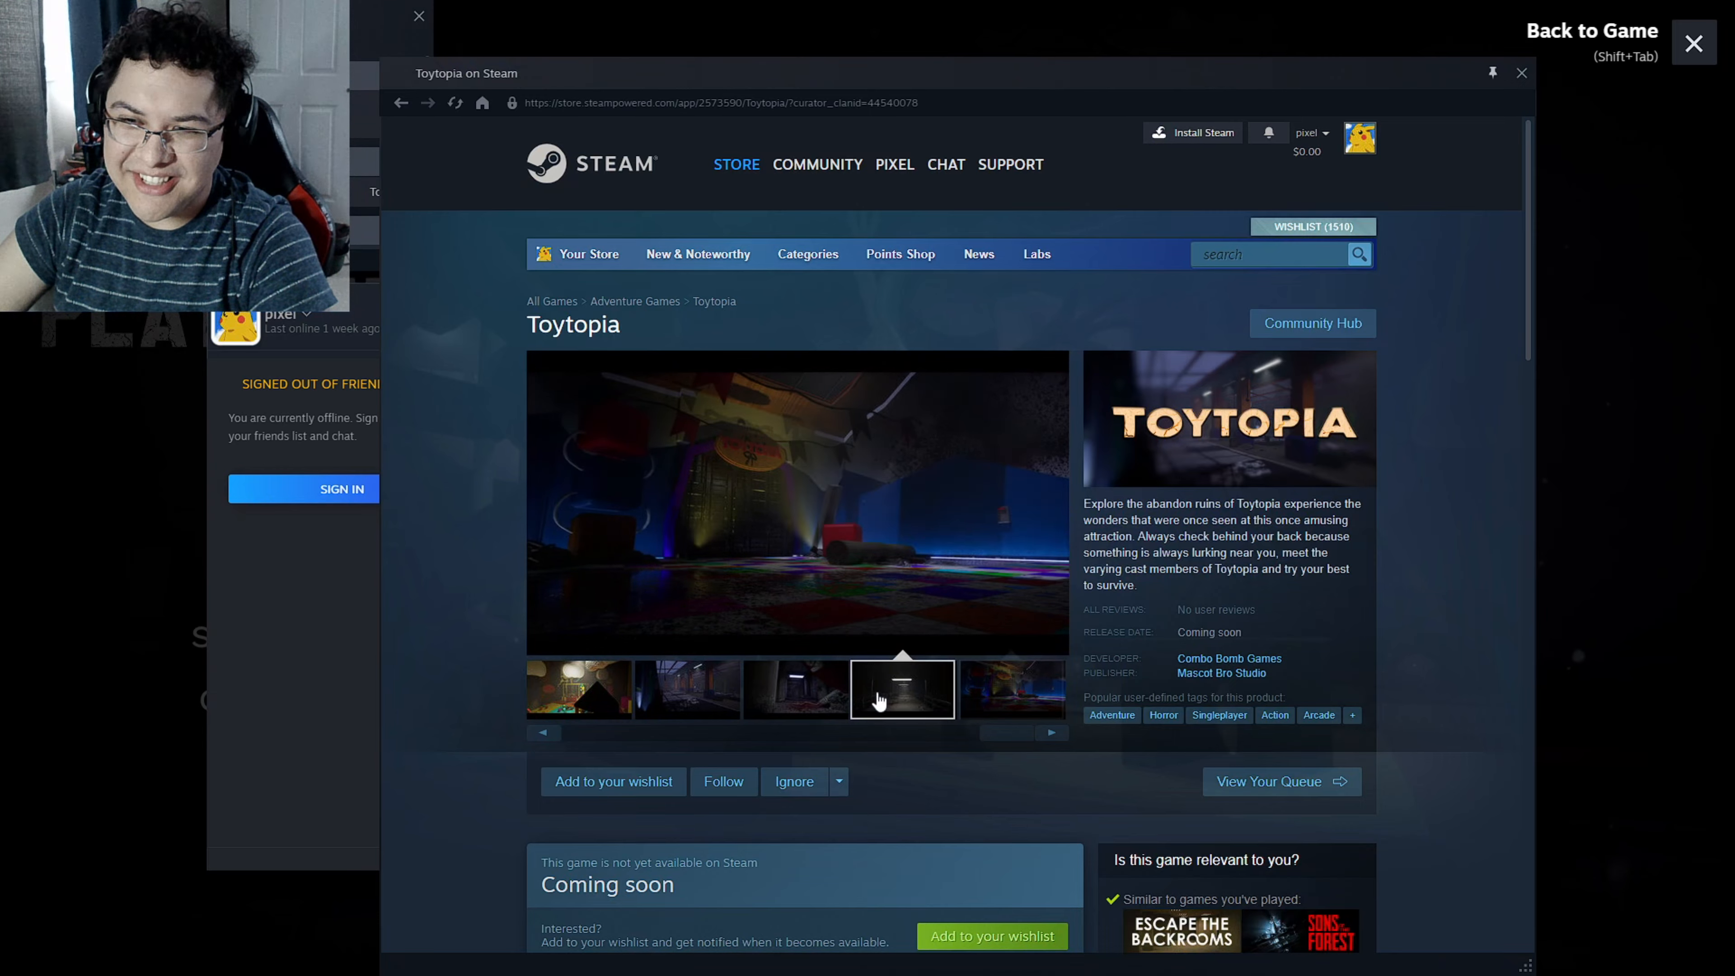
# Scroll down Toytopia's store page toward About This Game.
pyautogui.scroll(-3)
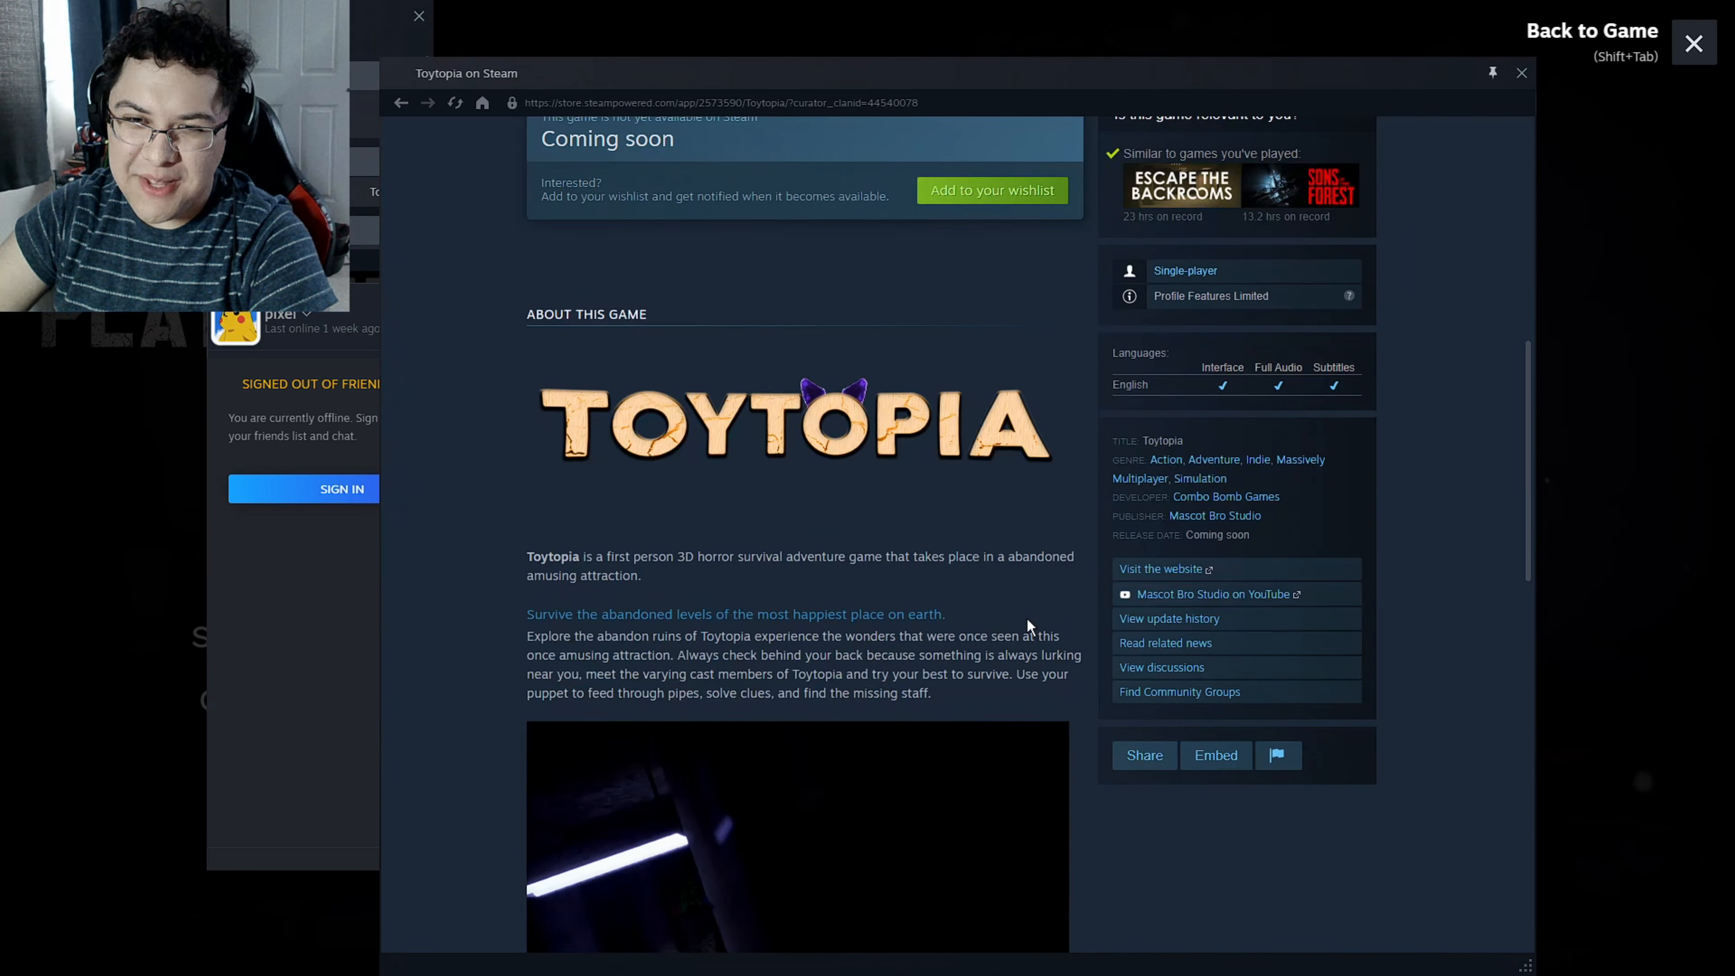
pyautogui.scroll(-3)
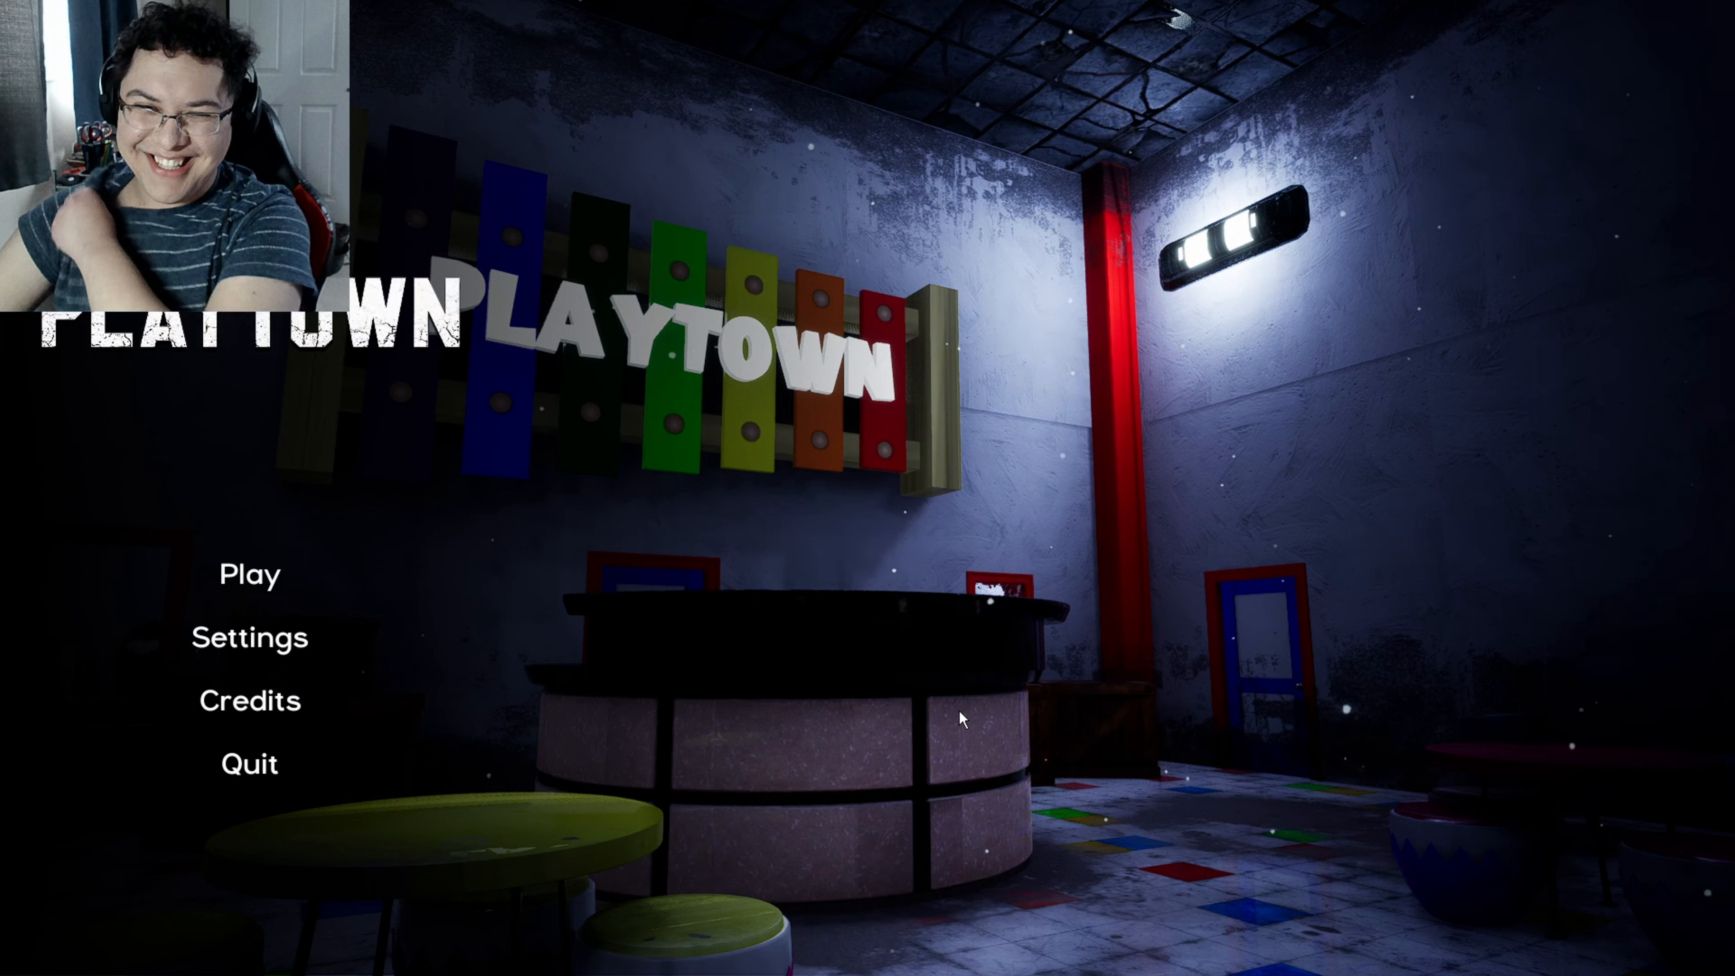
pyautogui.moveTo(987, 756)
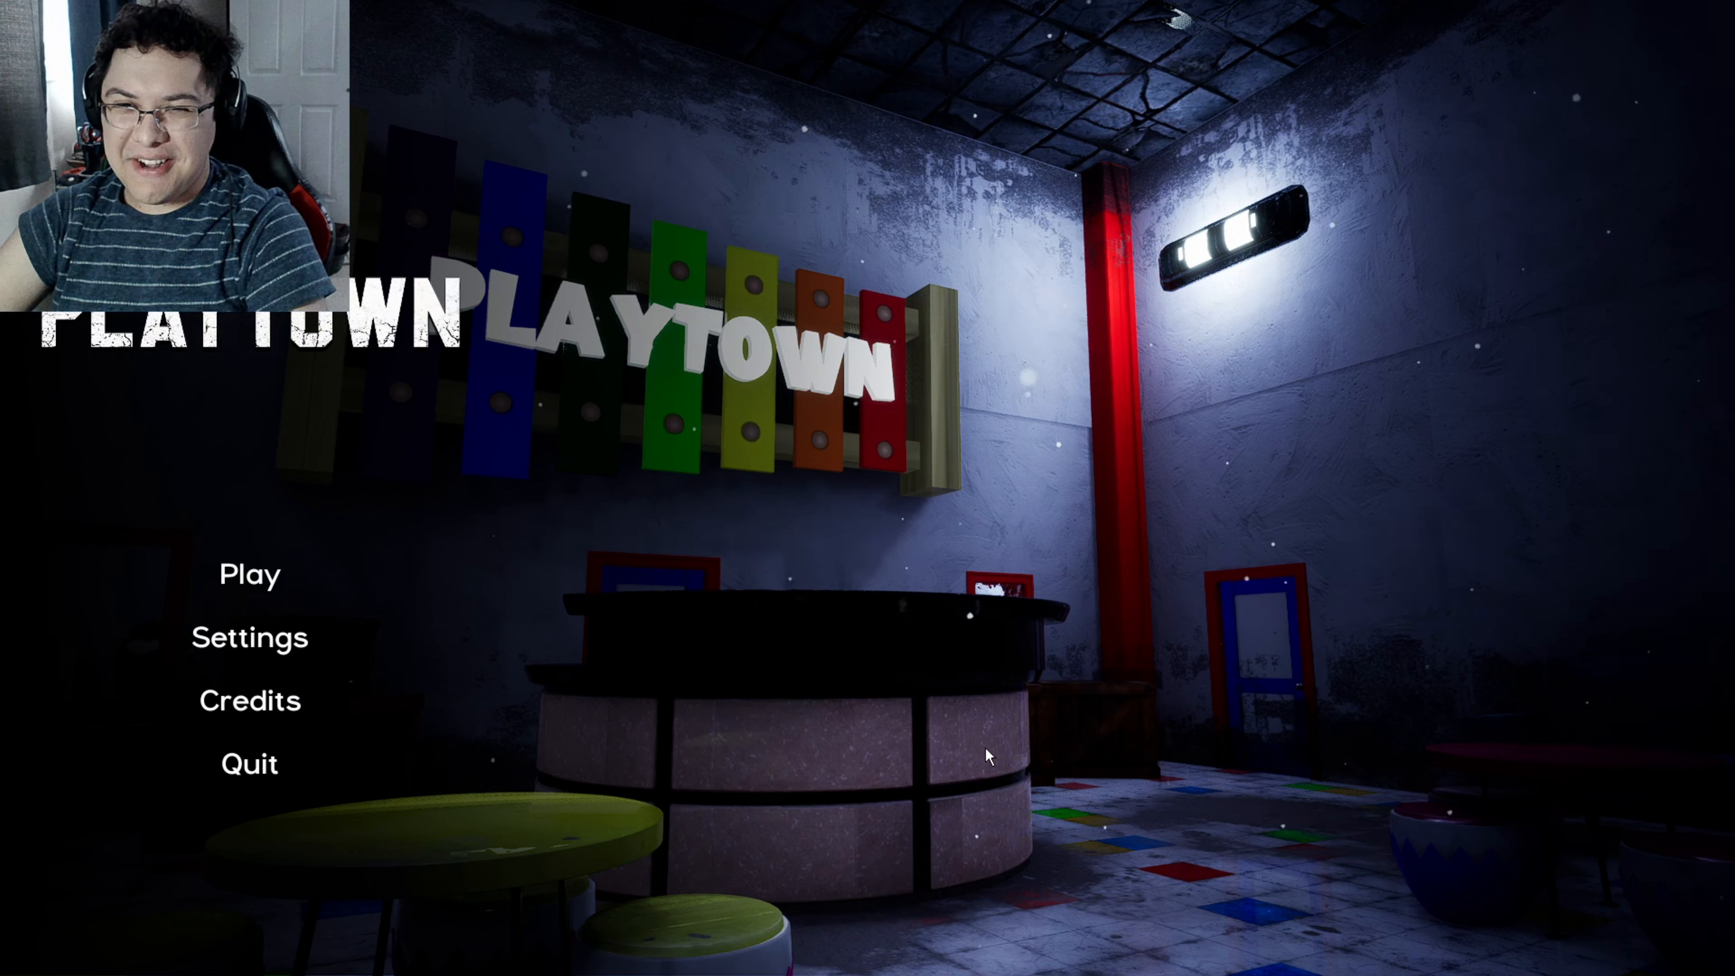